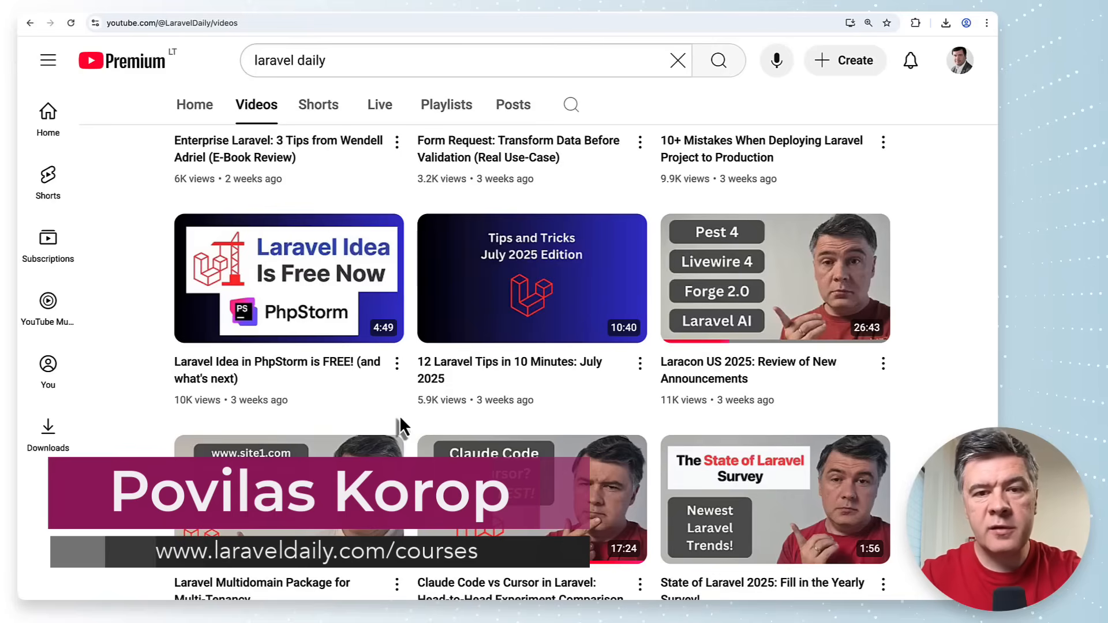
{"action": "mouse_move", "coordinate": [531, 277]}
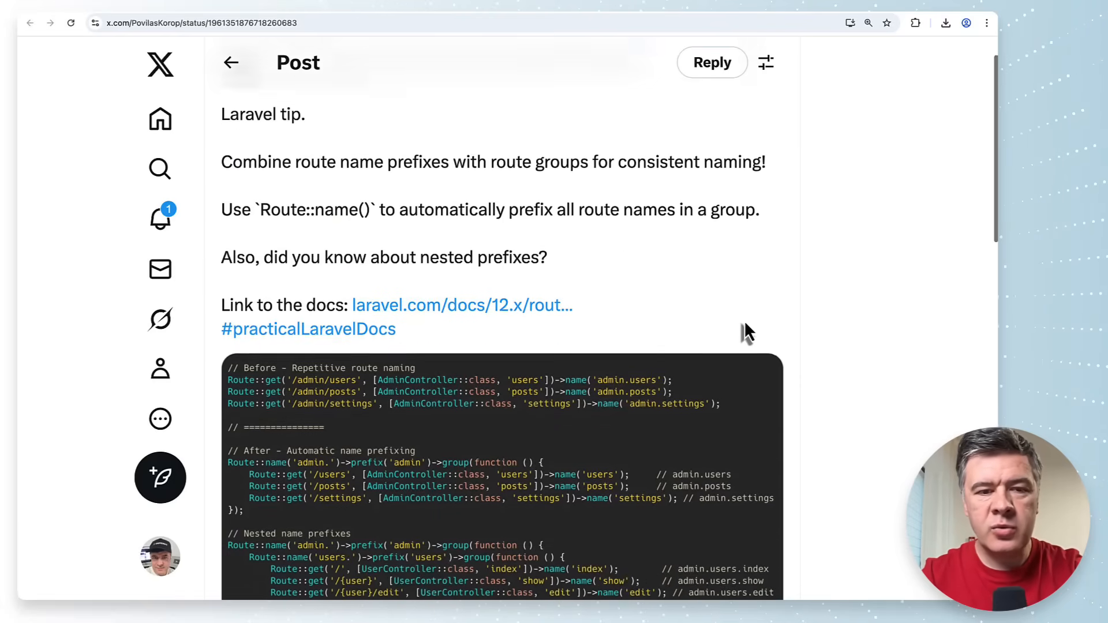
Scroll down the route name prefixes post to reach its code image
{"action": "scroll", "scroll_direction": "down", "scroll_amount": 3}
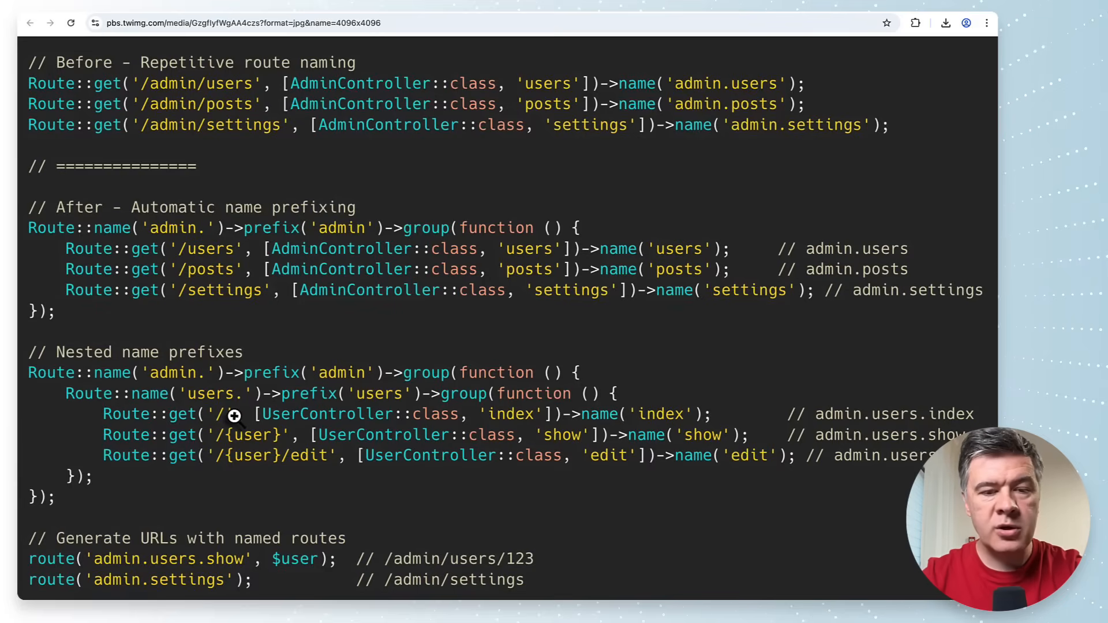
{"action": "mouse_move", "coordinate": [357, 459]}
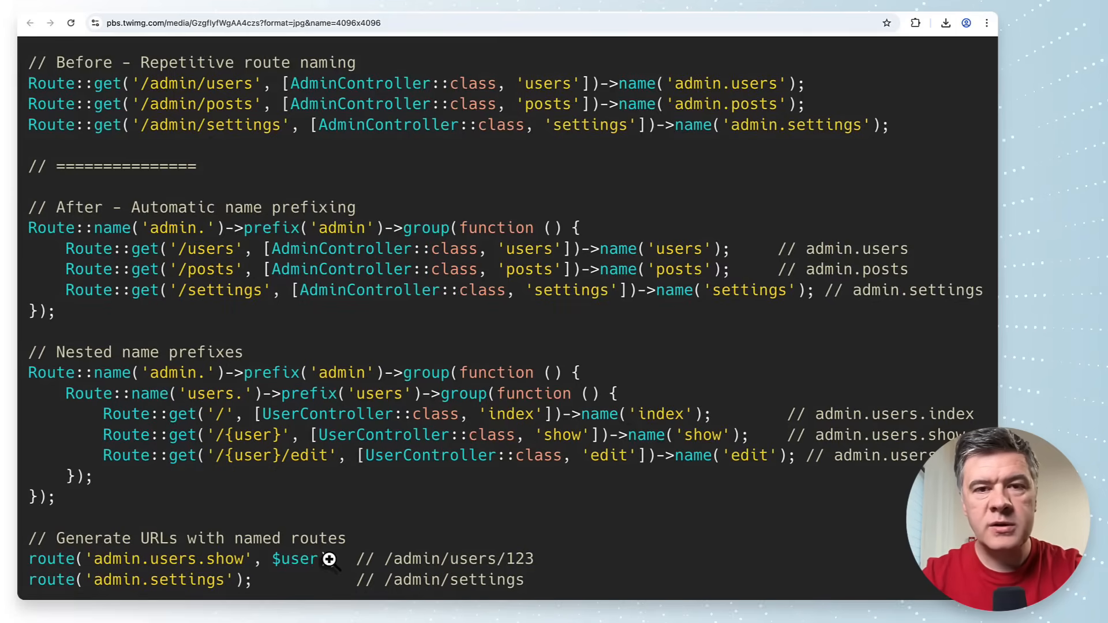
Go back to the timeline and scroll through Martin Joo's laravel-reactions package post
{"action": "left_click", "coordinate": [29, 24]}
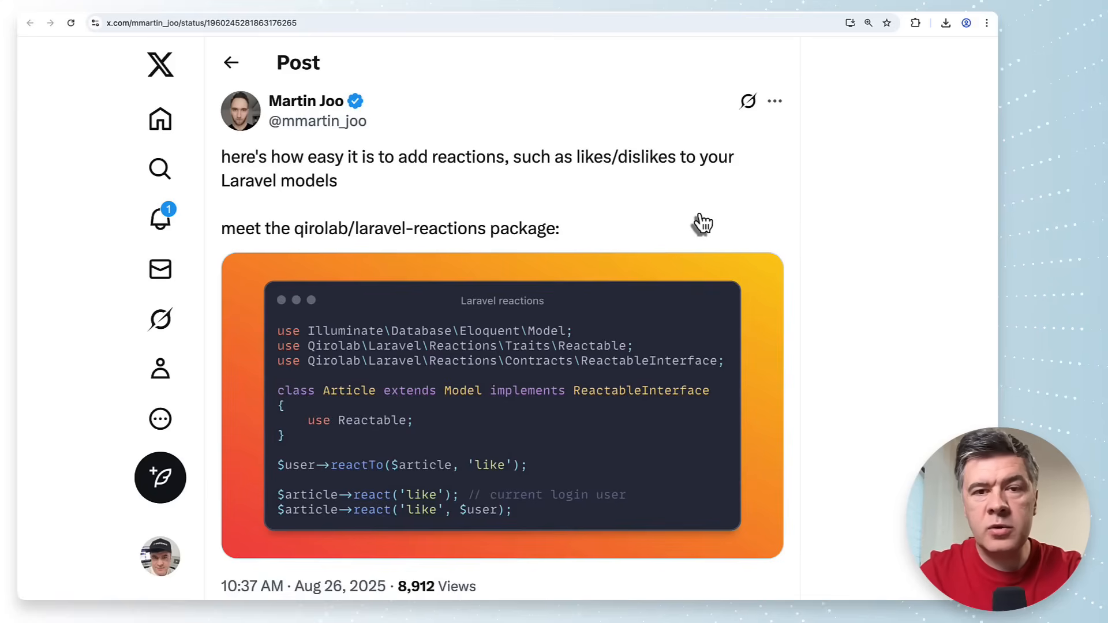
{"action": "mouse_move", "coordinate": [305, 212]}
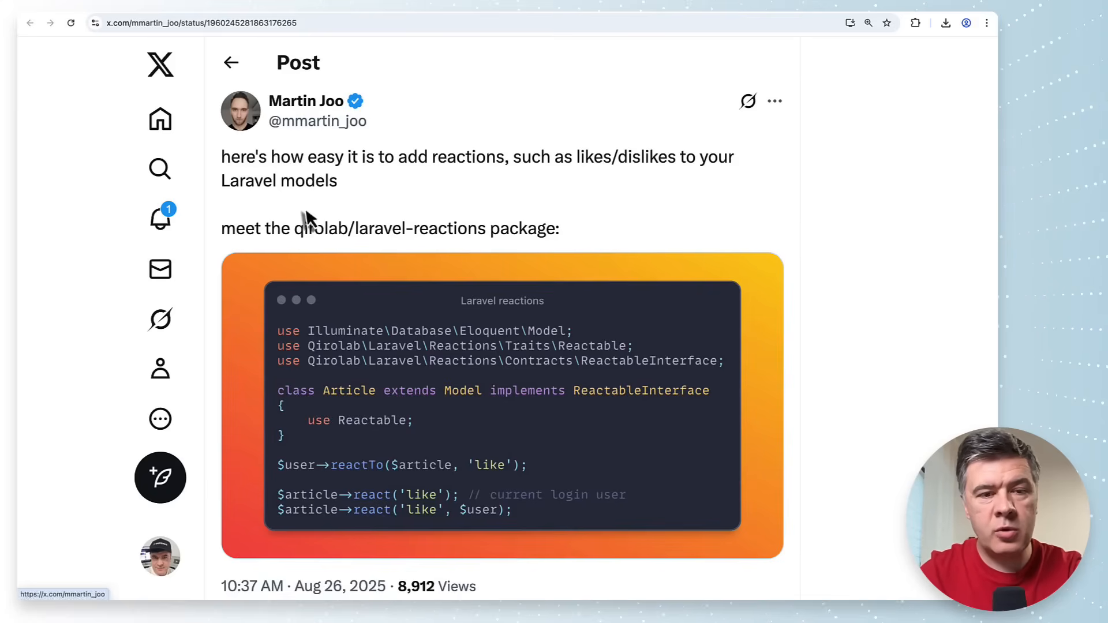
{"action": "scroll", "scroll_direction": "down", "scroll_amount": 3}
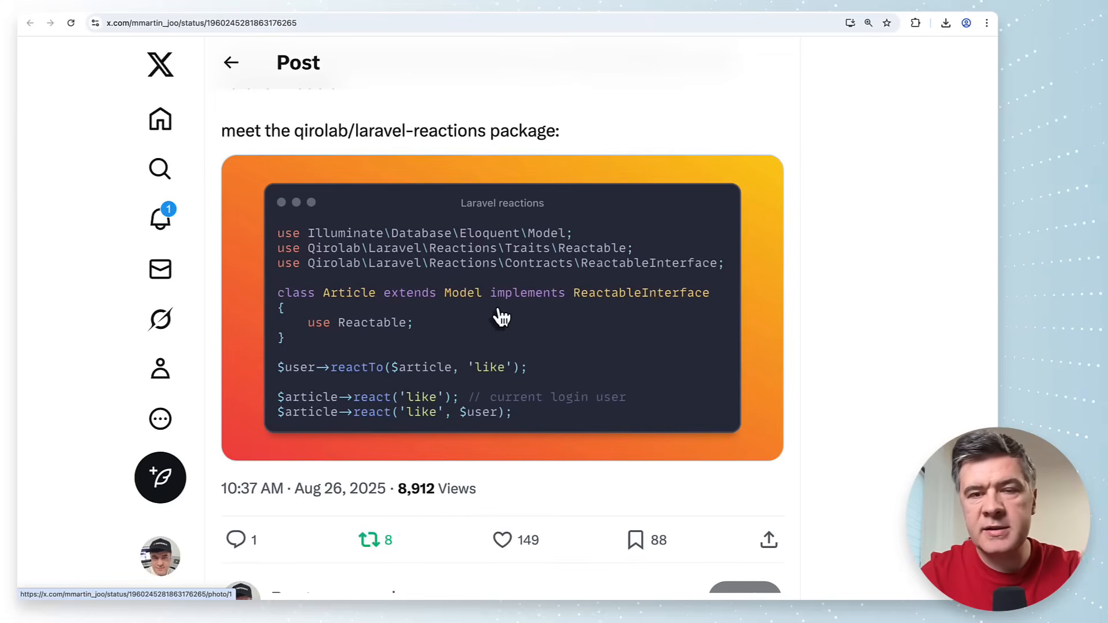
{"action": "mouse_move", "coordinate": [417, 297]}
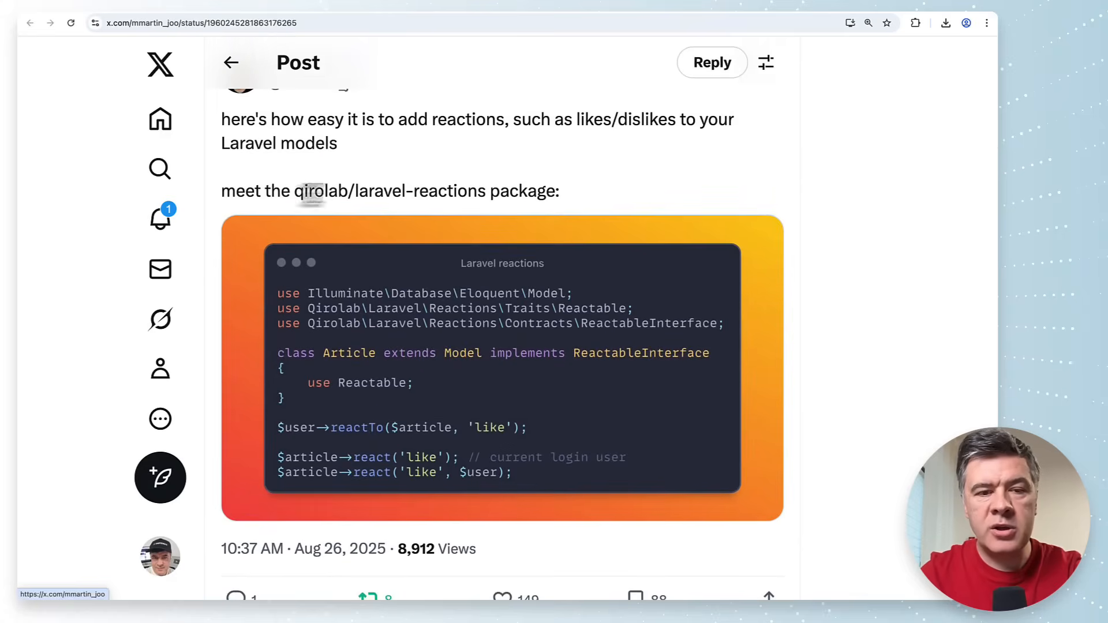
{"action": "scroll", "scroll_direction": "down", "scroll_amount": 3}
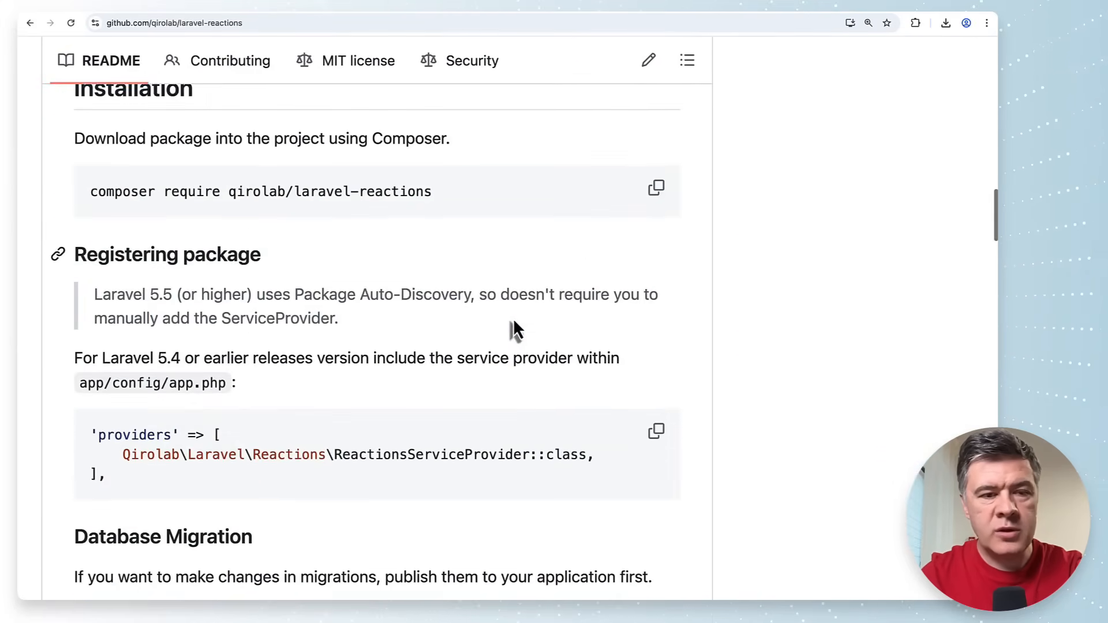
{"action": "scroll", "scroll_direction": "down", "scroll_amount": 3}
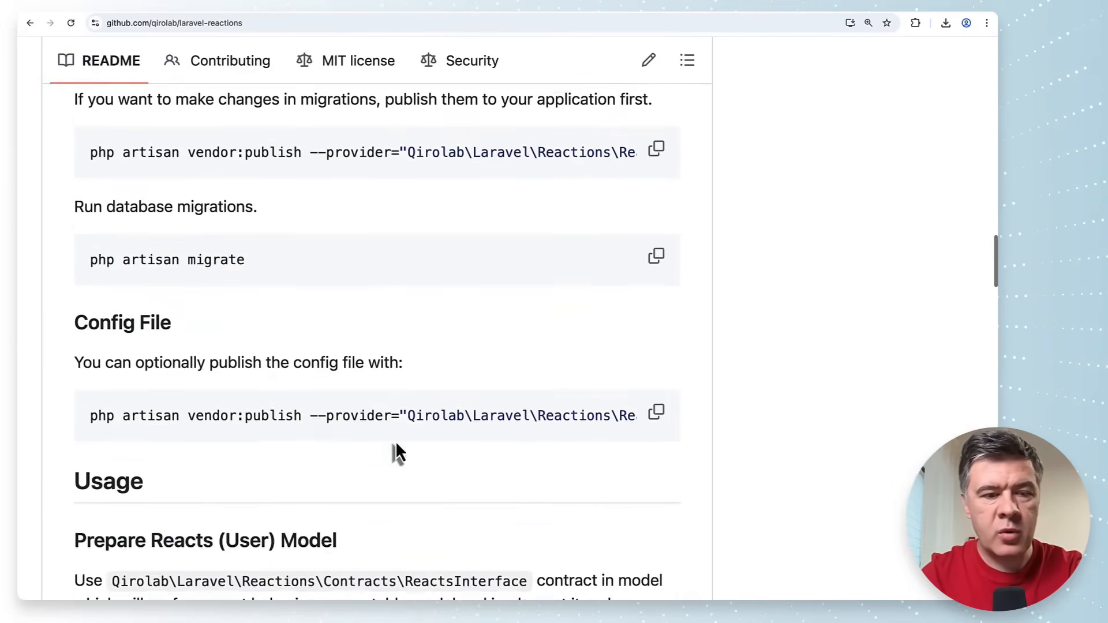
{"action": "scroll", "scroll_direction": "down", "scroll_amount": 3}
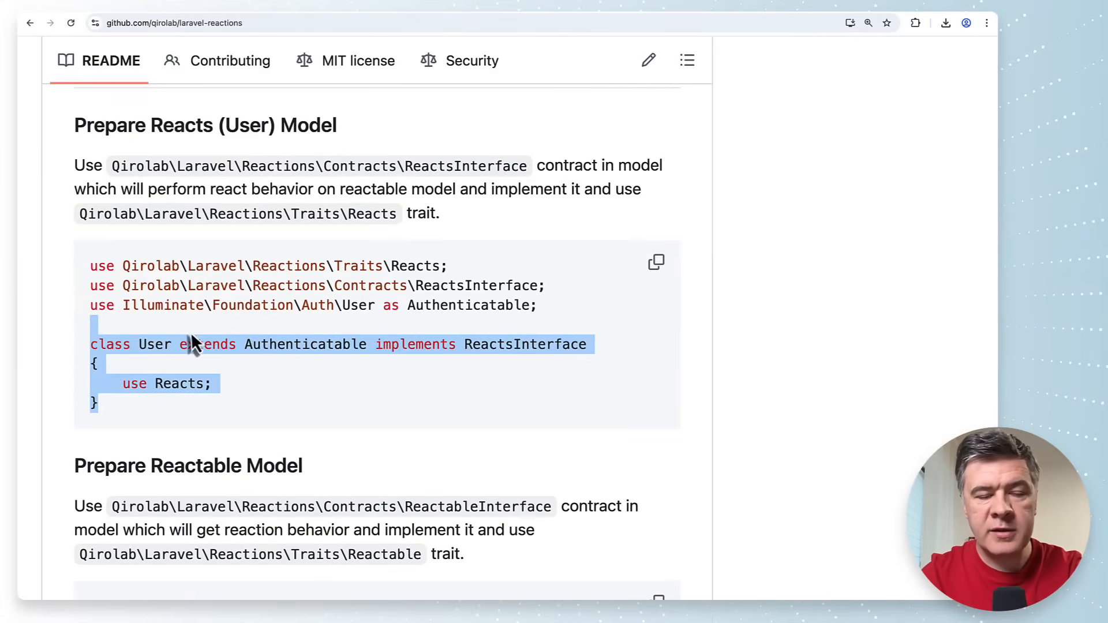
{"action": "scroll", "scroll_direction": "down", "scroll_amount": 3}
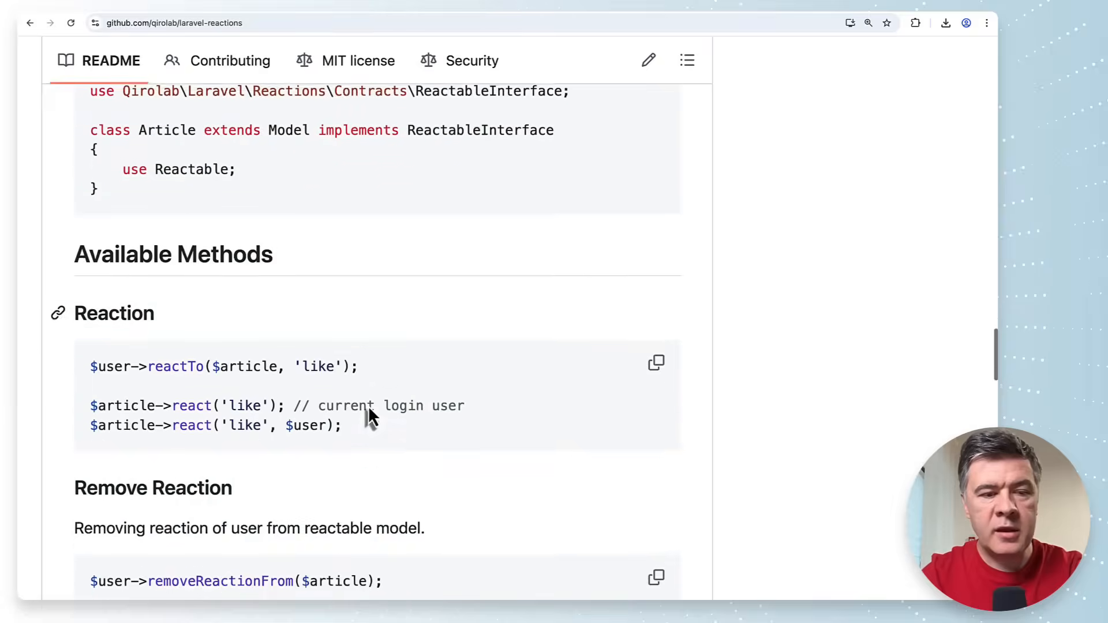
{"action": "scroll", "scroll_direction": "down", "scroll_amount": 3}
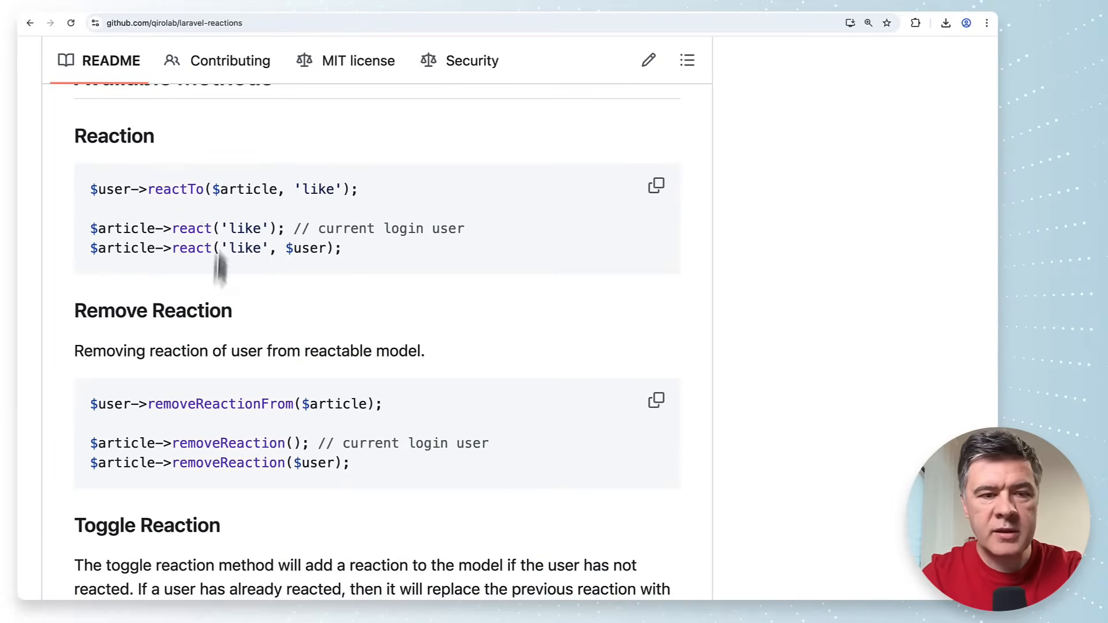
{"action": "scroll", "scroll_direction": "down", "scroll_amount": 3}
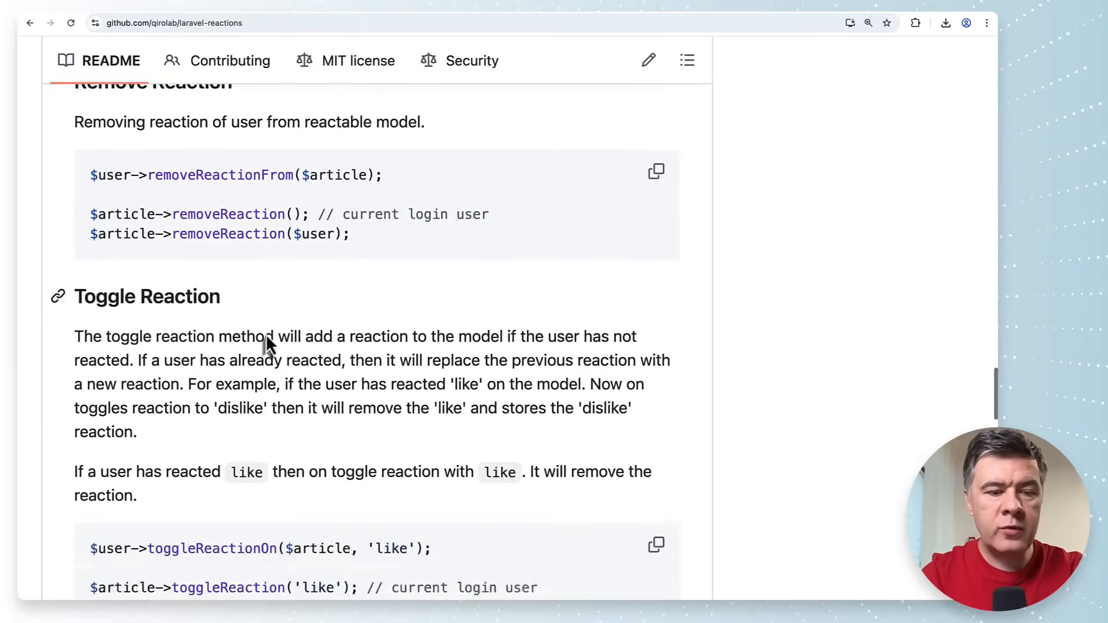
{"action": "scroll", "scroll_direction": "down", "scroll_amount": 3}
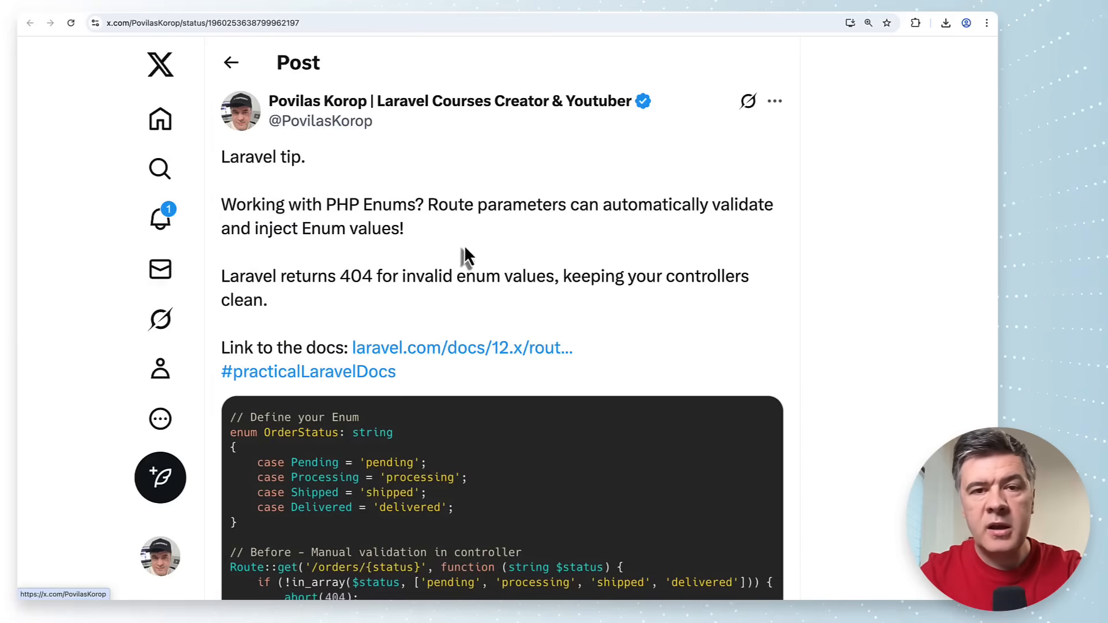
Scroll through the PHP Enums route parameter post to read its full code example
{"action": "scroll", "scroll_direction": "down", "scroll_amount": 3}
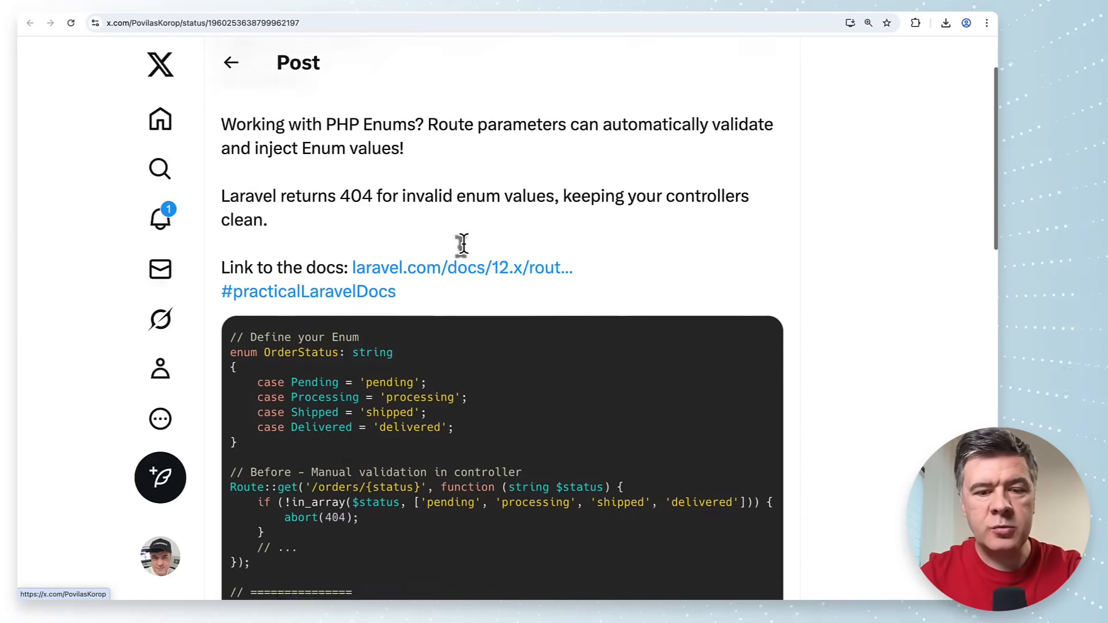
{"action": "scroll", "scroll_direction": "down", "scroll_amount": 3}
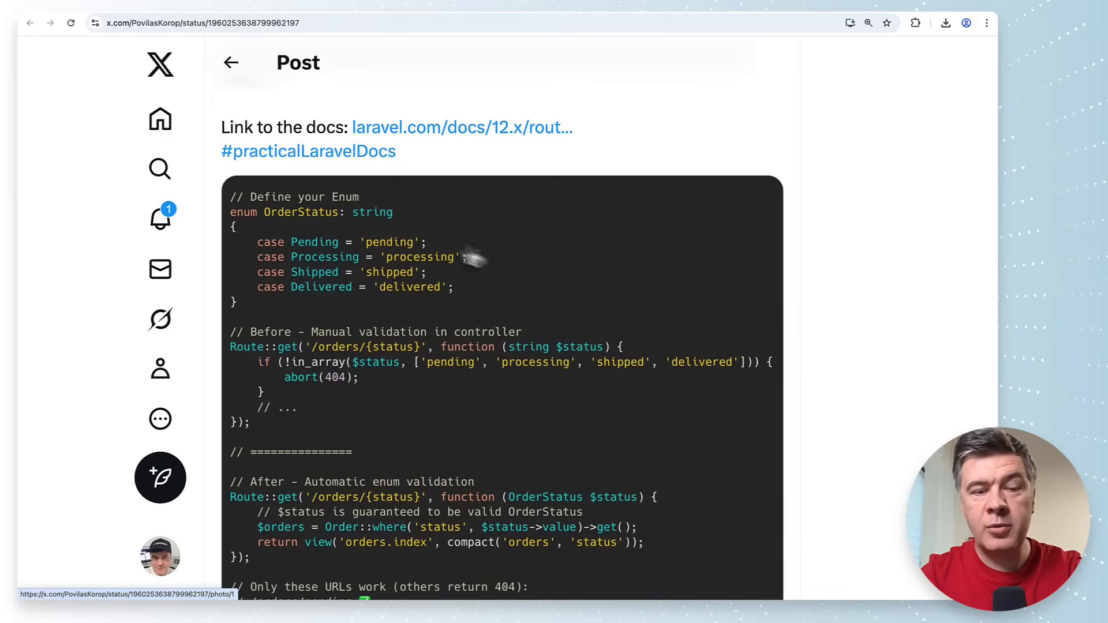
{"action": "mouse_move", "coordinate": [528, 261]}
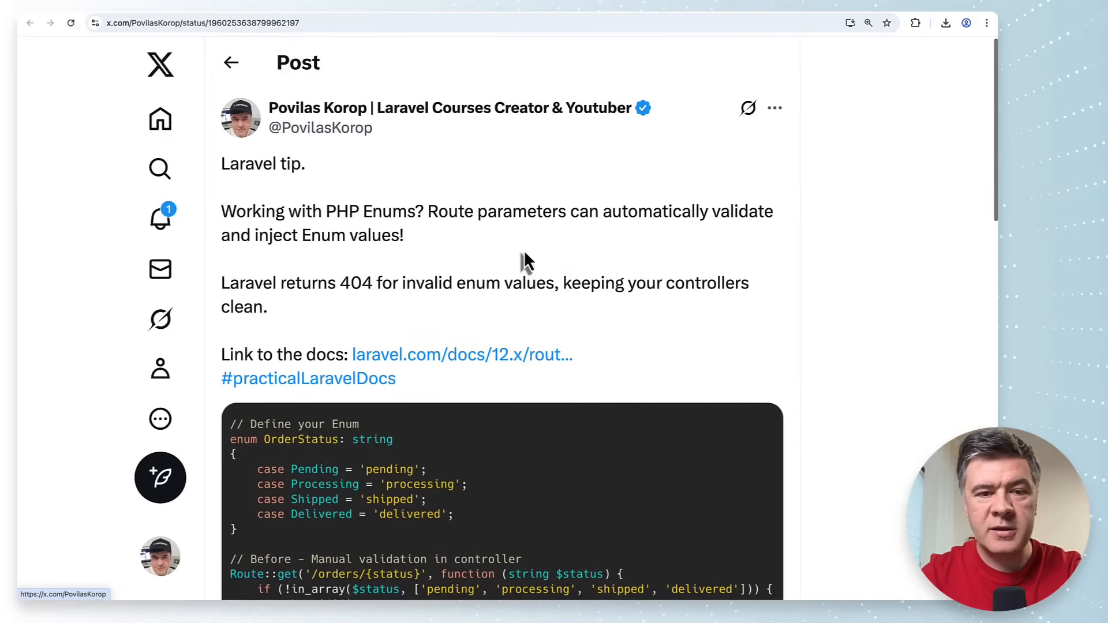
{"action": "scroll", "scroll_direction": "down", "scroll_amount": 3}
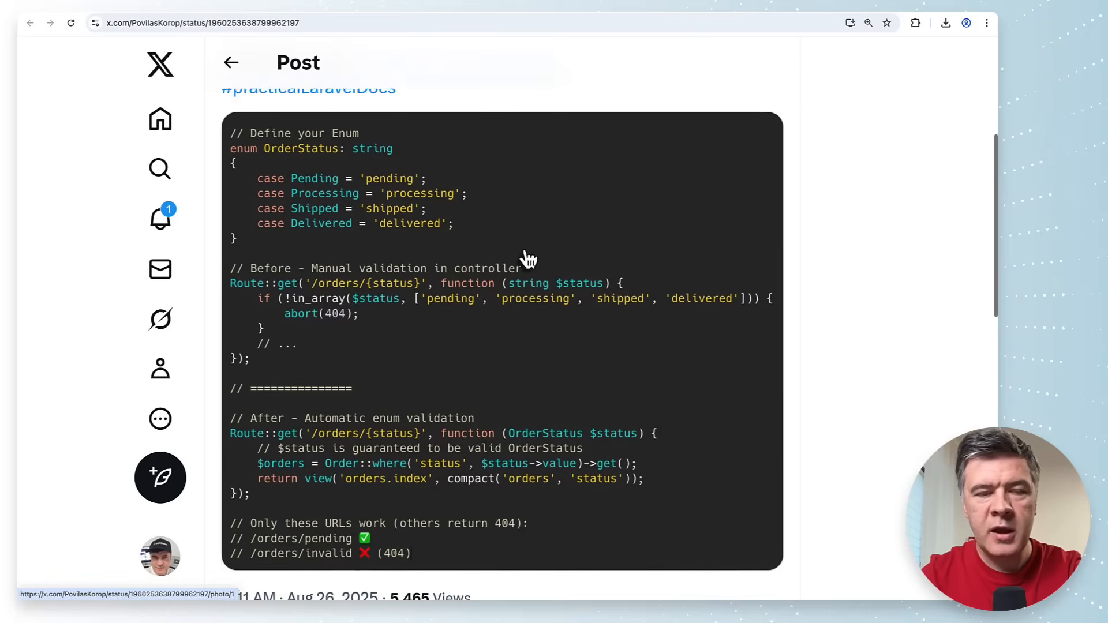
{"action": "scroll", "scroll_direction": "down", "scroll_amount": 3}
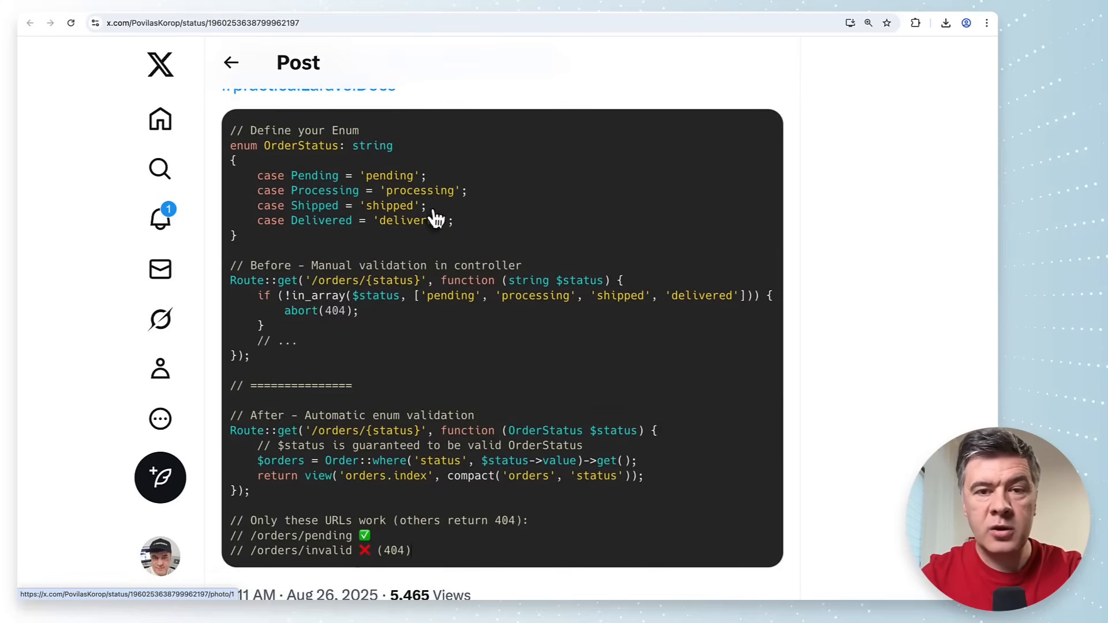
{"action": "scroll", "scroll_direction": "down", "scroll_amount": 3}
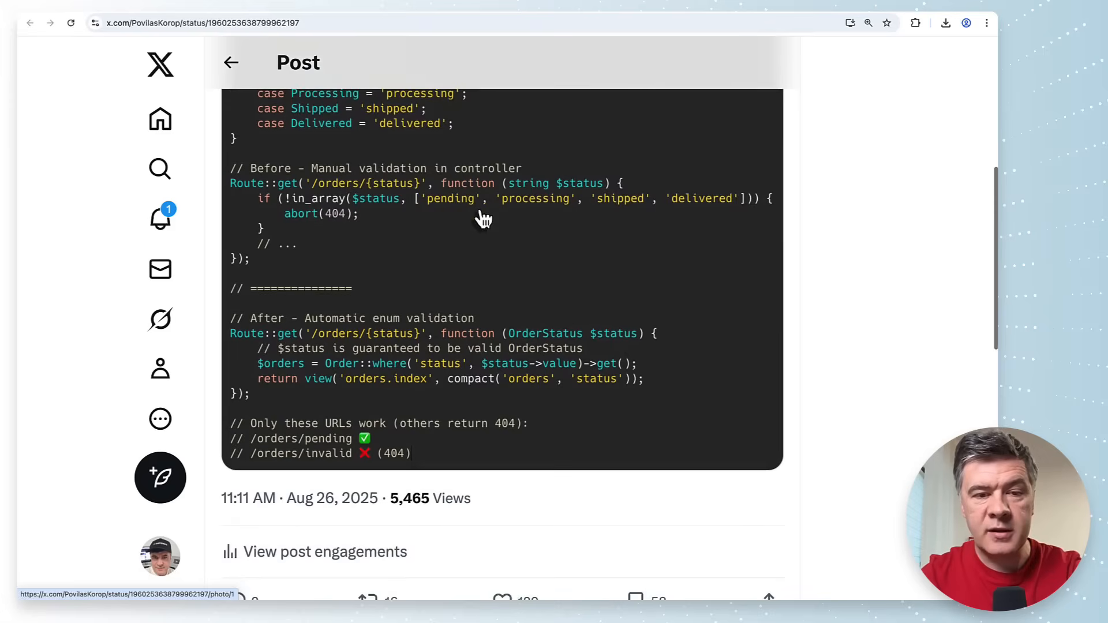
{"action": "scroll", "scroll_direction": "down", "scroll_amount": 3}
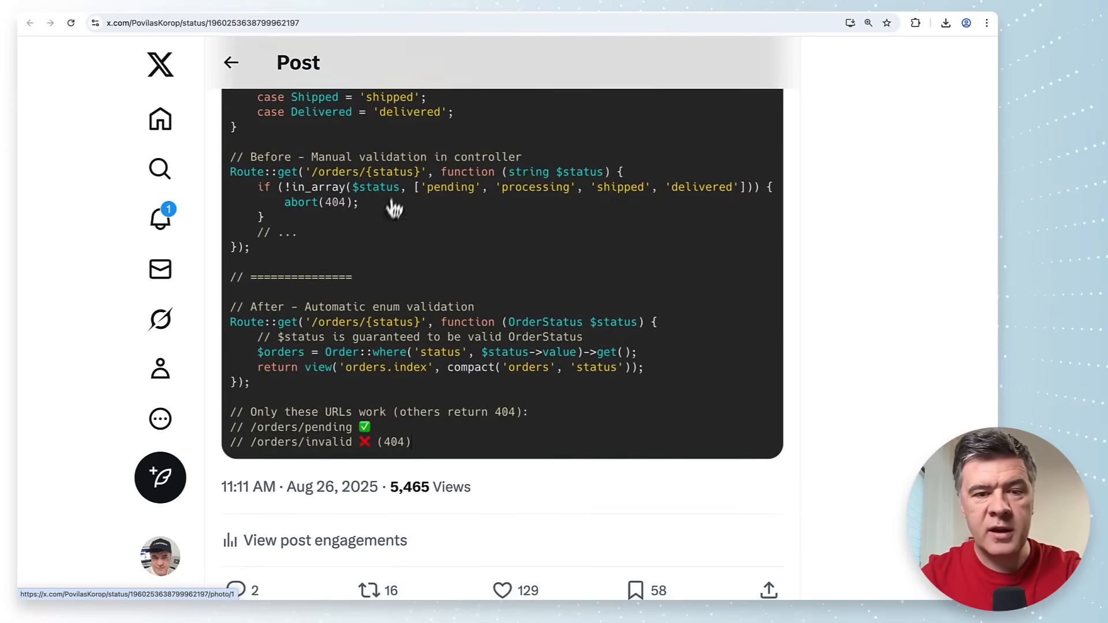
{"action": "mouse_move", "coordinate": [436, 280]}
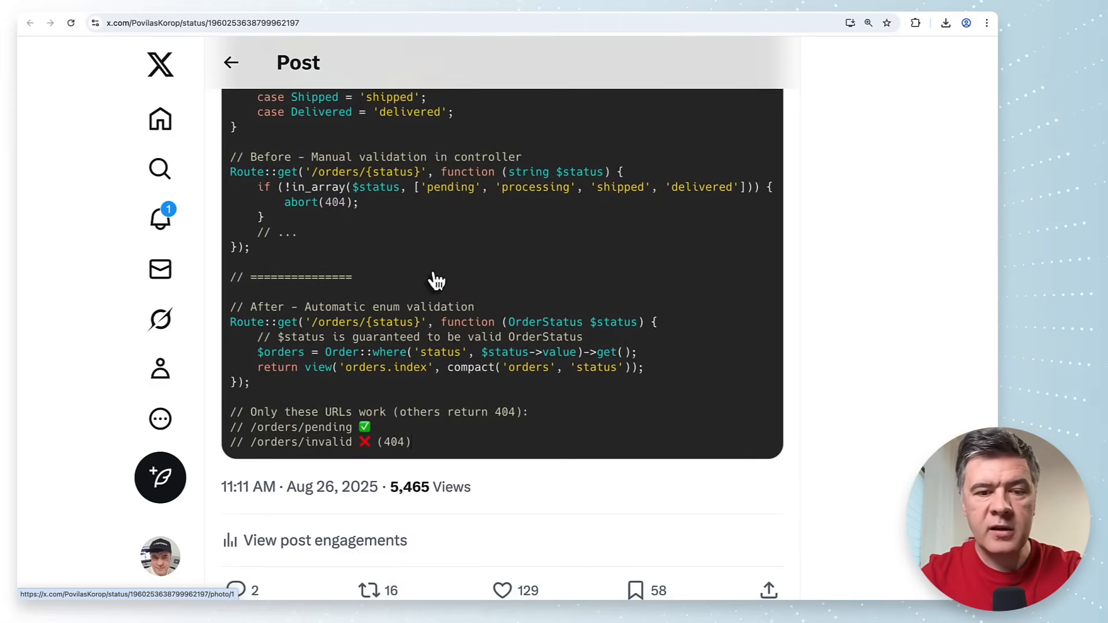
{"action": "scroll", "scroll_direction": "down", "scroll_amount": 3}
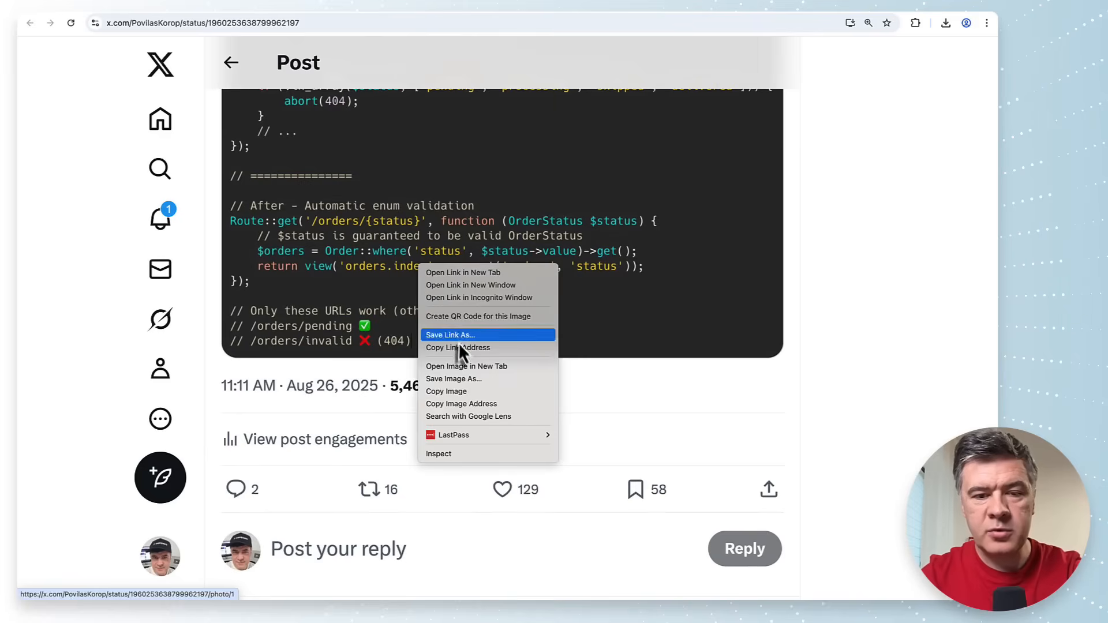
Open the Enum route validation code image in a new tab and view it from the top
{"action": "left_click", "coordinate": [467, 367]}
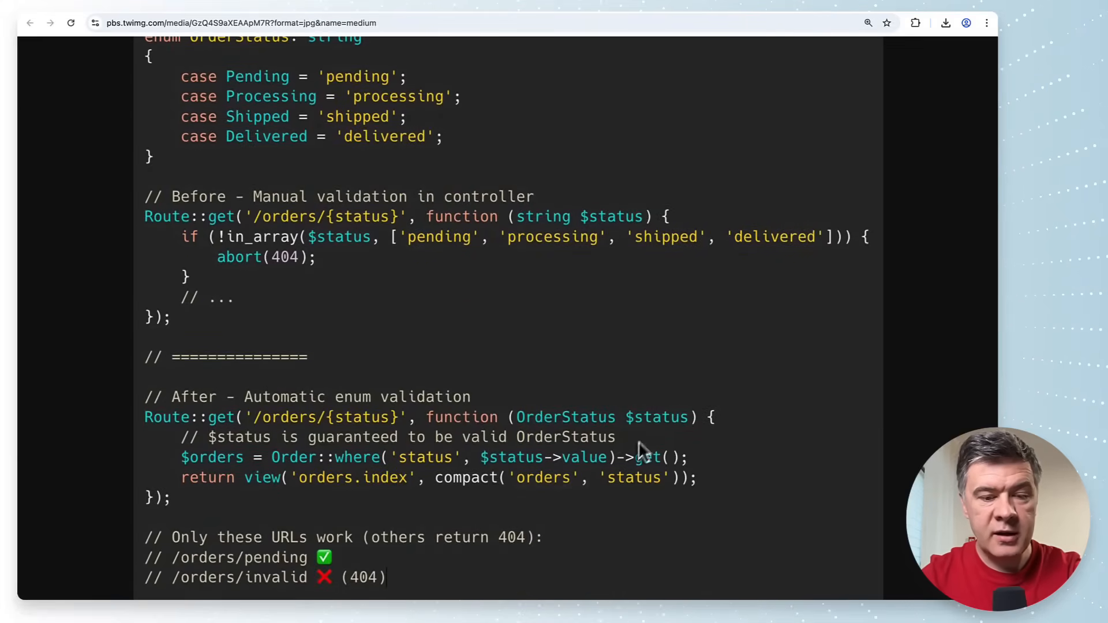
{"action": "mouse_move", "coordinate": [514, 477]}
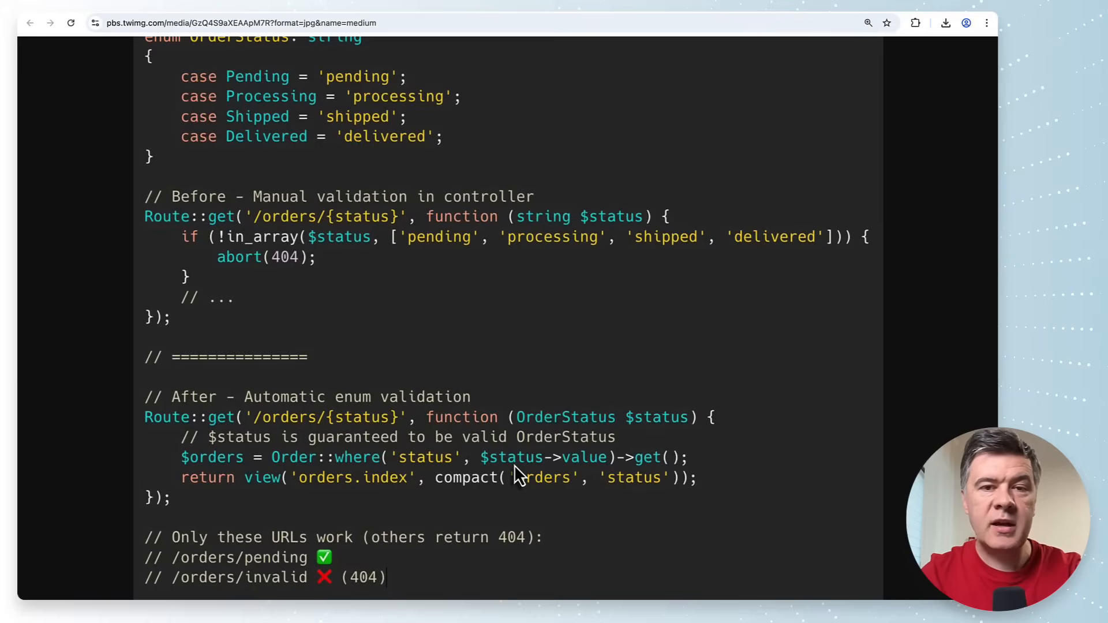
{"action": "mouse_move", "coordinate": [338, 450]}
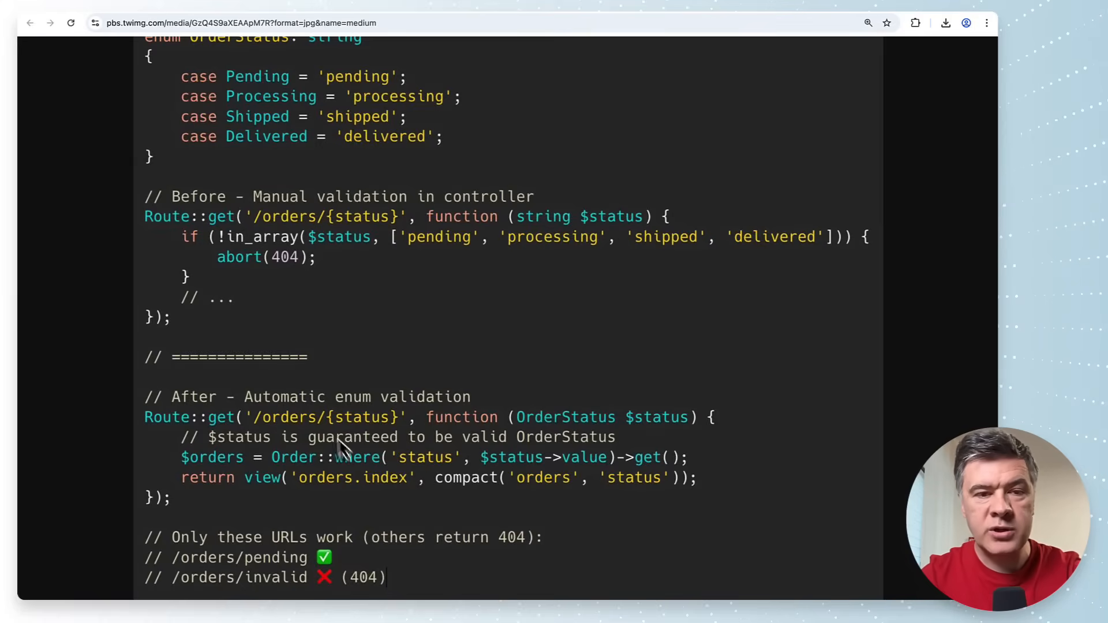
{"action": "scroll", "scroll_direction": "up", "scroll_amount": 3}
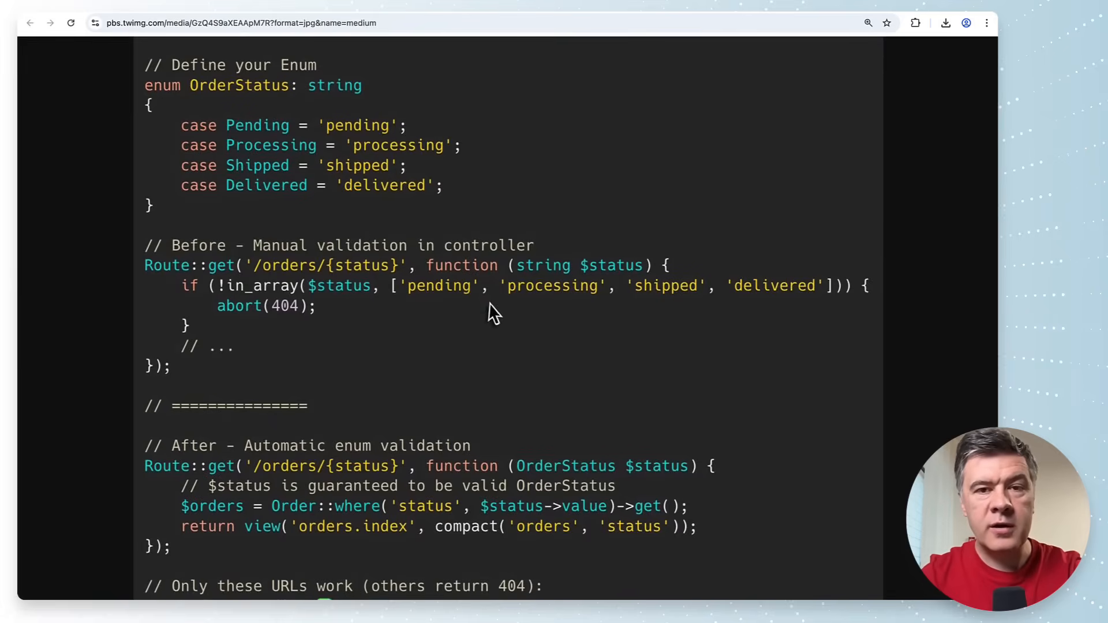
{"action": "mouse_move", "coordinate": [504, 416]}
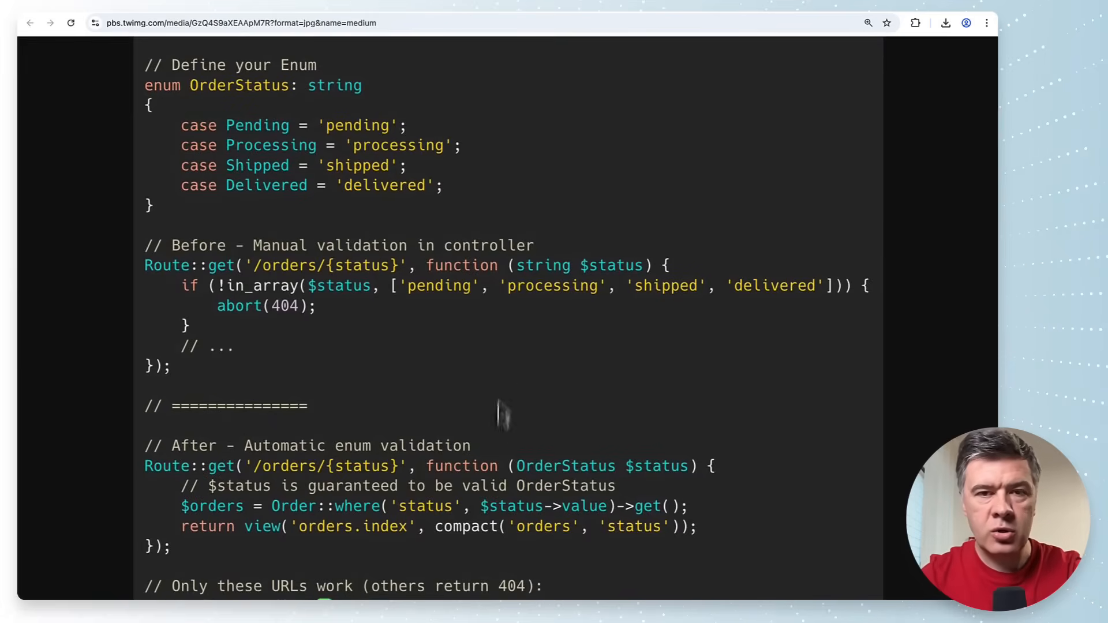
{"action": "mouse_move", "coordinate": [505, 376]}
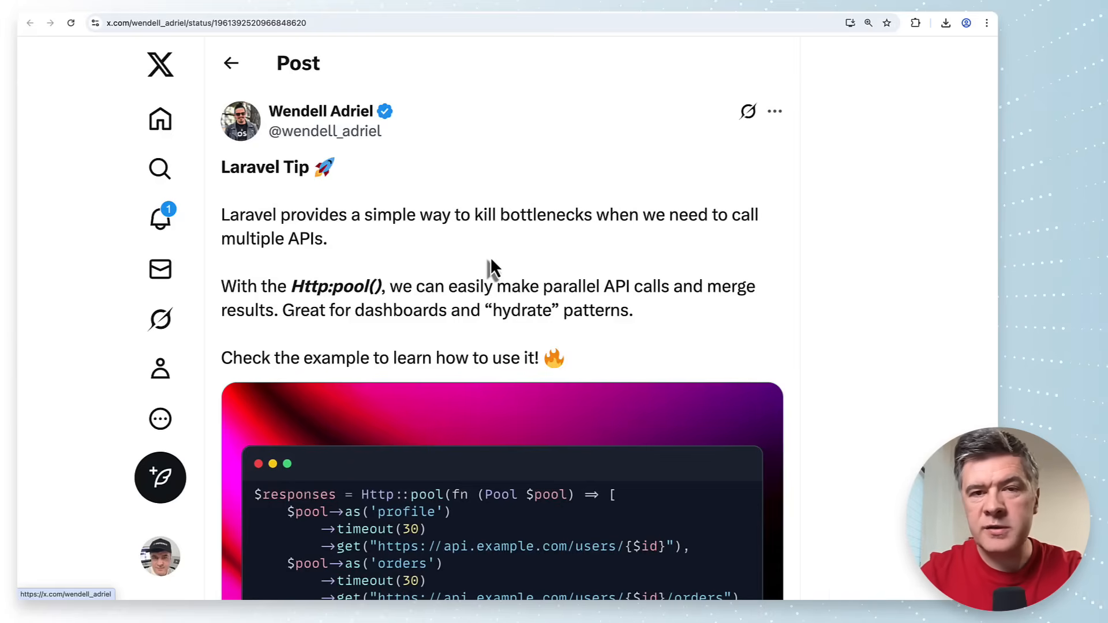
{"action": "scroll", "scroll_direction": "down", "scroll_amount": 3}
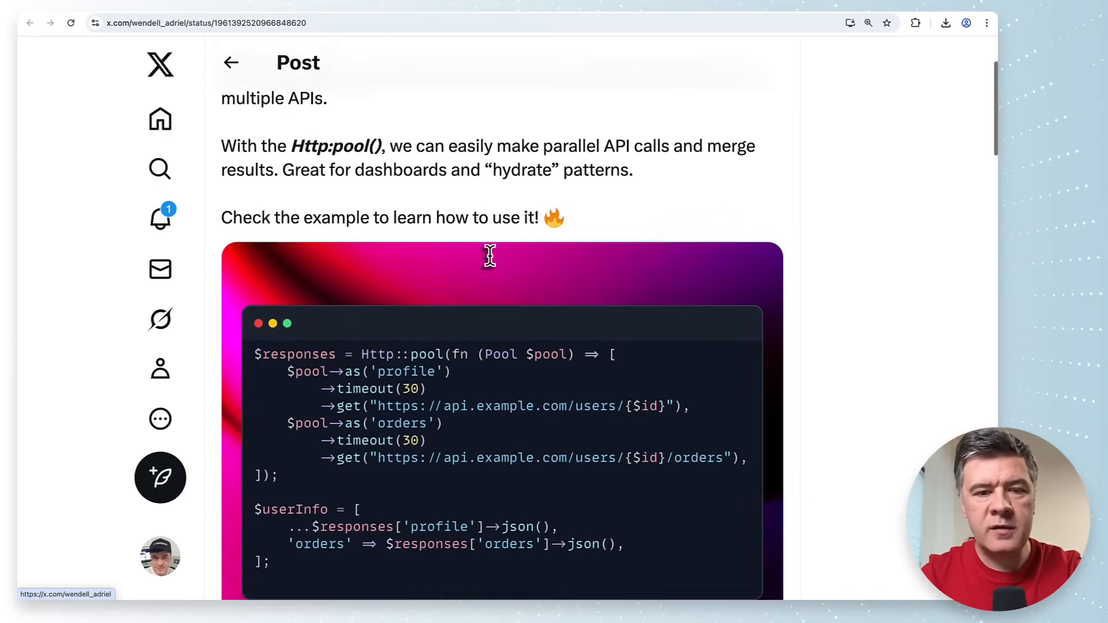
{"action": "scroll", "scroll_direction": "down", "scroll_amount": 3}
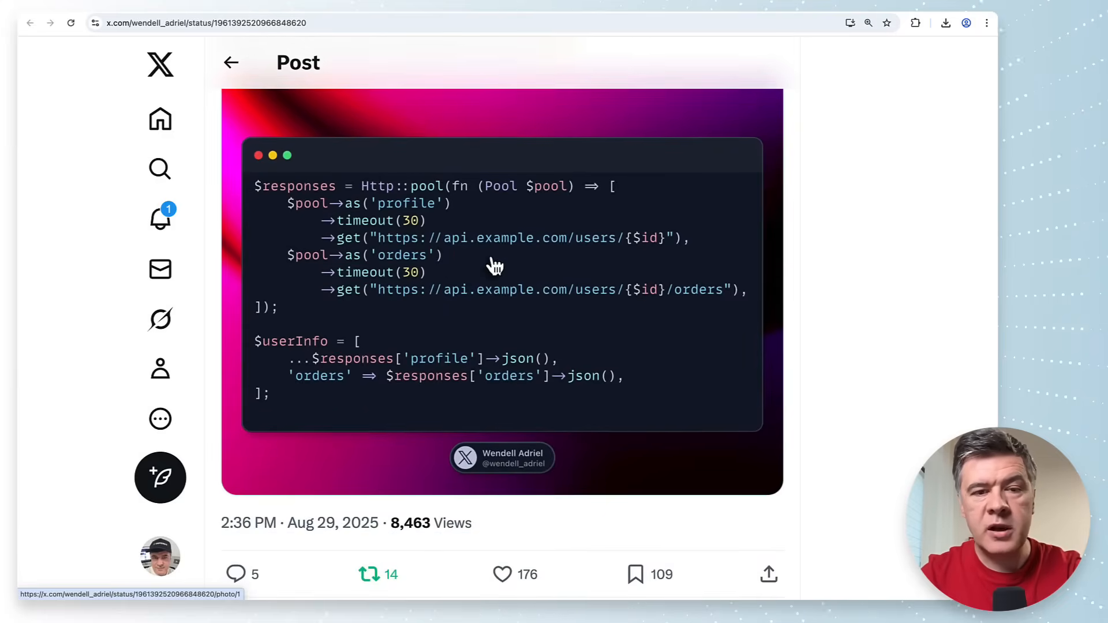
{"action": "mouse_move", "coordinate": [455, 328]}
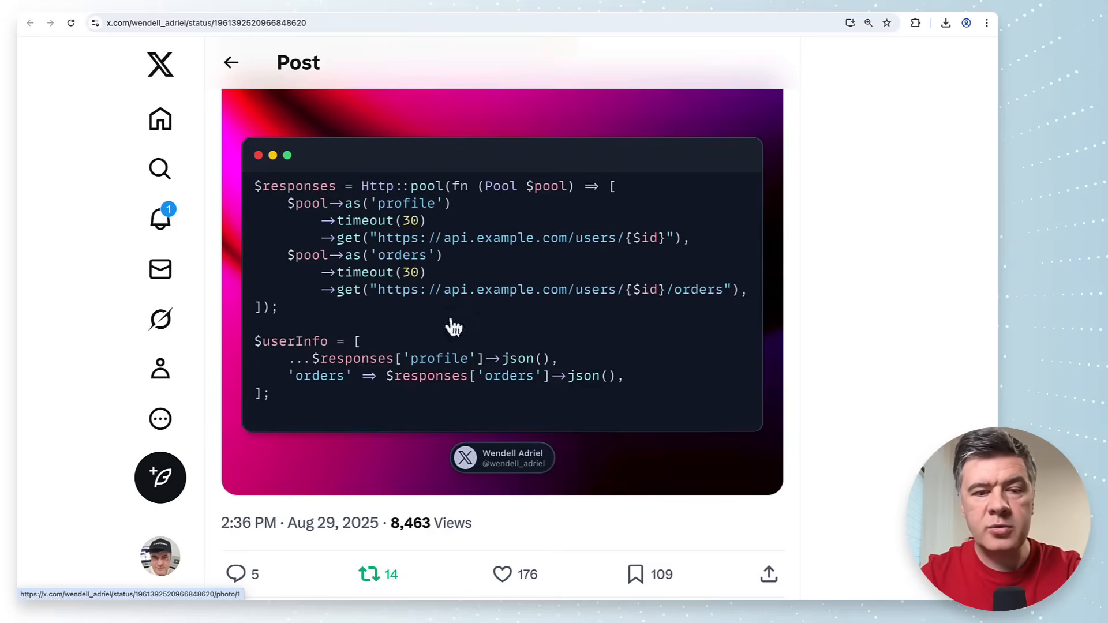
{"action": "mouse_move", "coordinate": [558, 331]}
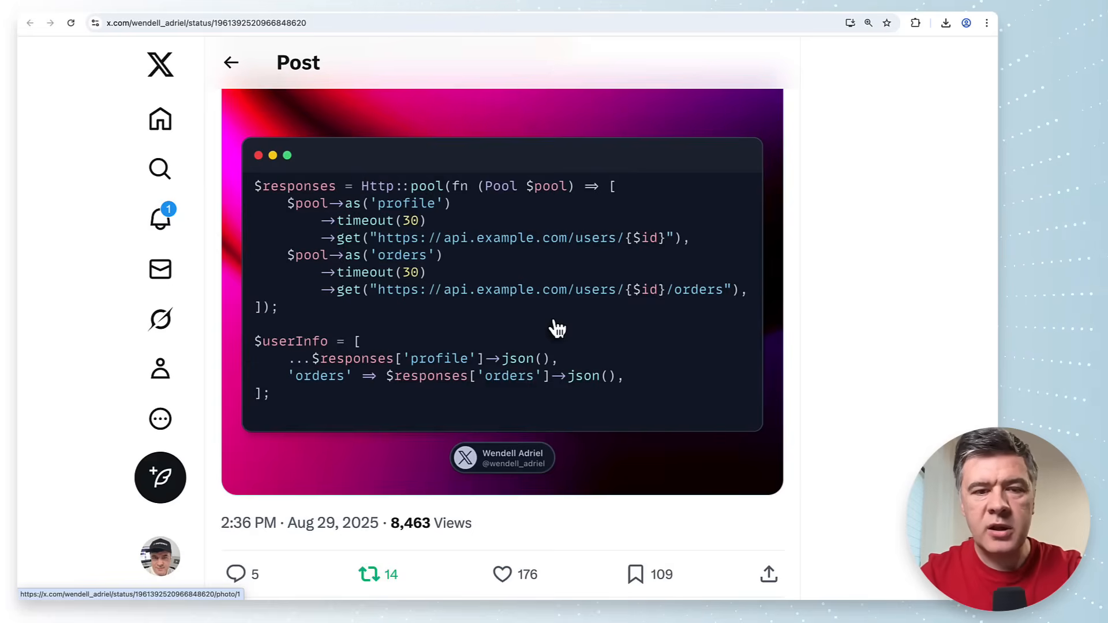
{"action": "mouse_move", "coordinate": [470, 321]}
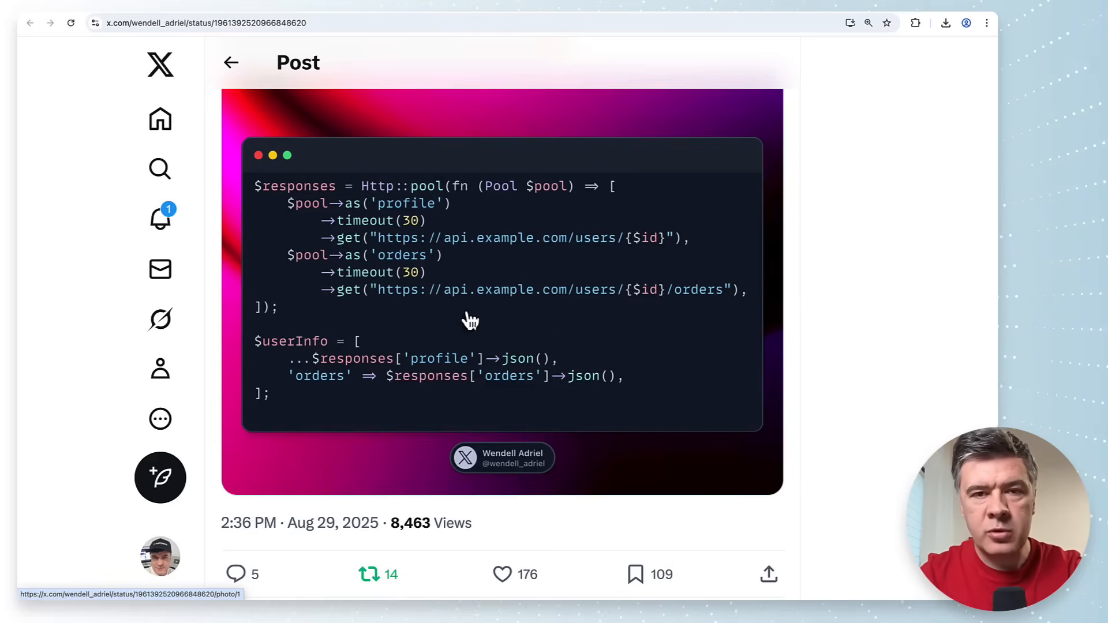
{"action": "scroll", "scroll_direction": "down", "scroll_amount": 3}
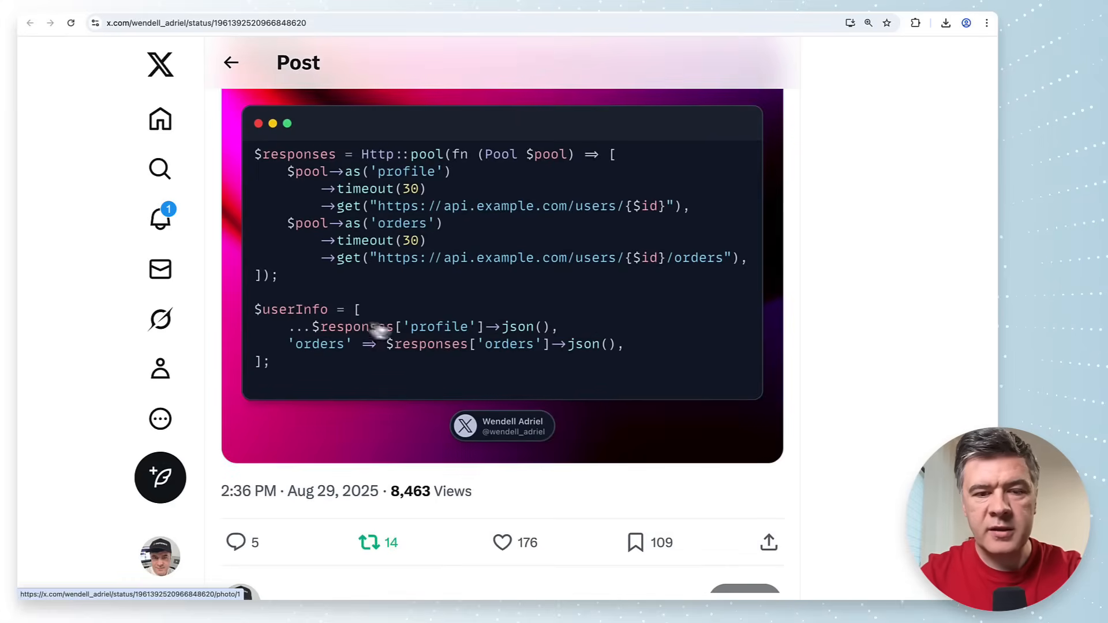
{"action": "mouse_move", "coordinate": [399, 327]}
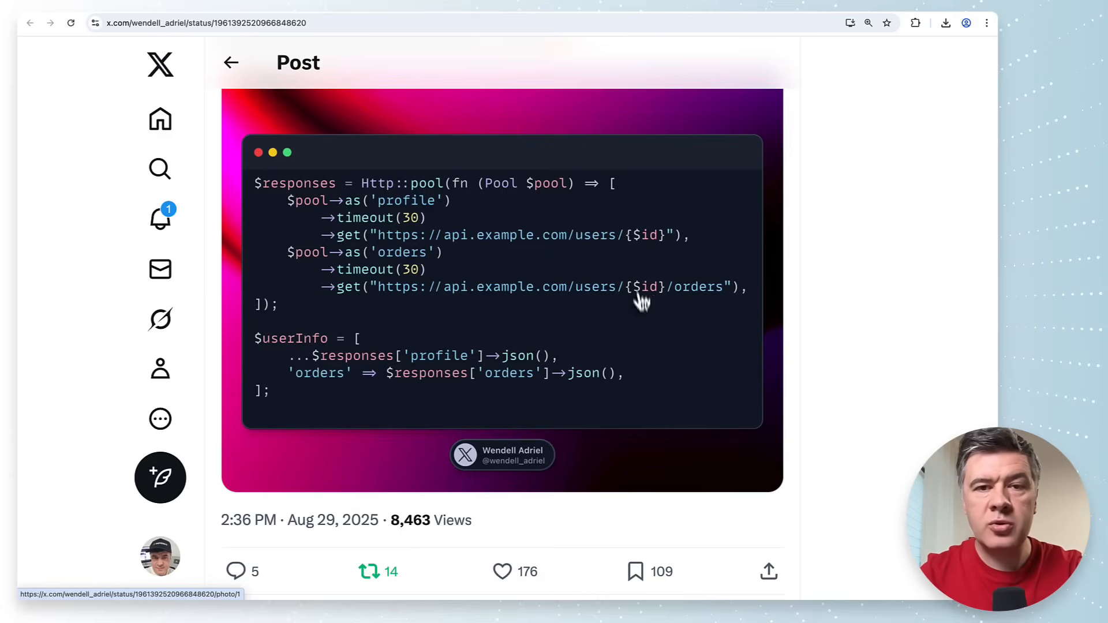
{"action": "mouse_move", "coordinate": [641, 305]}
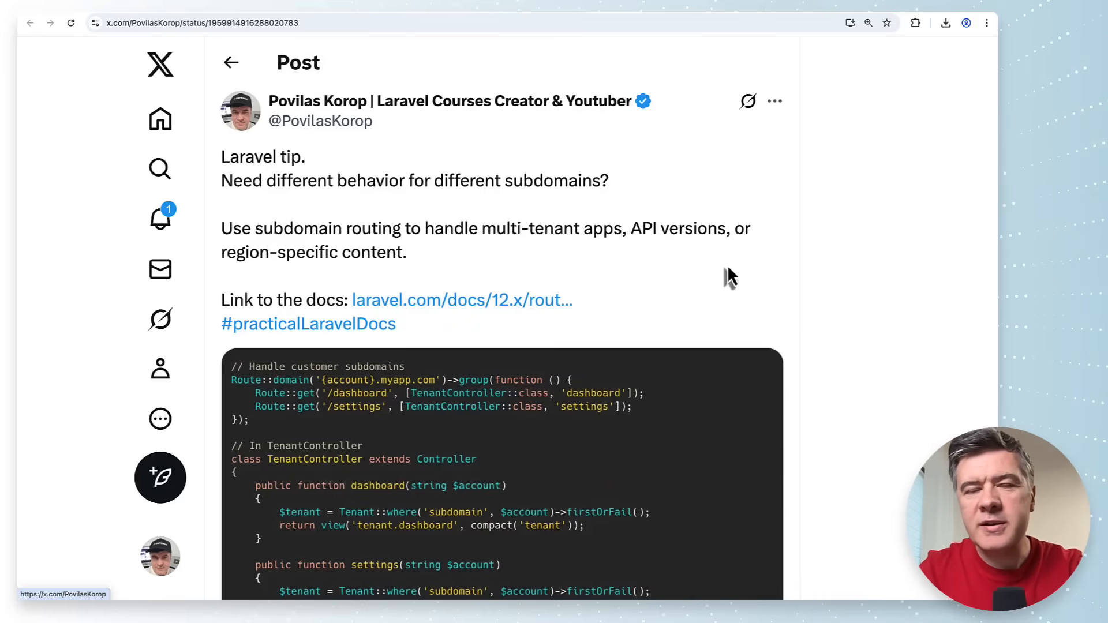
Scroll through the subdomain routing post's multi-tenant and API versioning code down to the post stats
{"action": "scroll", "scroll_direction": "down", "scroll_amount": 3}
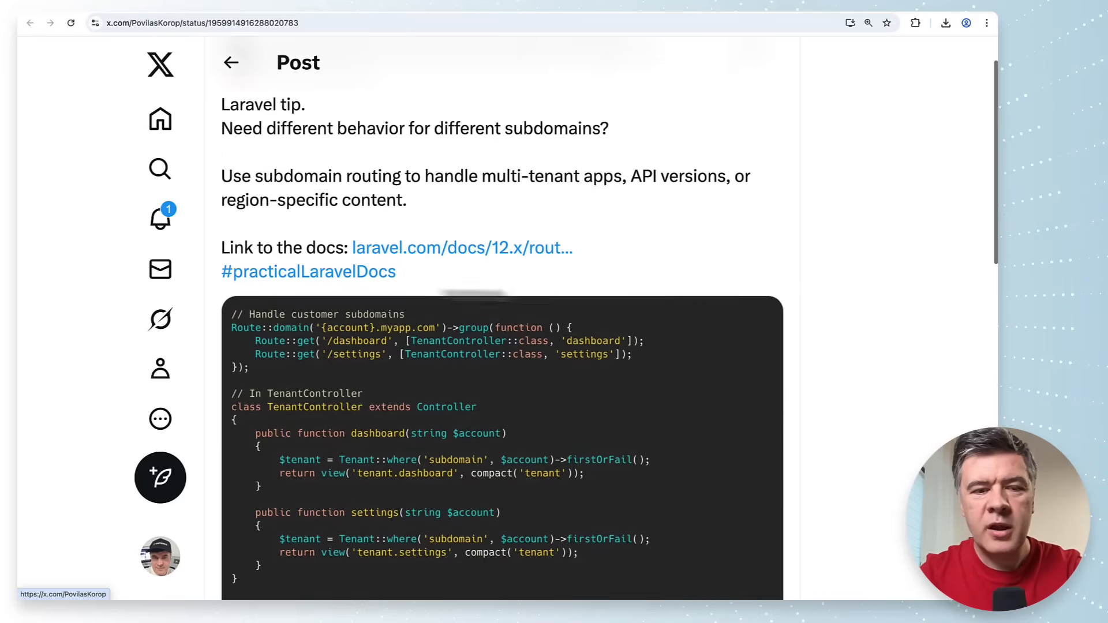
{"action": "mouse_move", "coordinate": [238, 283]}
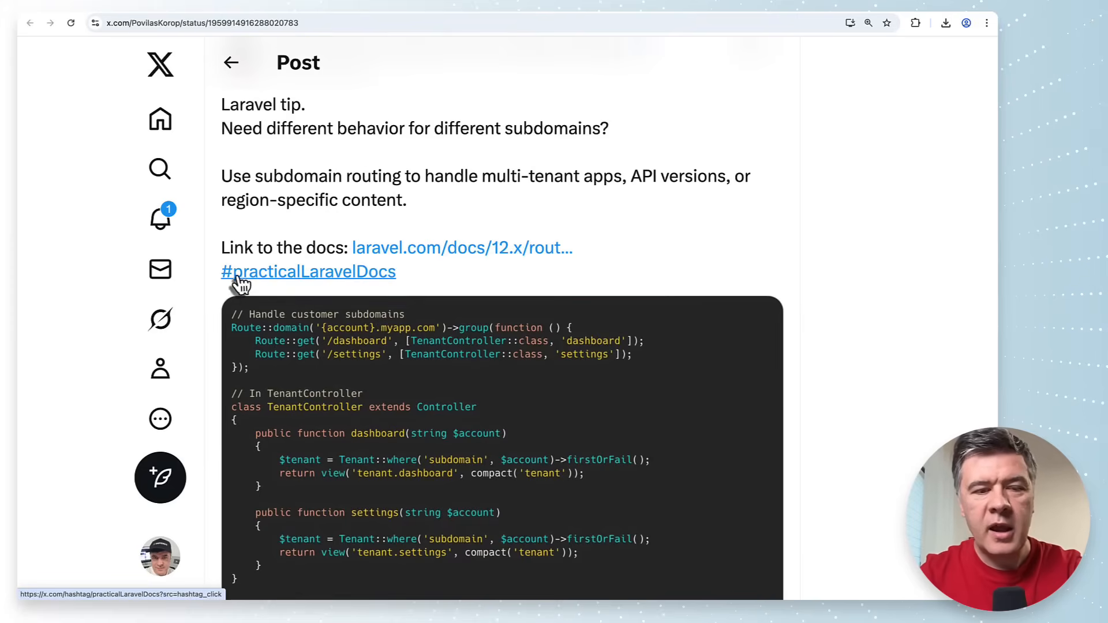
{"action": "mouse_move", "coordinate": [365, 257]}
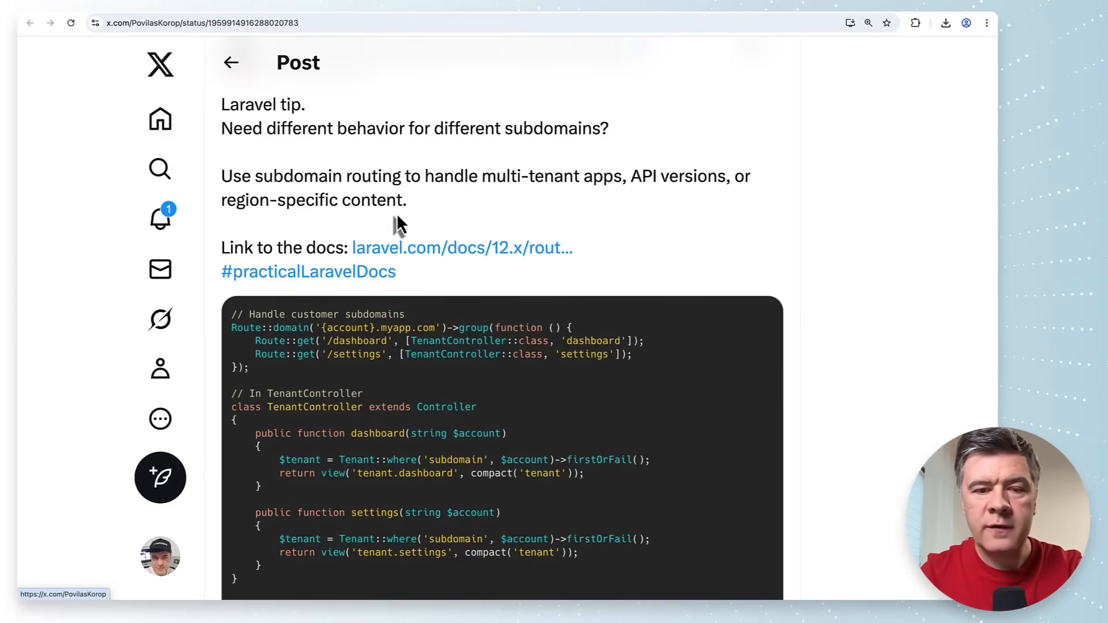
{"action": "scroll", "scroll_direction": "down", "scroll_amount": 3}
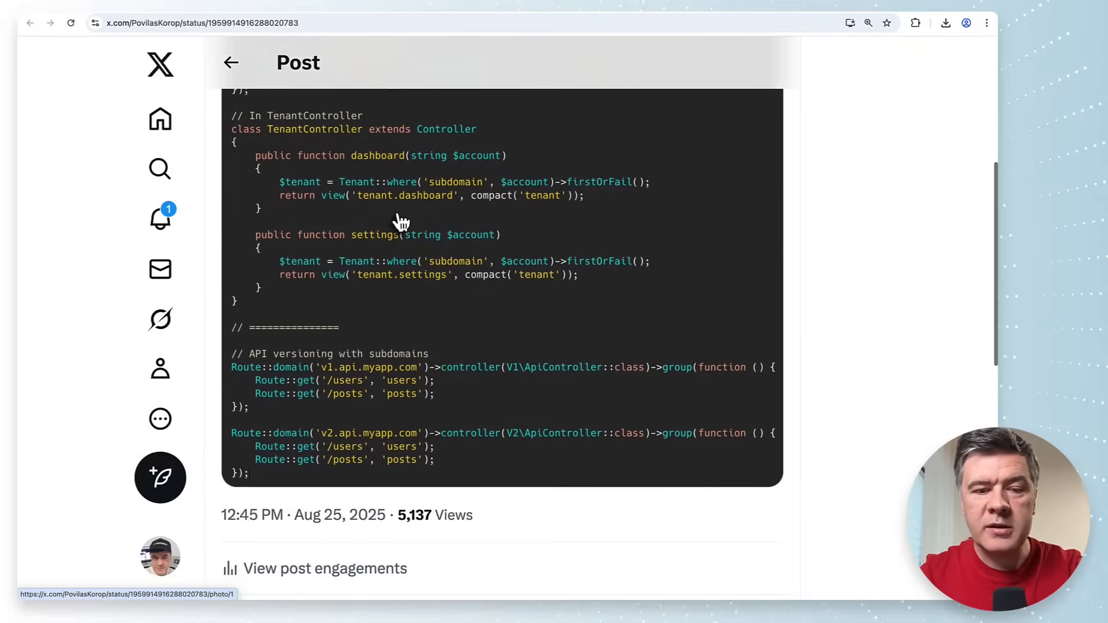
{"action": "scroll", "scroll_direction": "down", "scroll_amount": 3}
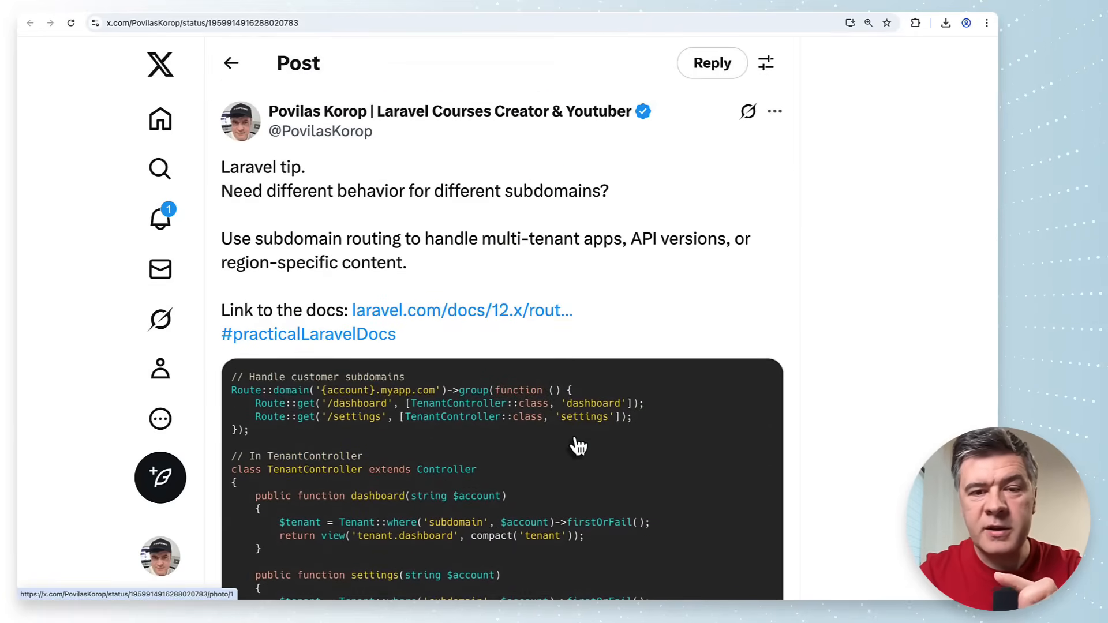
{"action": "scroll", "scroll_direction": "down", "scroll_amount": 3}
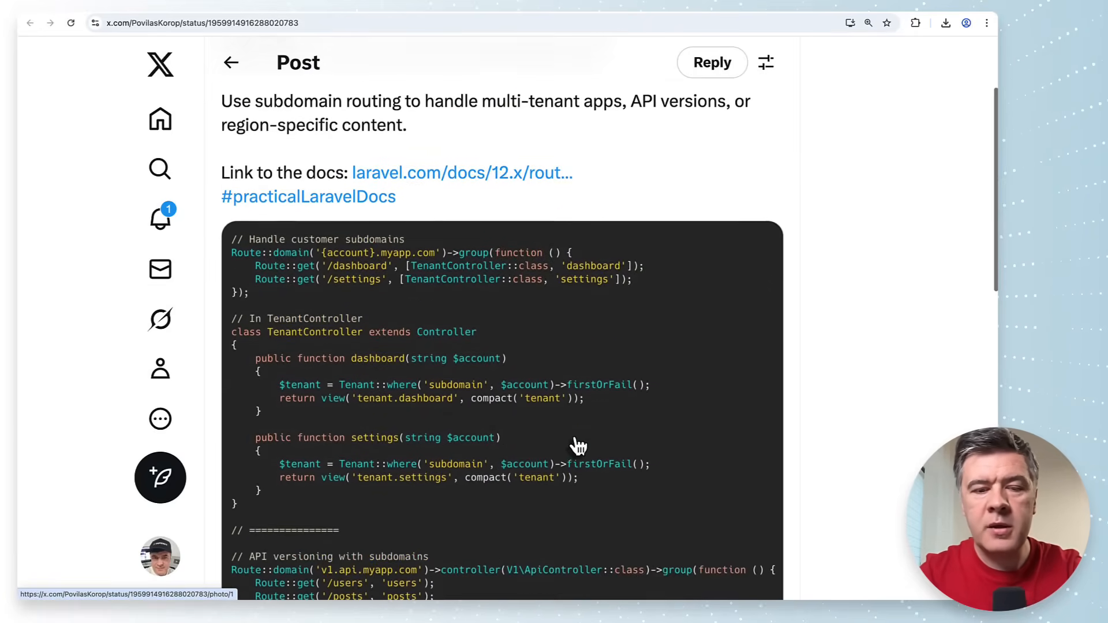
{"action": "scroll", "scroll_direction": "down", "scroll_amount": 3}
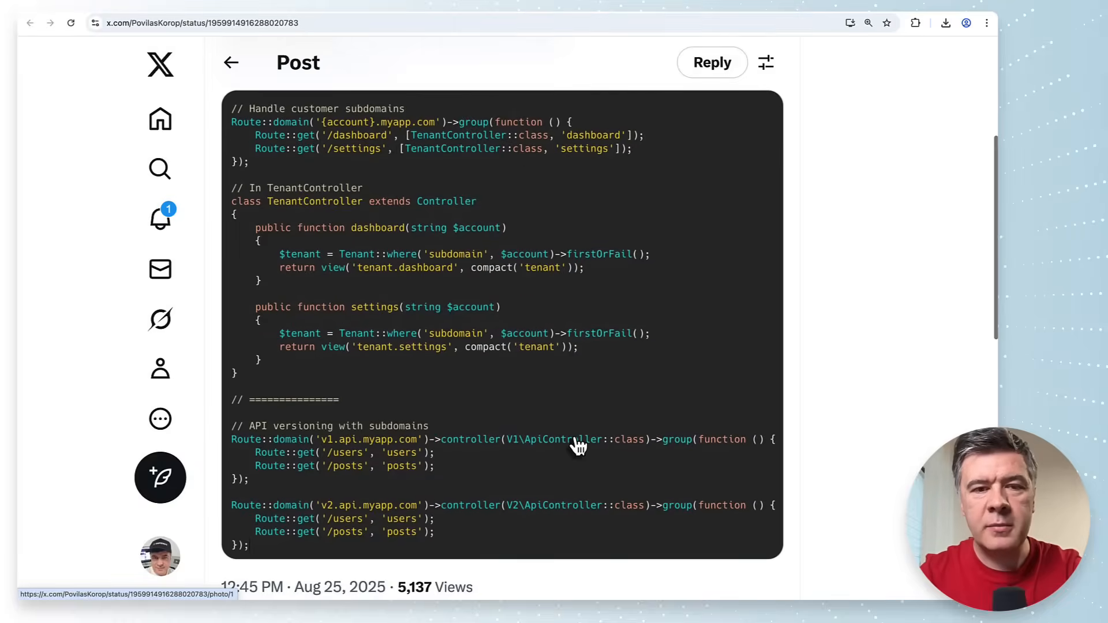
{"action": "scroll", "scroll_direction": "down", "scroll_amount": 3}
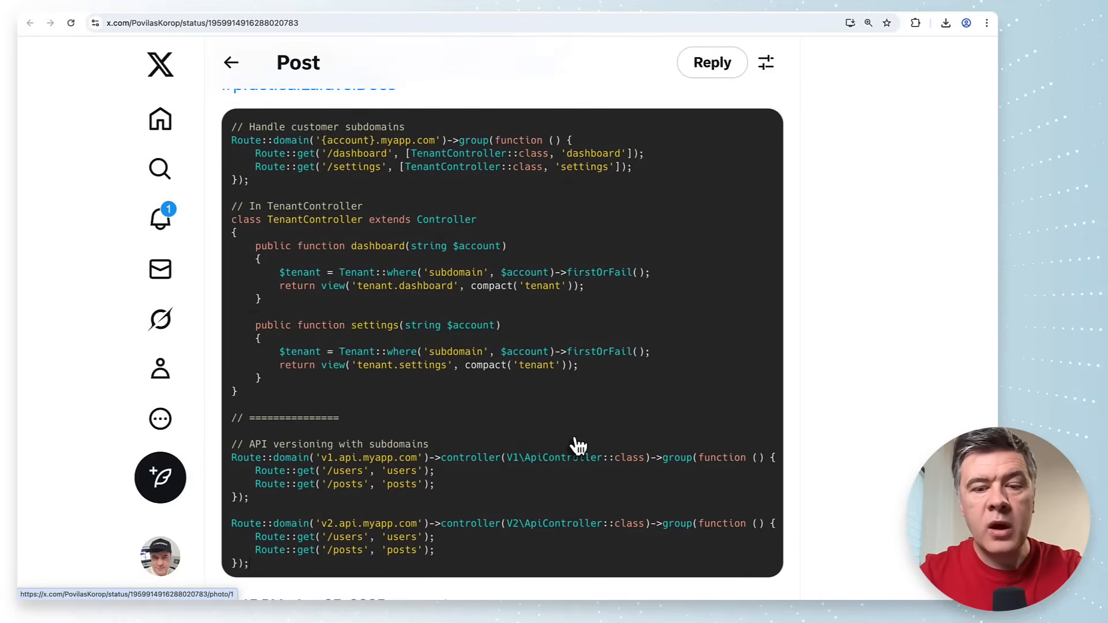
{"action": "scroll", "scroll_direction": "down", "scroll_amount": 3}
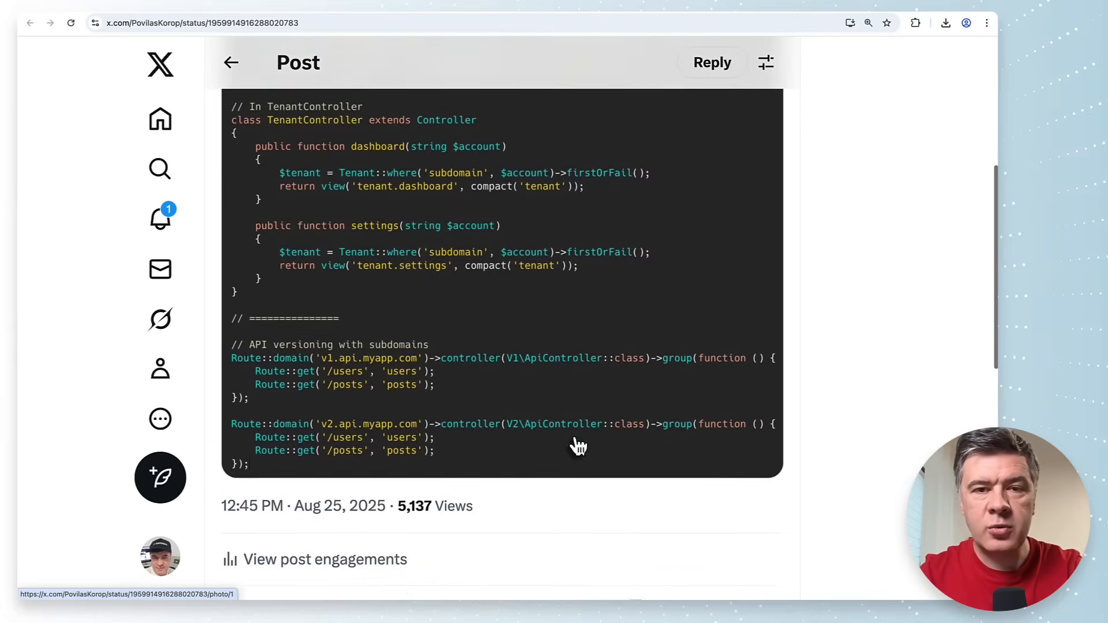
{"action": "scroll", "scroll_direction": "down", "scroll_amount": 3}
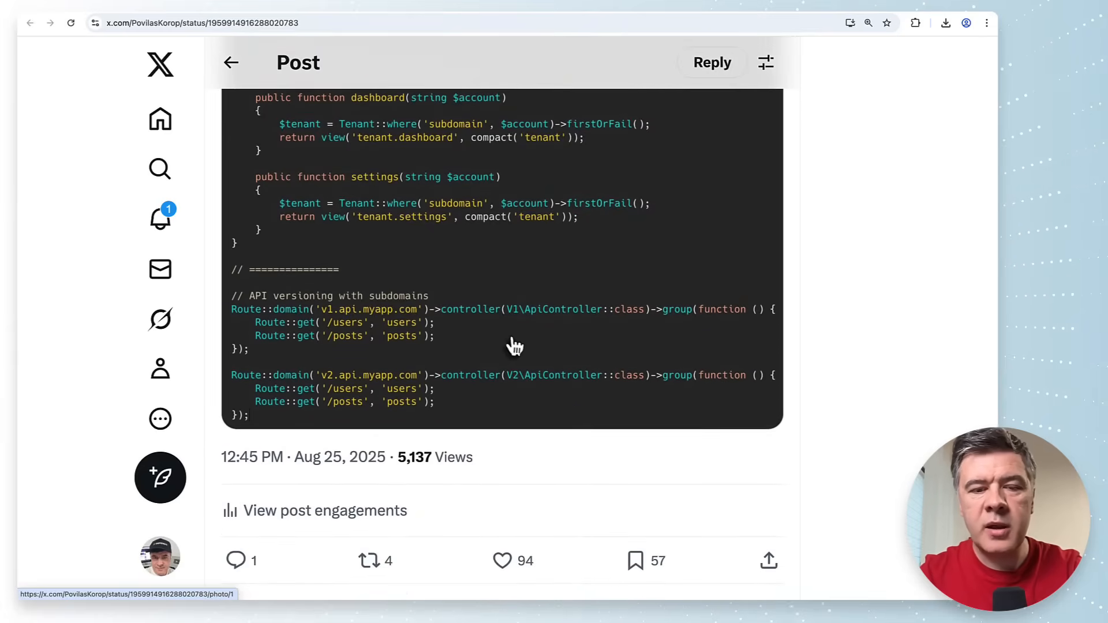
{"action": "mouse_move", "coordinate": [512, 355]}
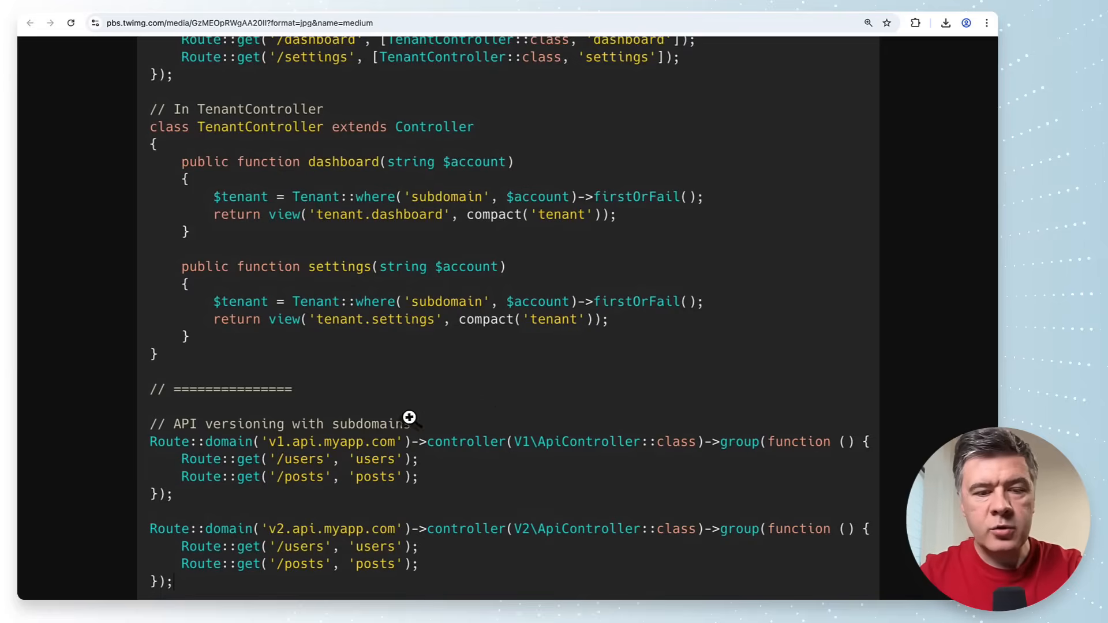
{"action": "mouse_move", "coordinate": [549, 499]}
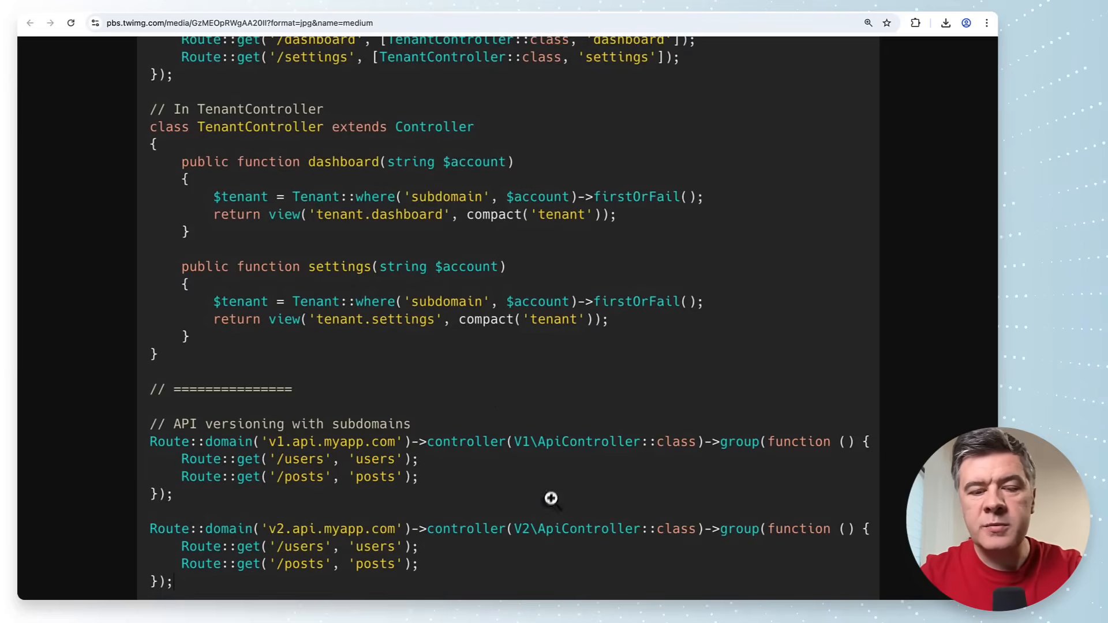
{"action": "mouse_move", "coordinate": [535, 512]}
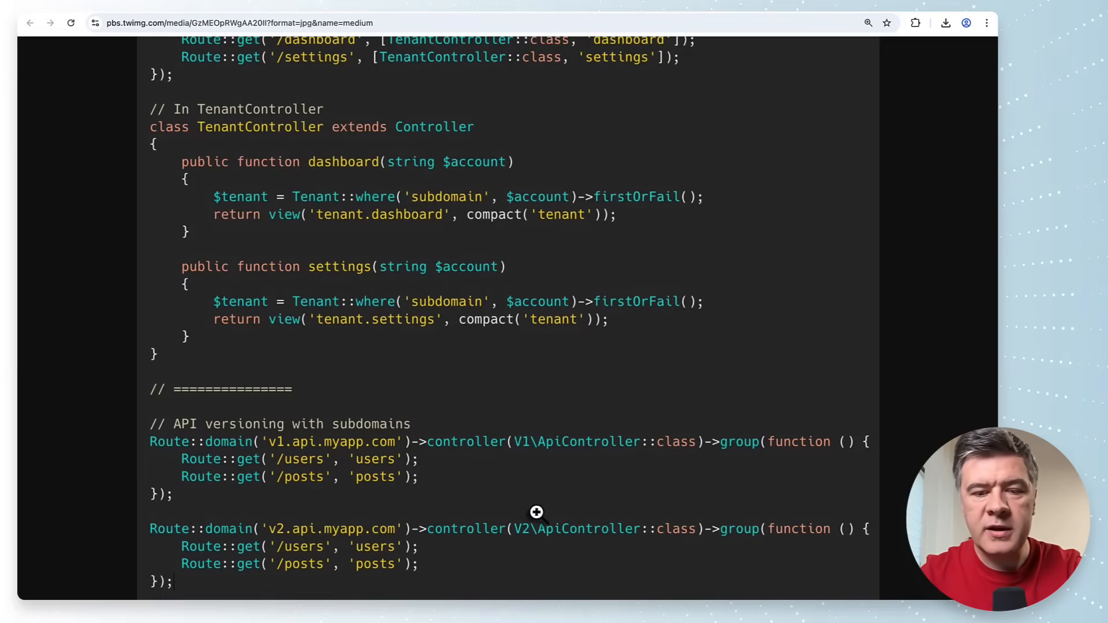
{"action": "mouse_move", "coordinate": [425, 478]}
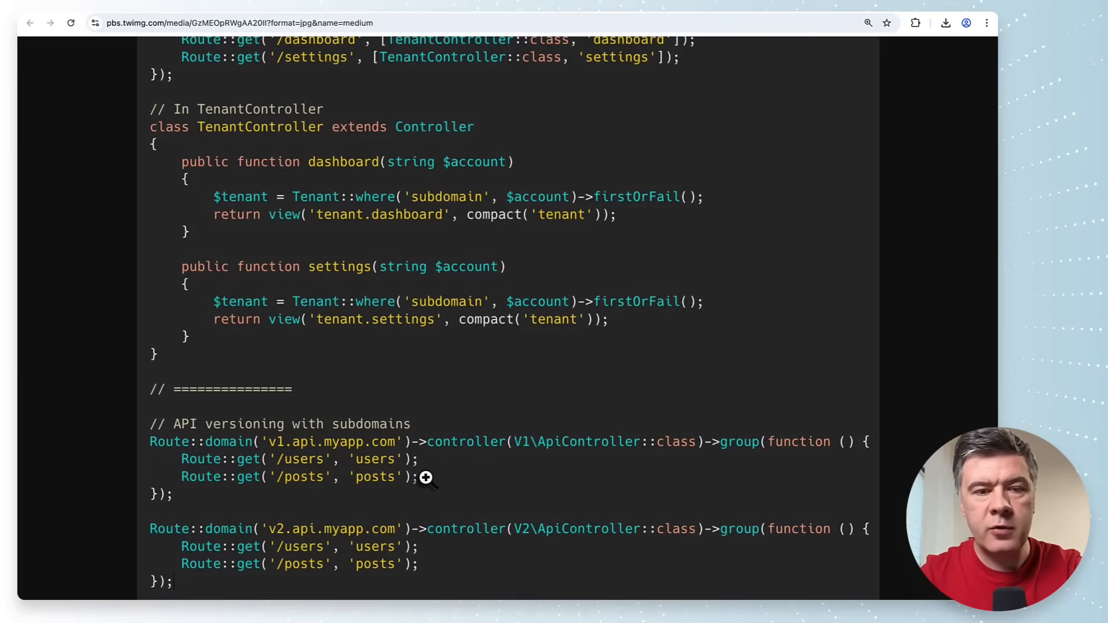
Scroll up the full-size subdomain routing image to read the routes and controller
{"action": "scroll", "scroll_direction": "up", "scroll_amount": 3}
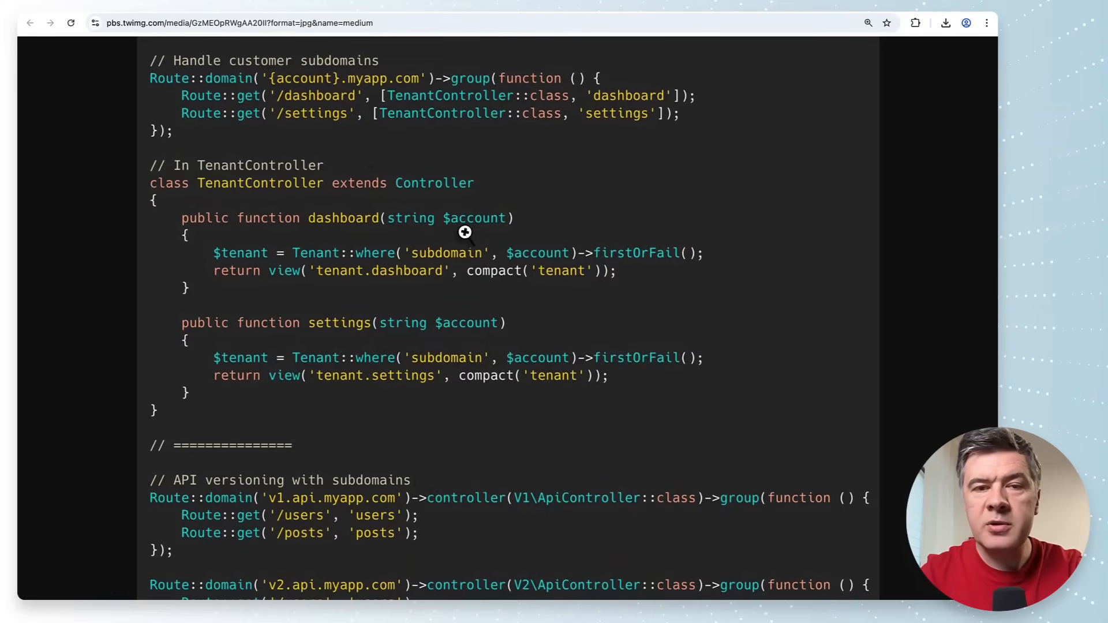
{"action": "mouse_move", "coordinate": [618, 213]}
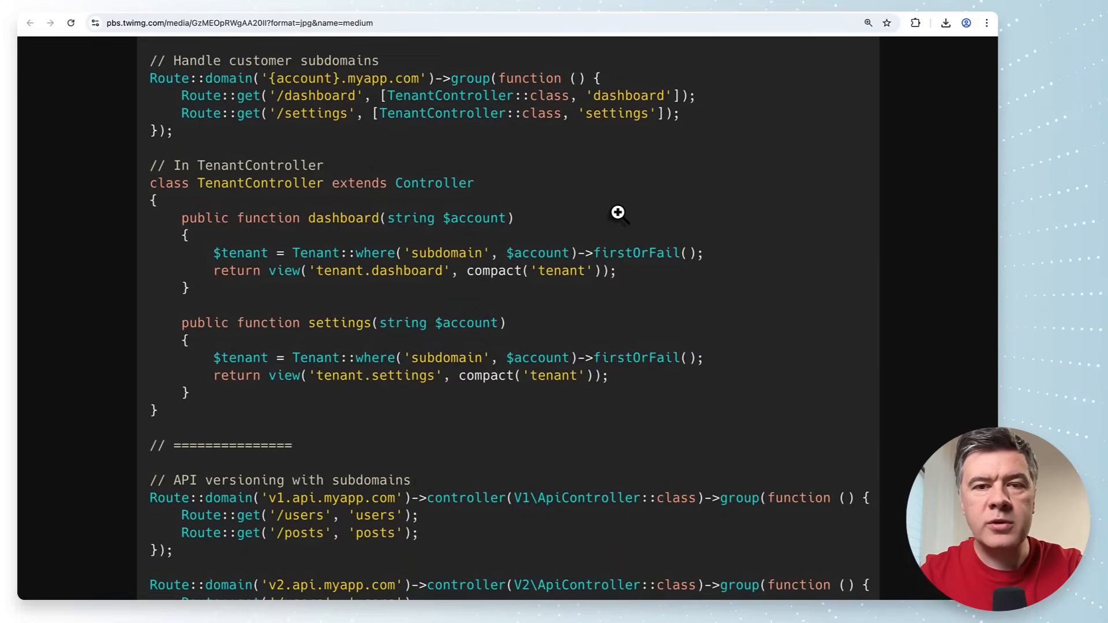
{"action": "mouse_move", "coordinate": [337, 121]}
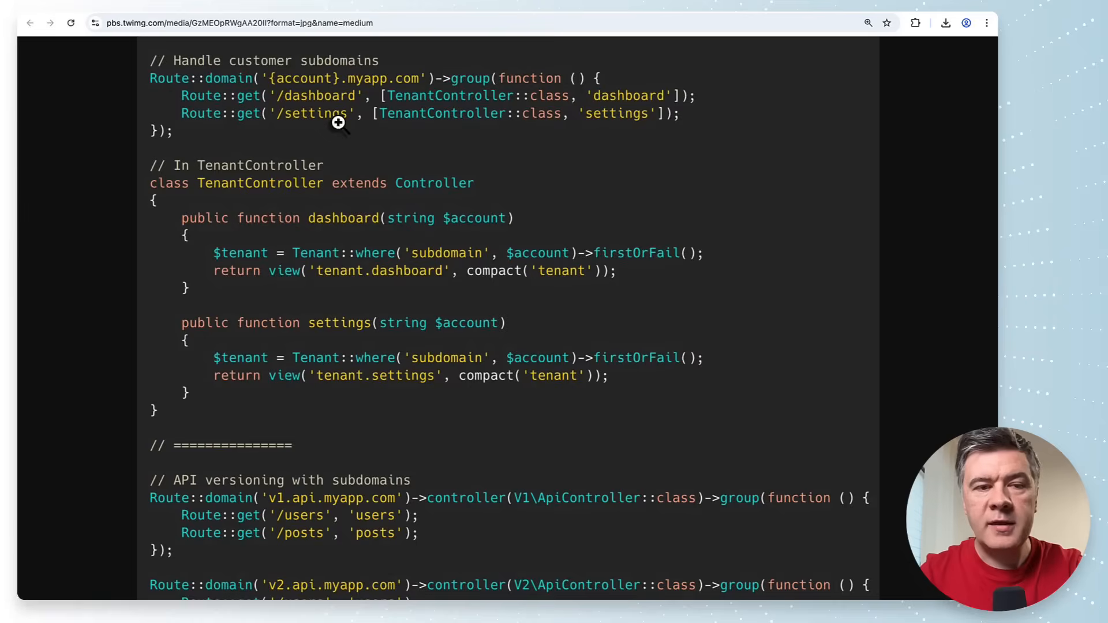
{"action": "mouse_move", "coordinate": [498, 182]}
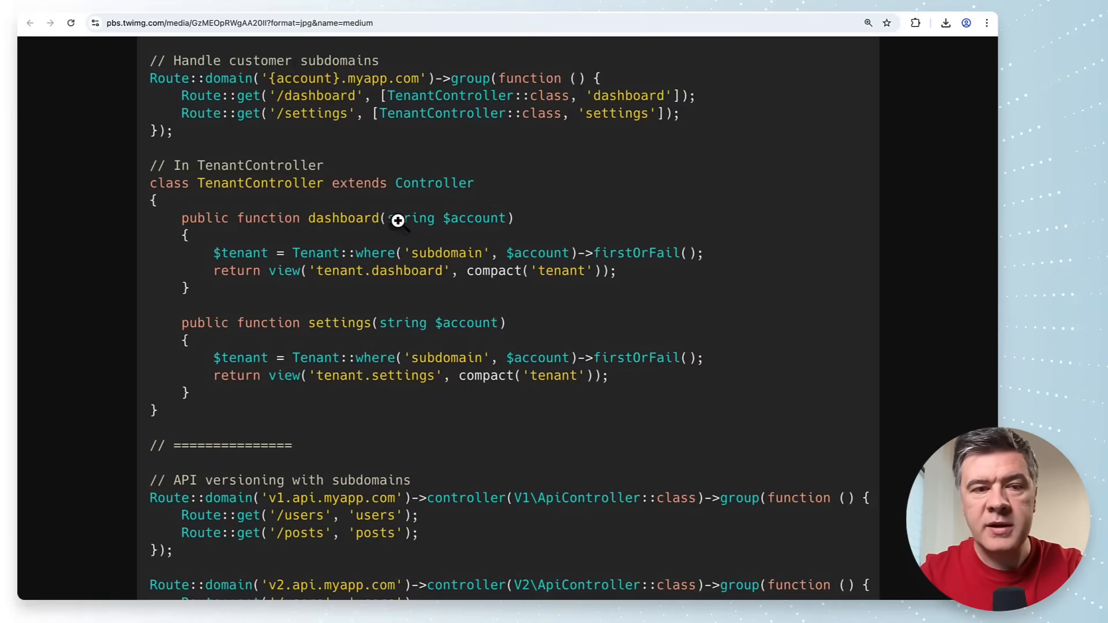
{"action": "mouse_move", "coordinate": [416, 199]}
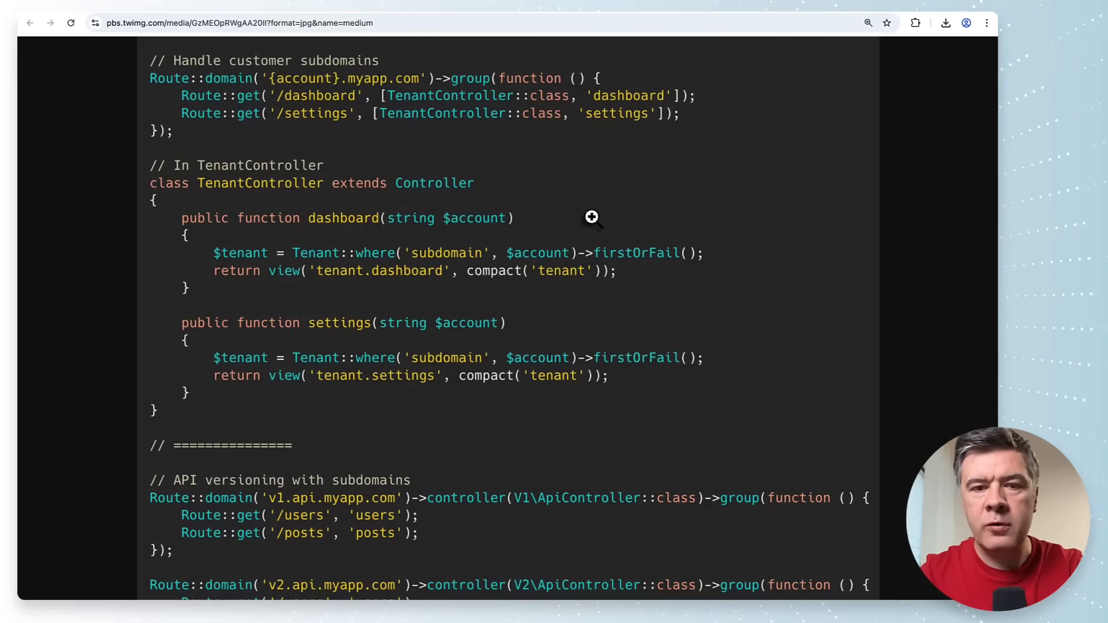
{"action": "mouse_move", "coordinate": [510, 240]}
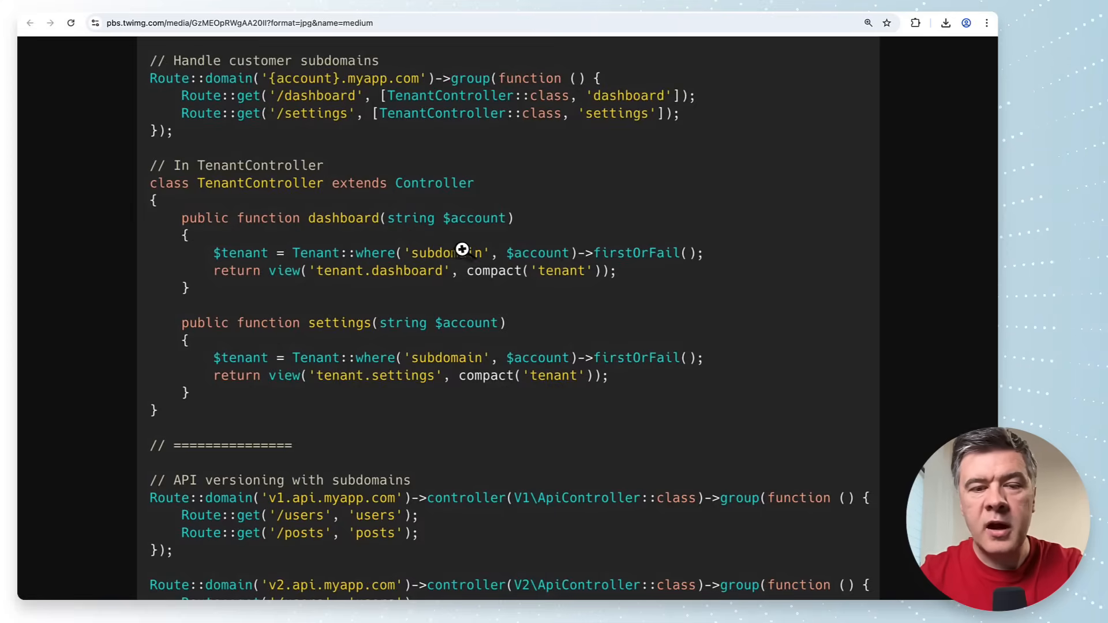
{"action": "mouse_move", "coordinate": [558, 263]}
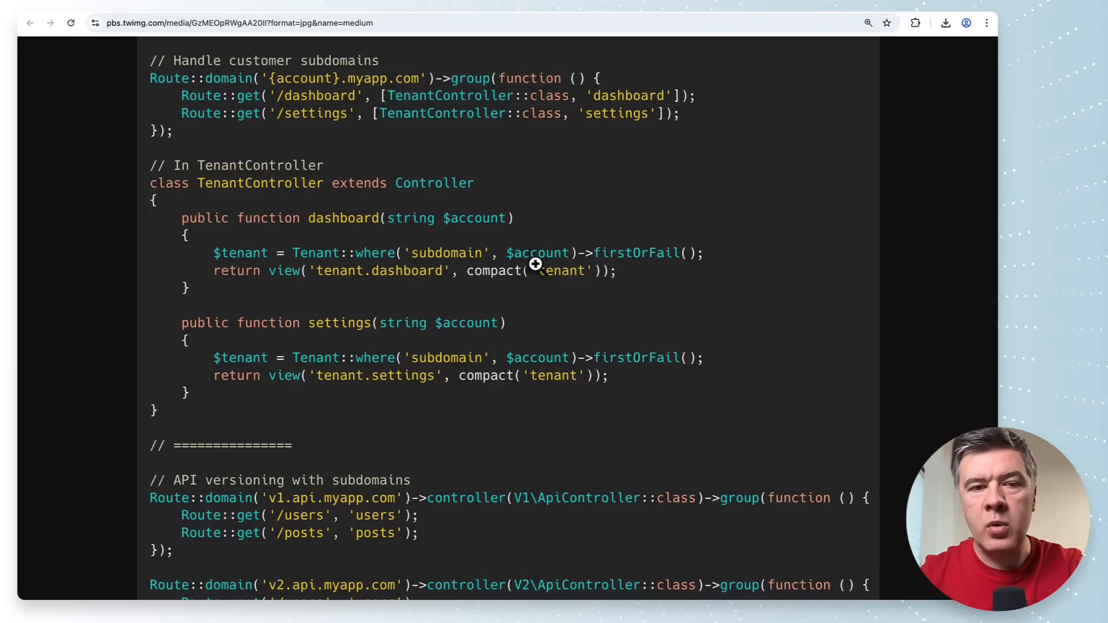
{"action": "mouse_move", "coordinate": [534, 190]}
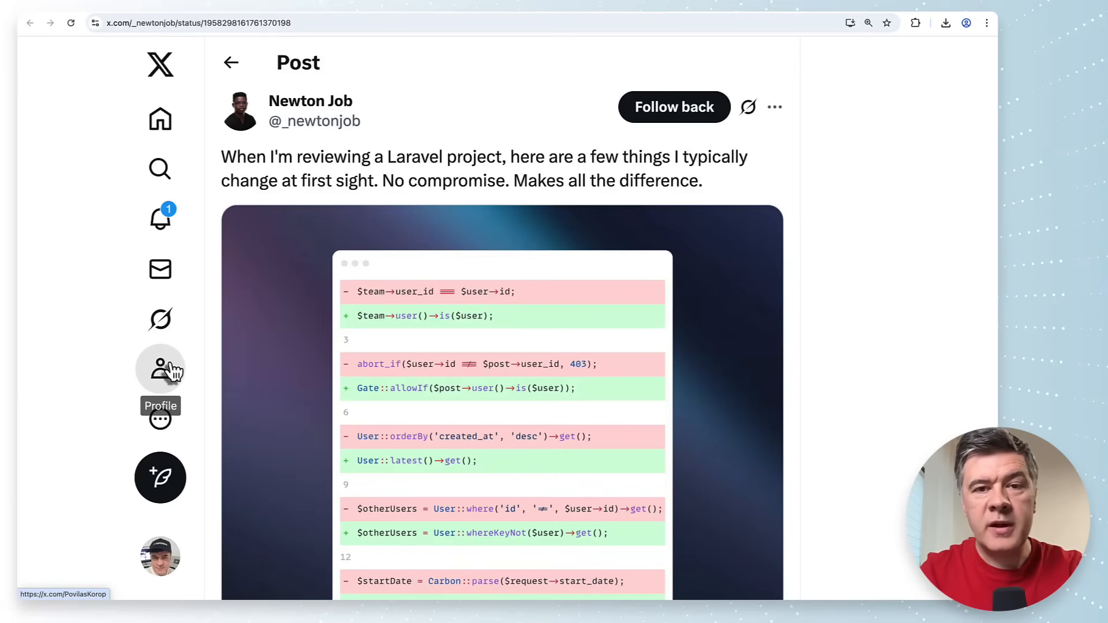
{"action": "scroll", "scroll_direction": "down", "scroll_amount": 3}
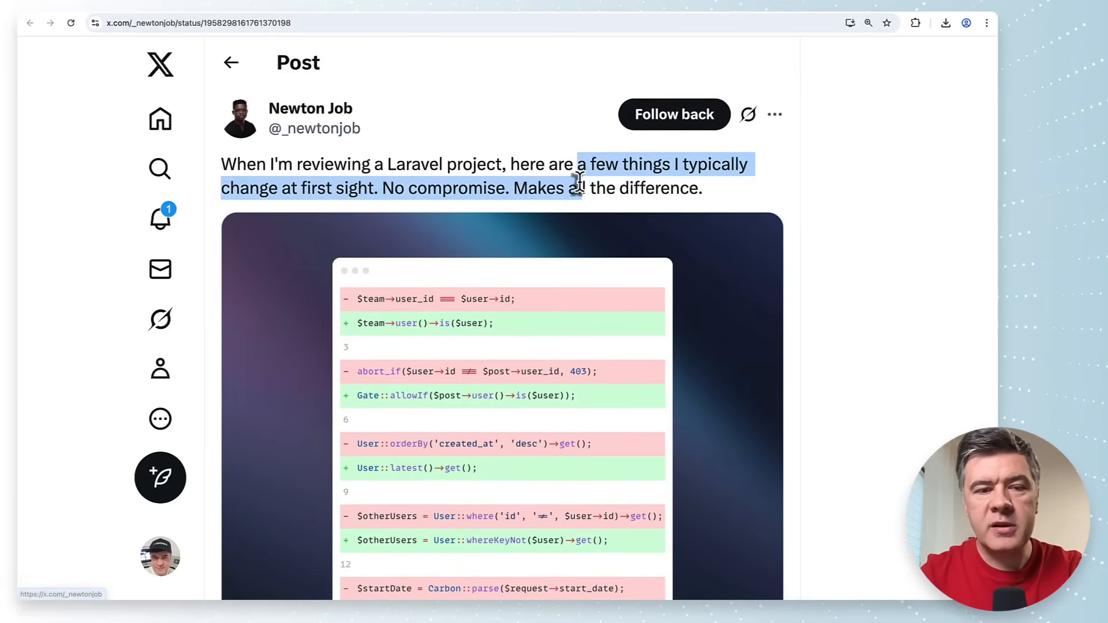
{"action": "scroll", "scroll_direction": "down", "scroll_amount": 3}
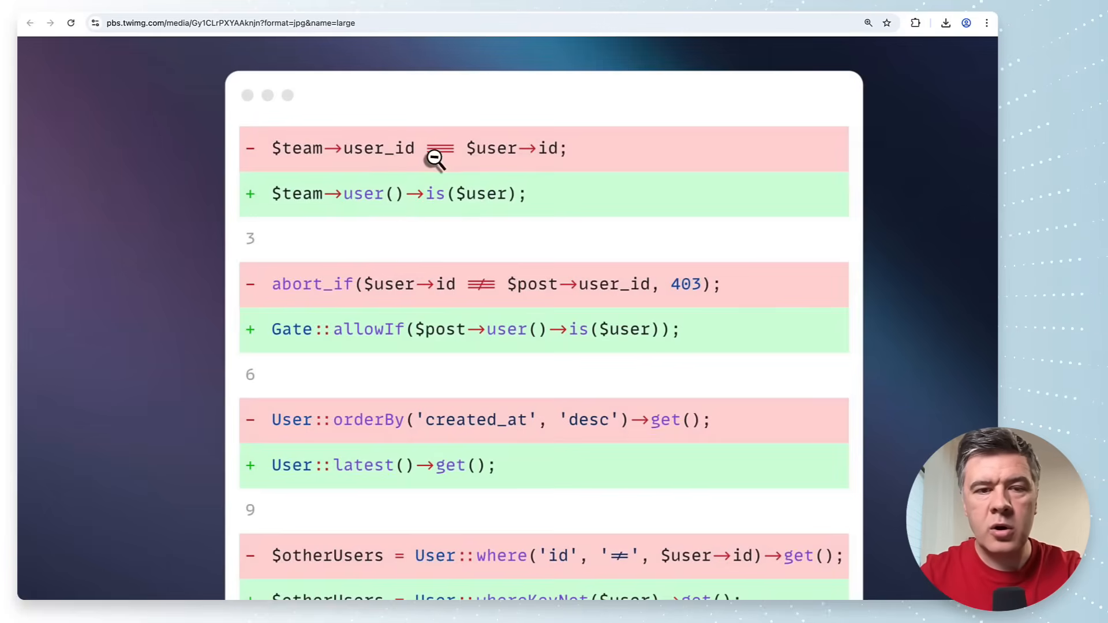
{"action": "mouse_move", "coordinate": [485, 228]}
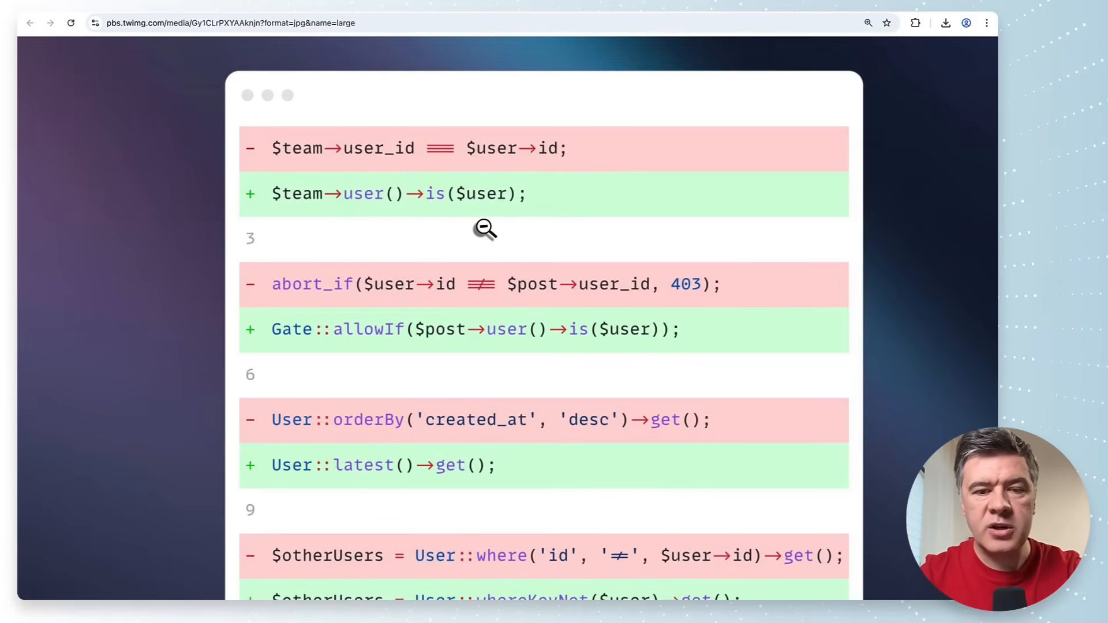
{"action": "mouse_move", "coordinate": [538, 240]}
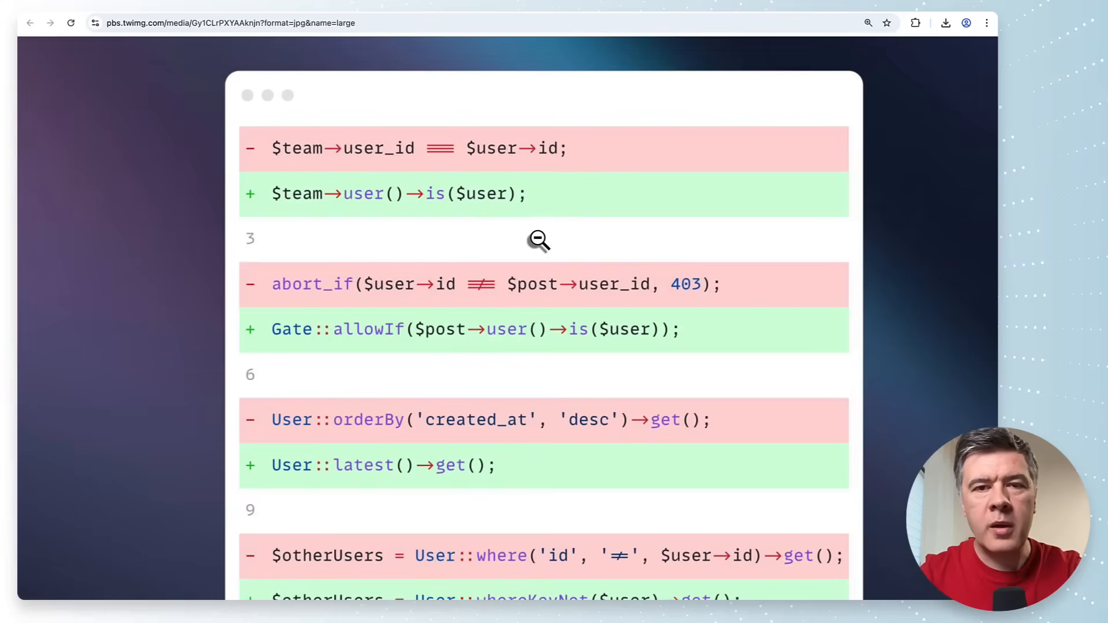
Scroll down through the first part of the full-size before-and-after diff image
{"action": "scroll", "scroll_direction": "down", "scroll_amount": 3}
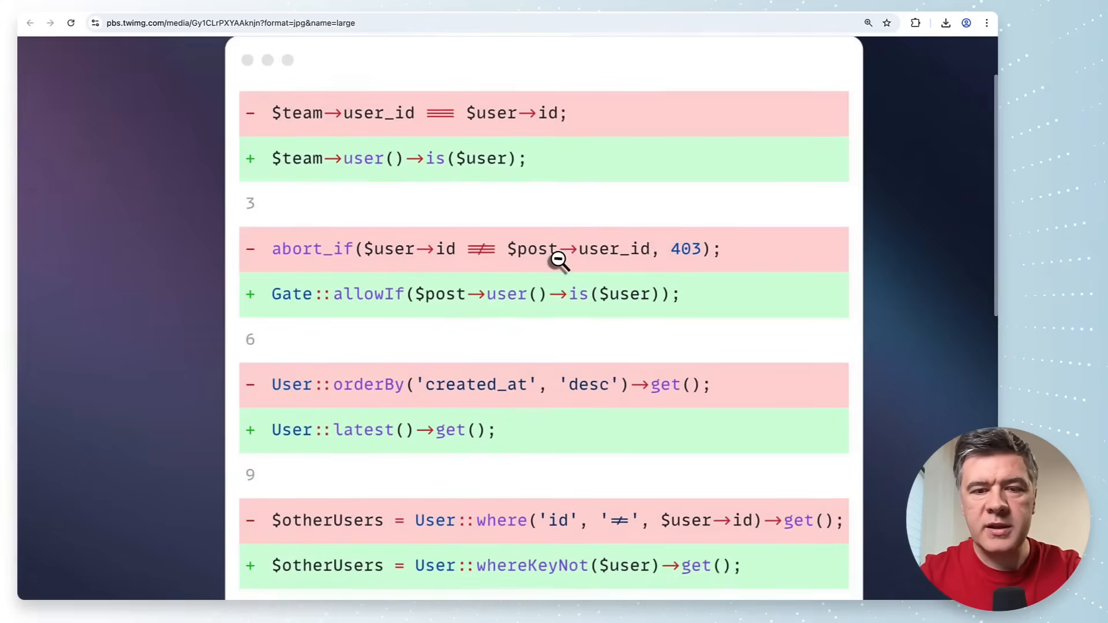
{"action": "scroll", "scroll_direction": "down", "scroll_amount": 3}
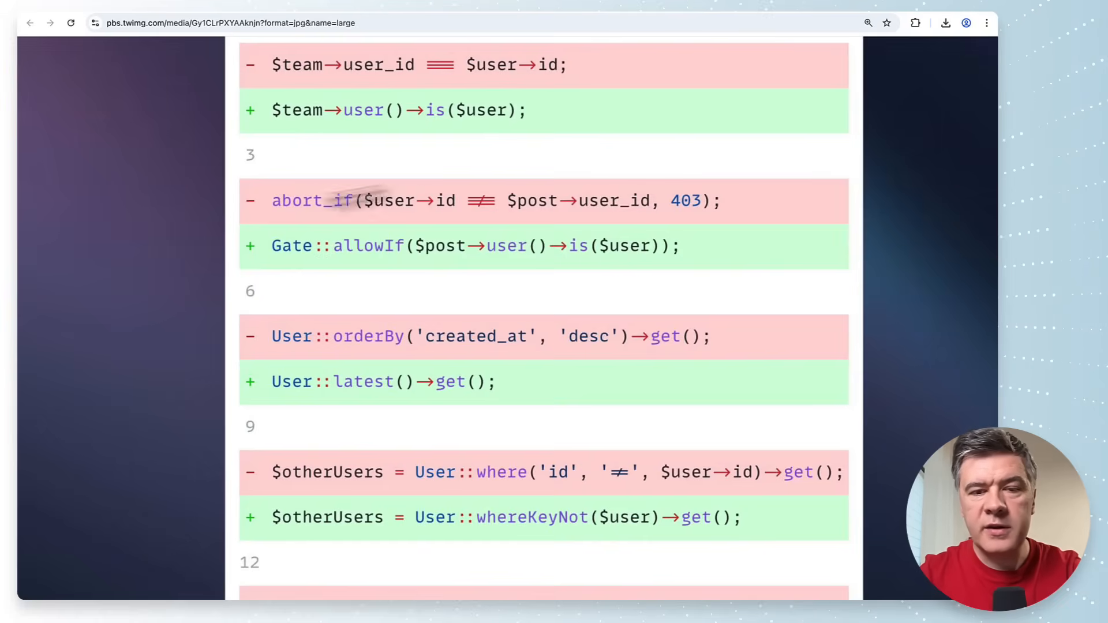
{"action": "scroll", "scroll_direction": "down", "scroll_amount": 3}
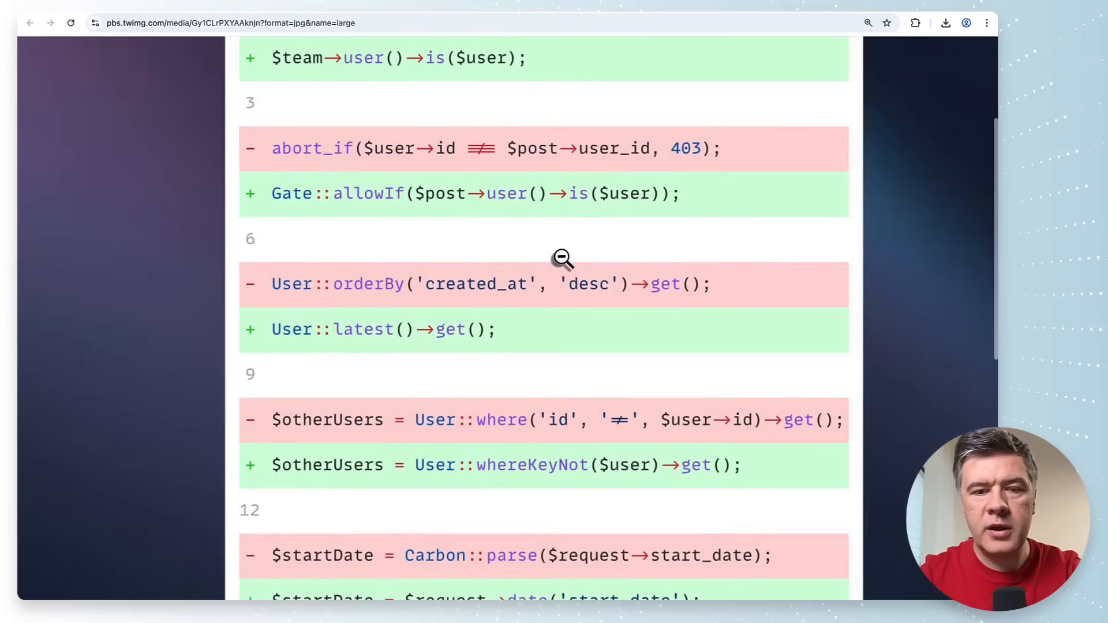
{"action": "scroll", "scroll_direction": "down", "scroll_amount": 3}
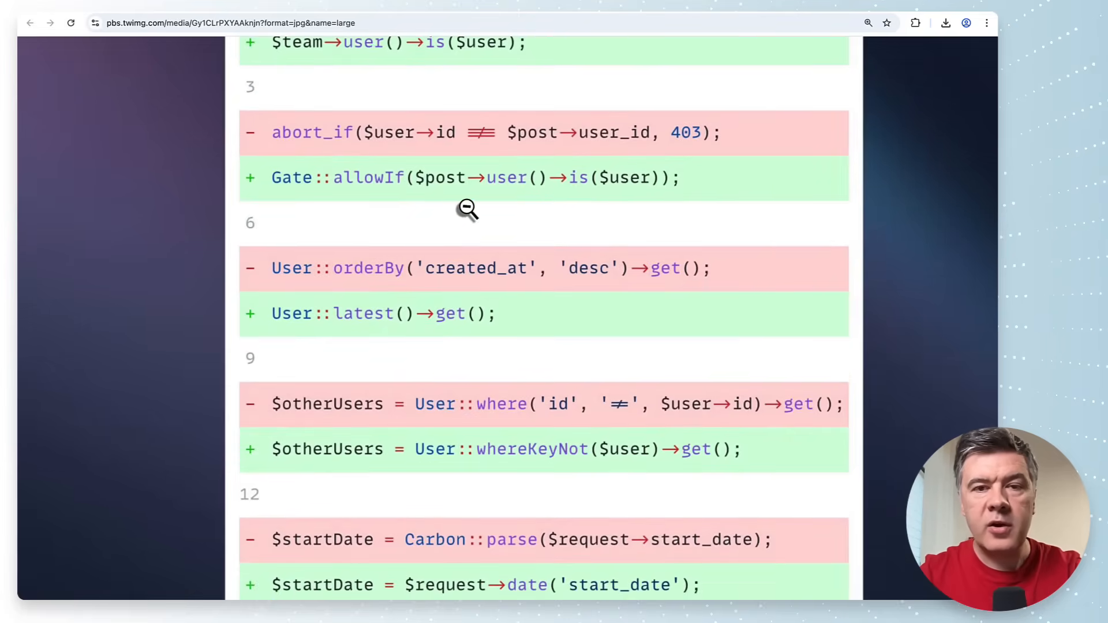
{"action": "scroll", "scroll_direction": "down", "scroll_amount": 3}
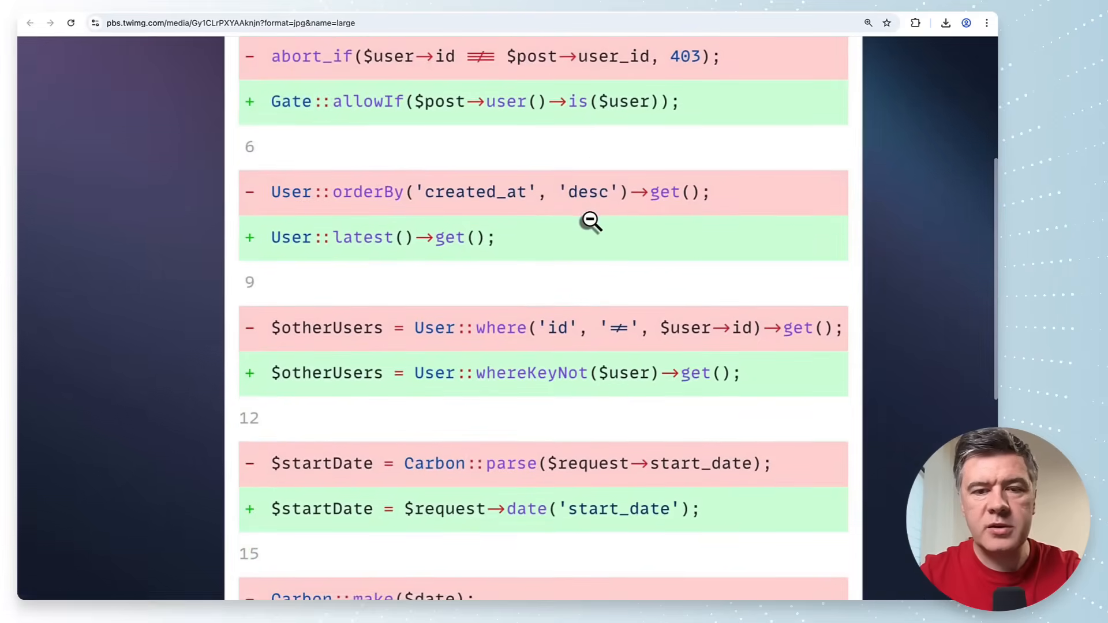
{"action": "scroll", "scroll_direction": "down", "scroll_amount": 3}
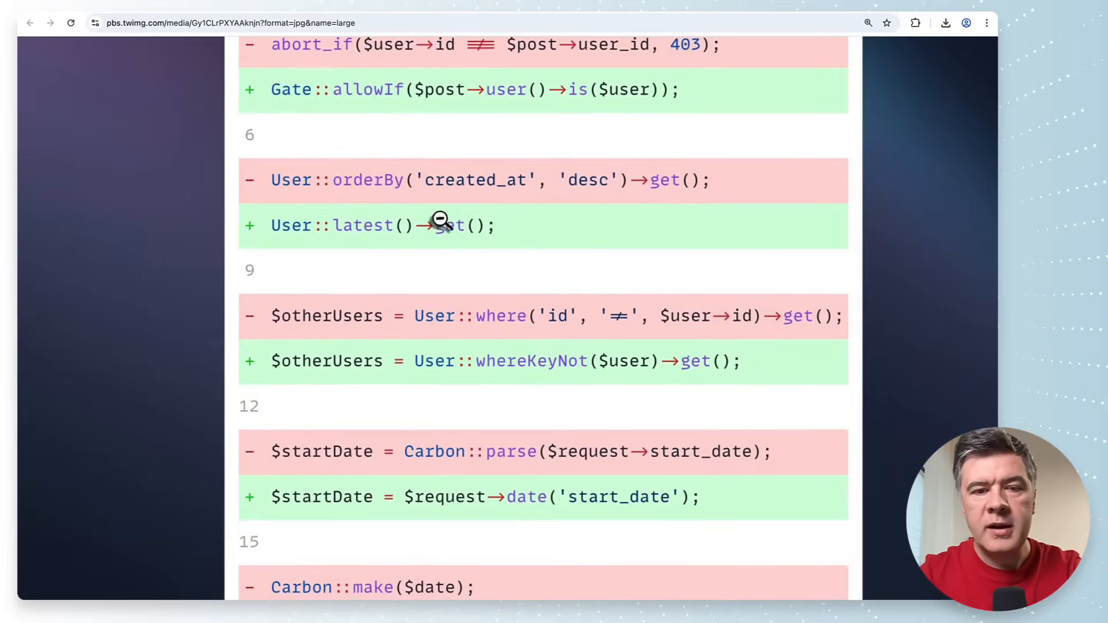
{"action": "mouse_move", "coordinate": [589, 247]}
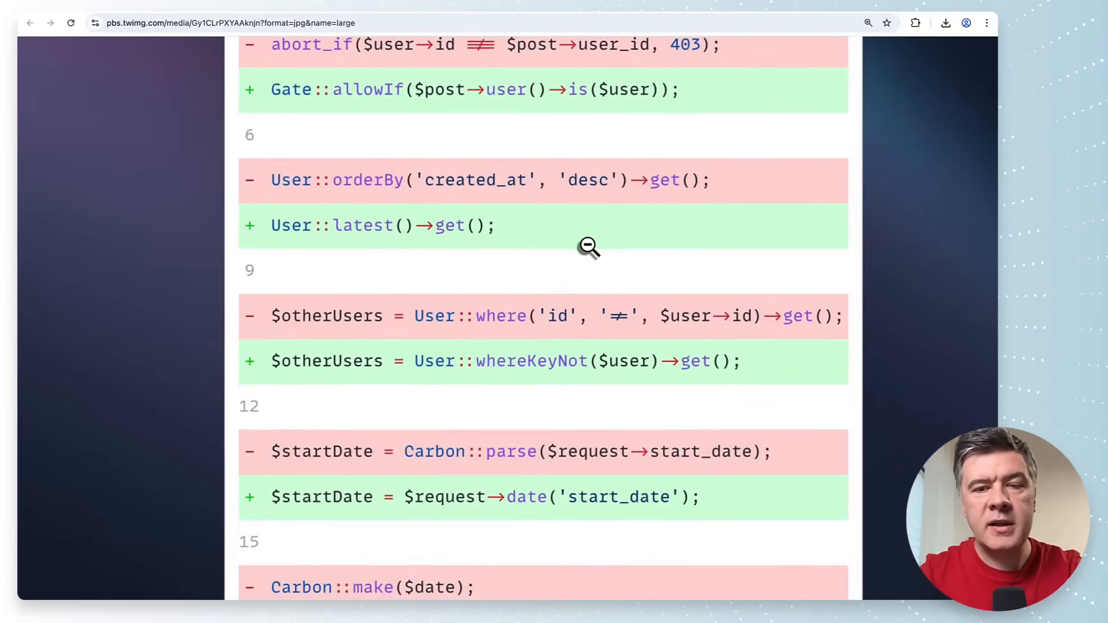
{"action": "mouse_move", "coordinate": [381, 194]}
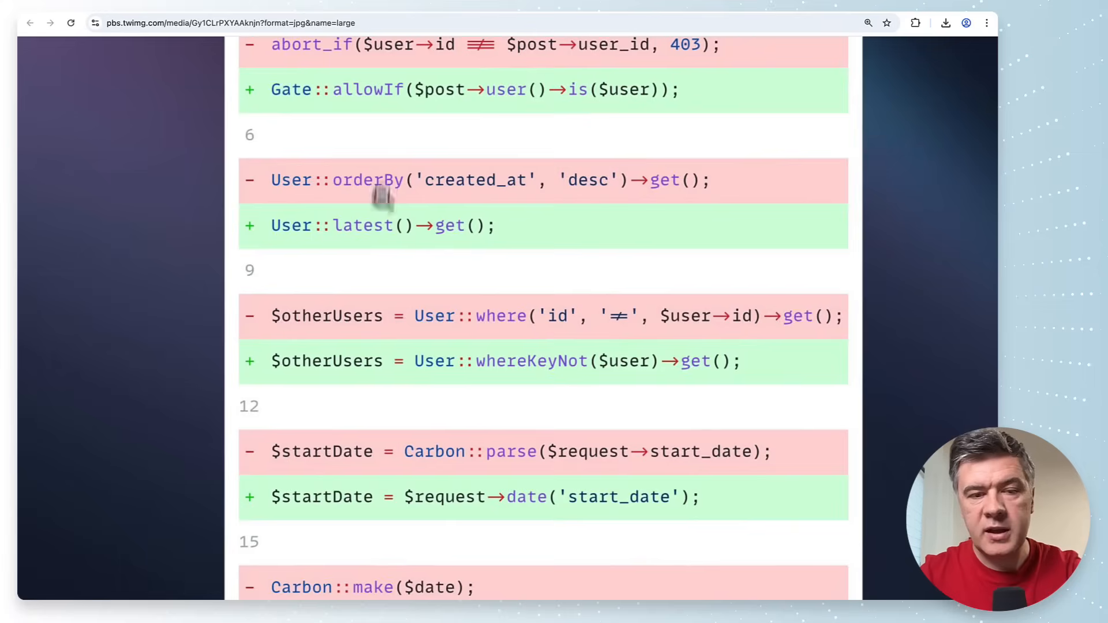
{"action": "mouse_move", "coordinate": [483, 261]}
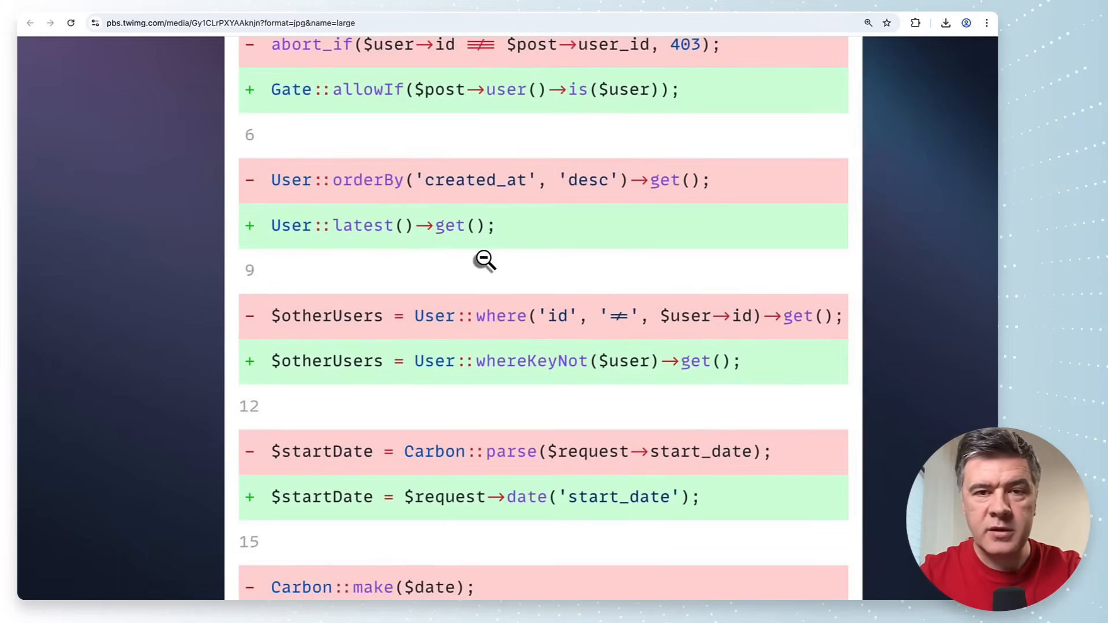
{"action": "mouse_move", "coordinate": [492, 247]}
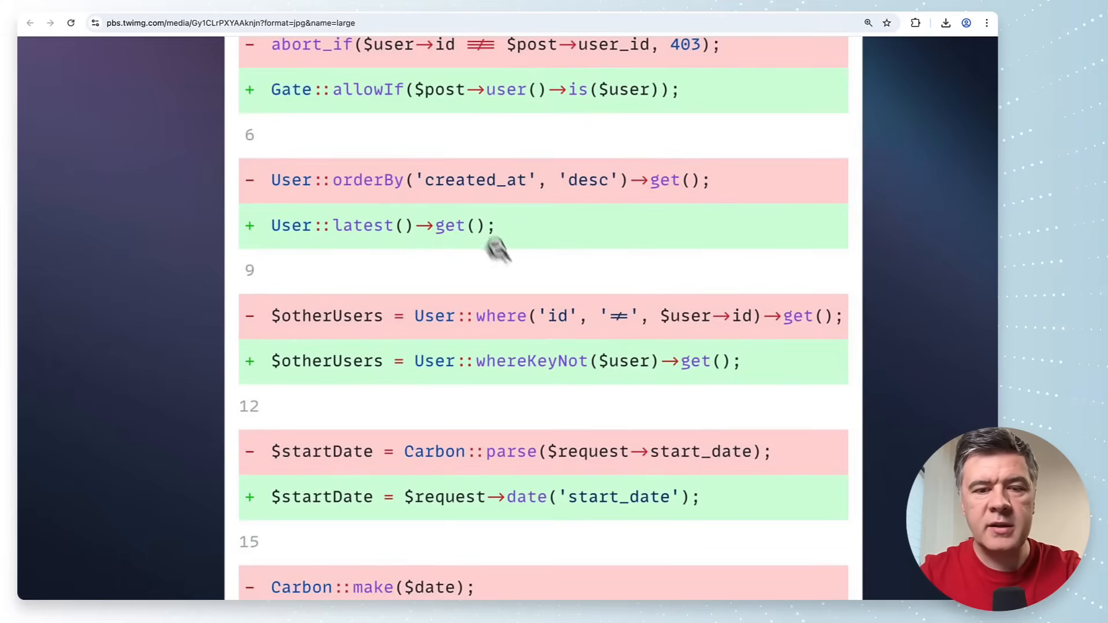
Continue to the diff's end showing the Date::make, back() and to_route() replacements
{"action": "scroll", "scroll_direction": "down", "scroll_amount": 3}
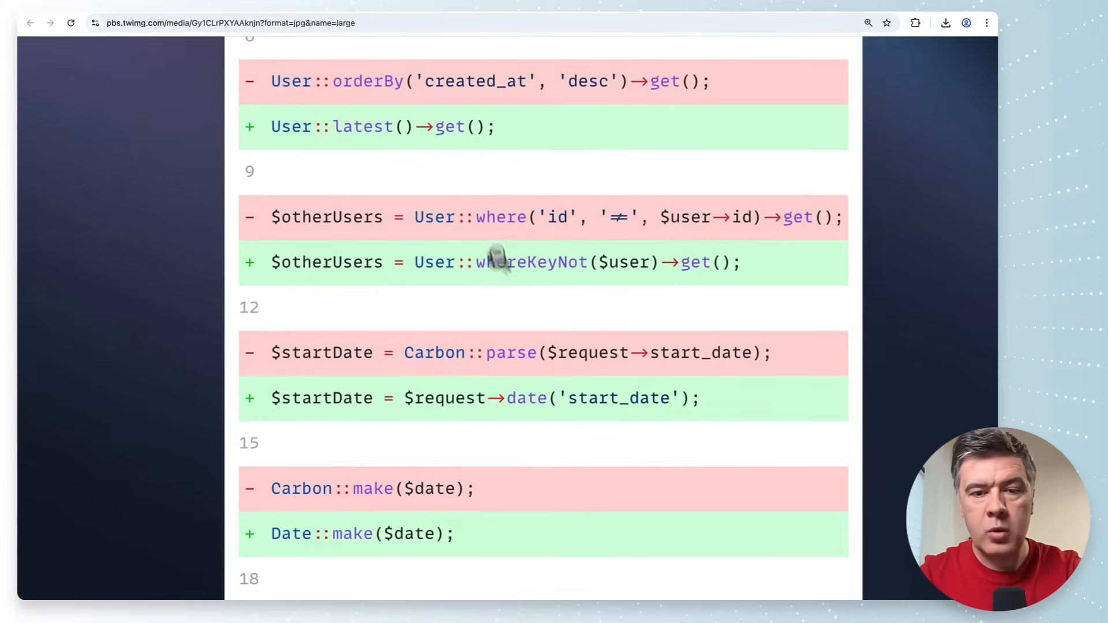
{"action": "mouse_move", "coordinate": [581, 217]}
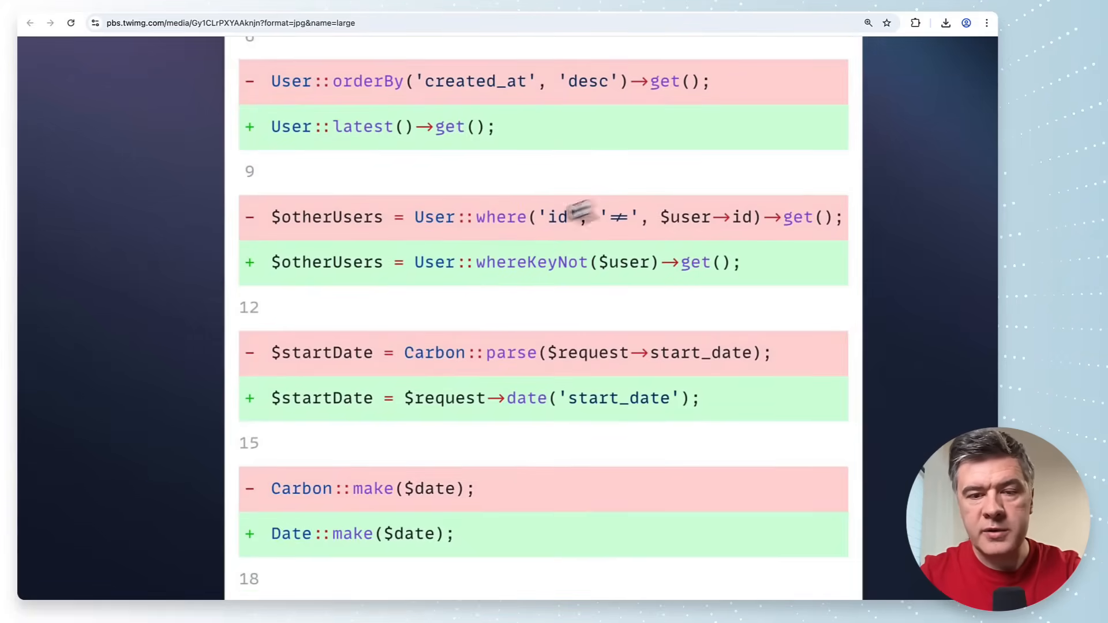
{"action": "scroll", "scroll_direction": "down", "scroll_amount": 3}
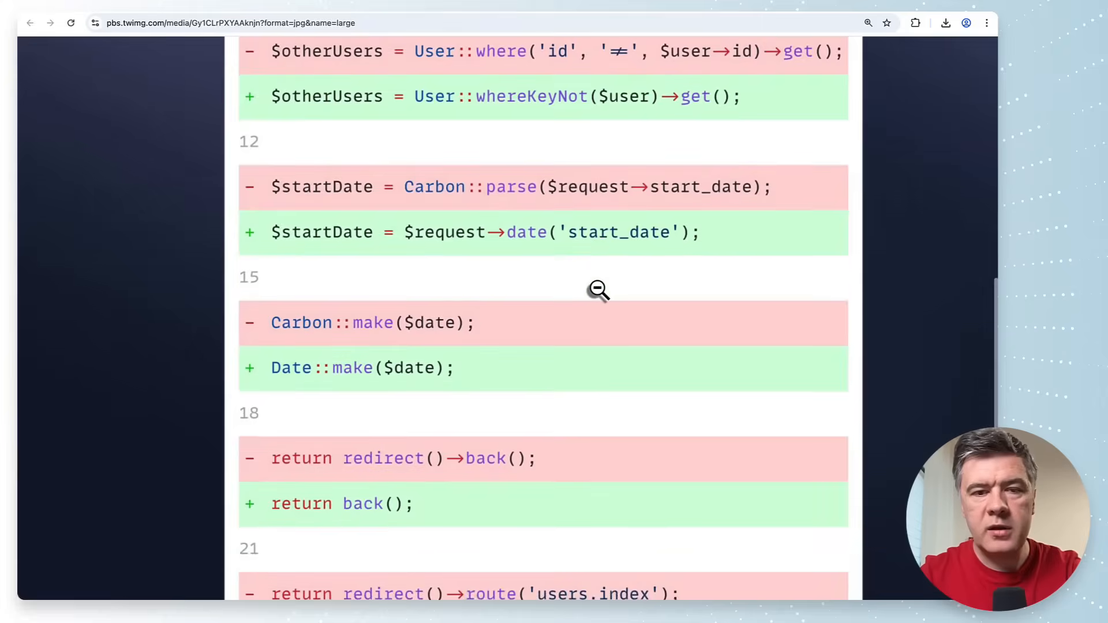
{"action": "scroll", "scroll_direction": "down", "scroll_amount": 3}
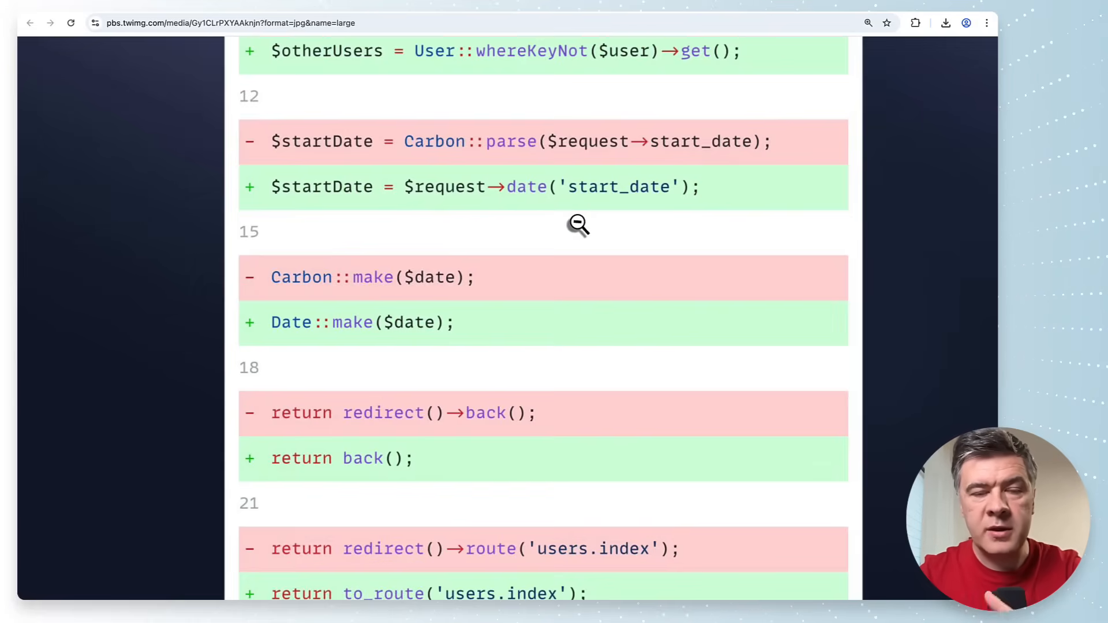
{"action": "scroll", "scroll_direction": "down", "scroll_amount": 3}
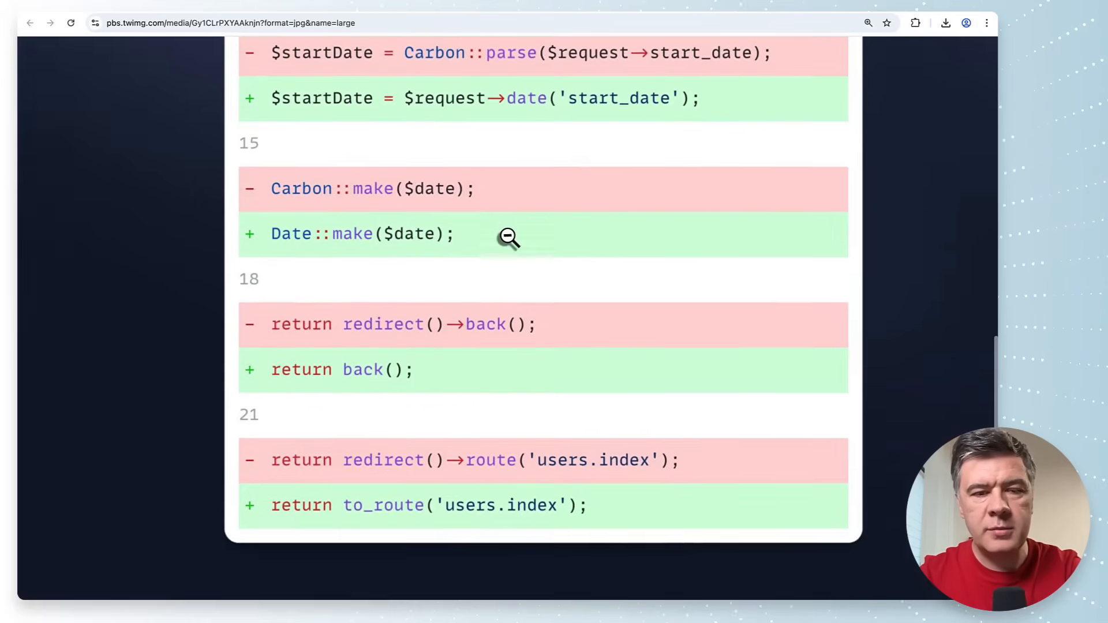
{"action": "scroll", "scroll_direction": "down", "scroll_amount": 3}
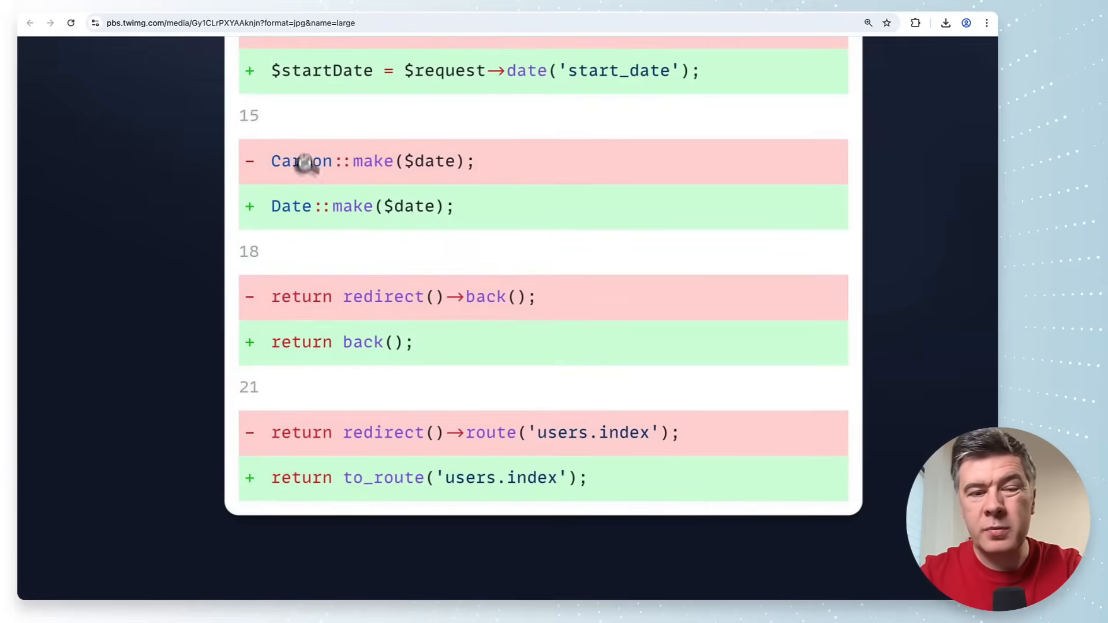
{"action": "mouse_move", "coordinate": [549, 236]}
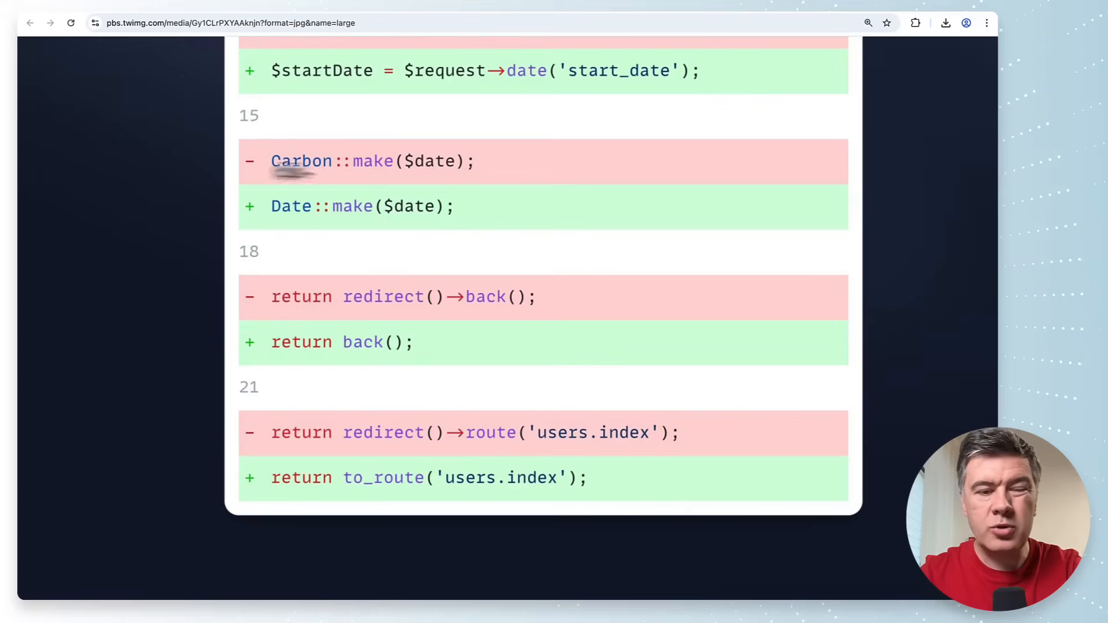
{"action": "mouse_move", "coordinate": [563, 272]}
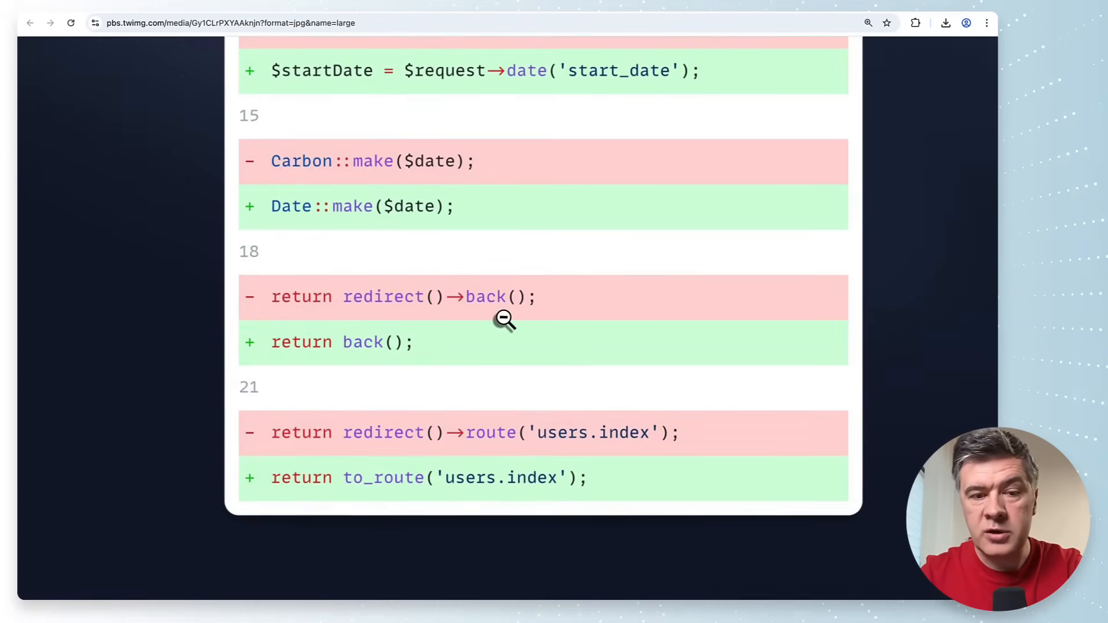
{"action": "mouse_move", "coordinate": [557, 446]}
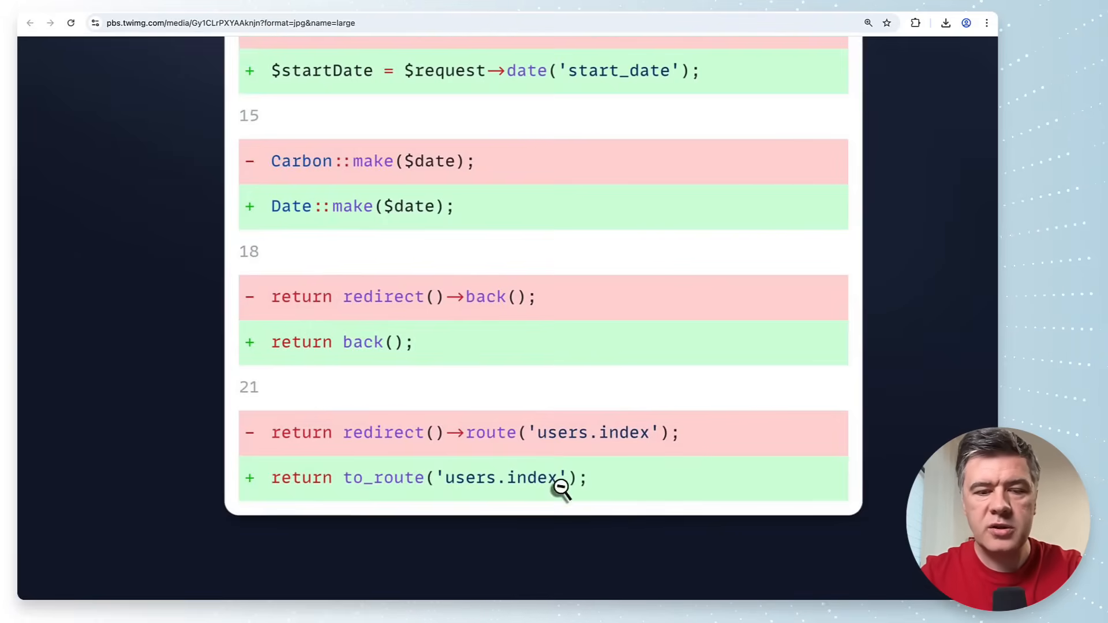
{"action": "mouse_move", "coordinate": [659, 466]}
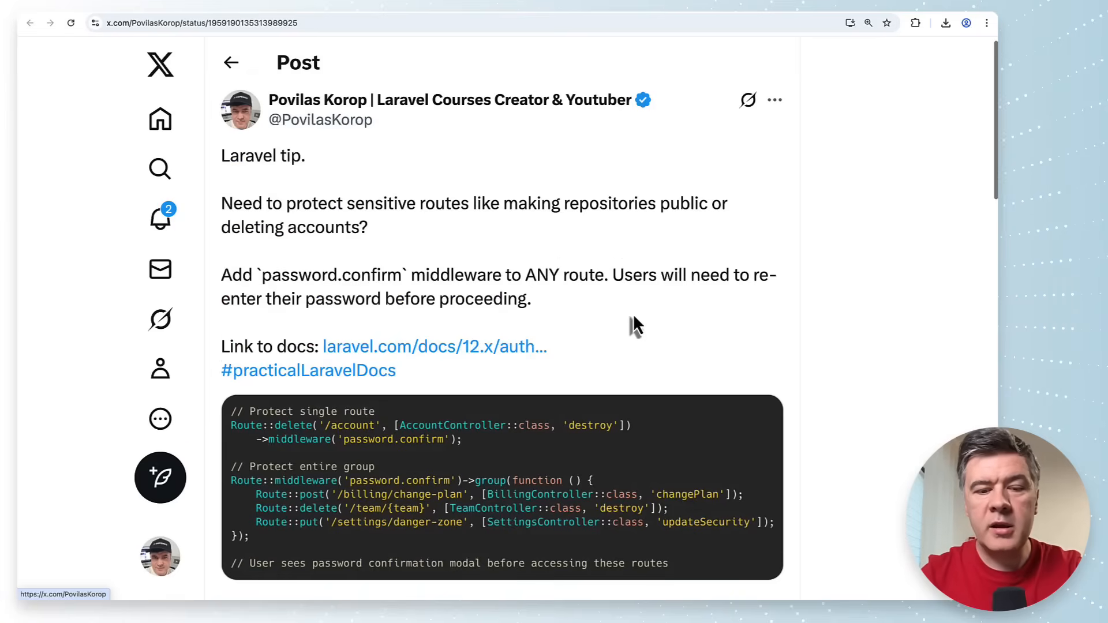
Scroll to the password.confirm tip's route protection code and open it full size
{"action": "scroll", "scroll_direction": "down", "scroll_amount": 3}
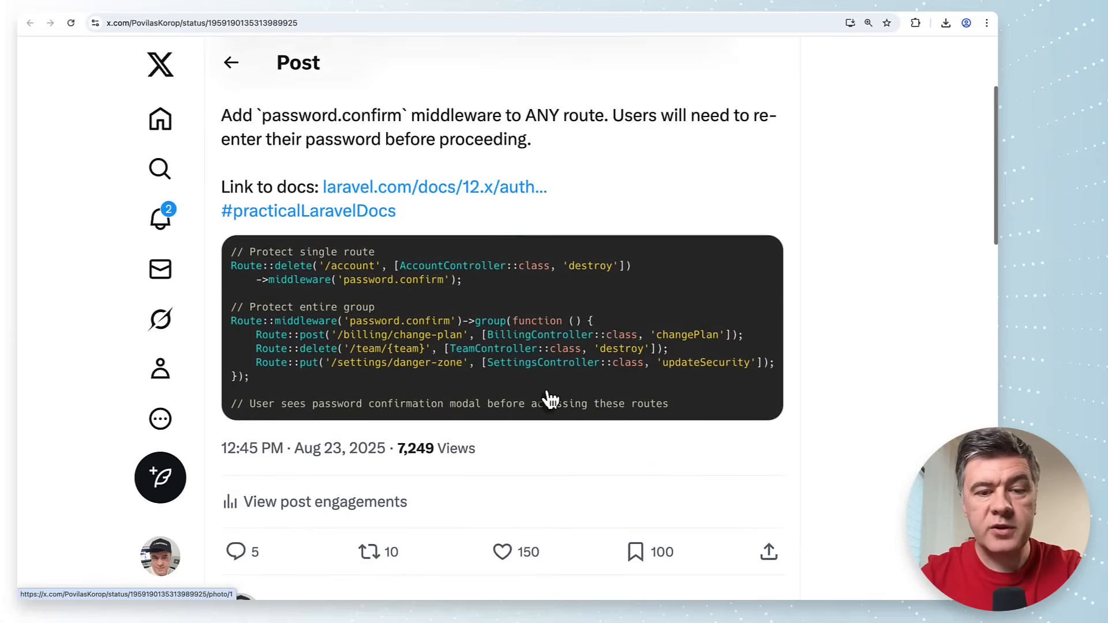
{"action": "scroll", "scroll_direction": "down", "scroll_amount": 3}
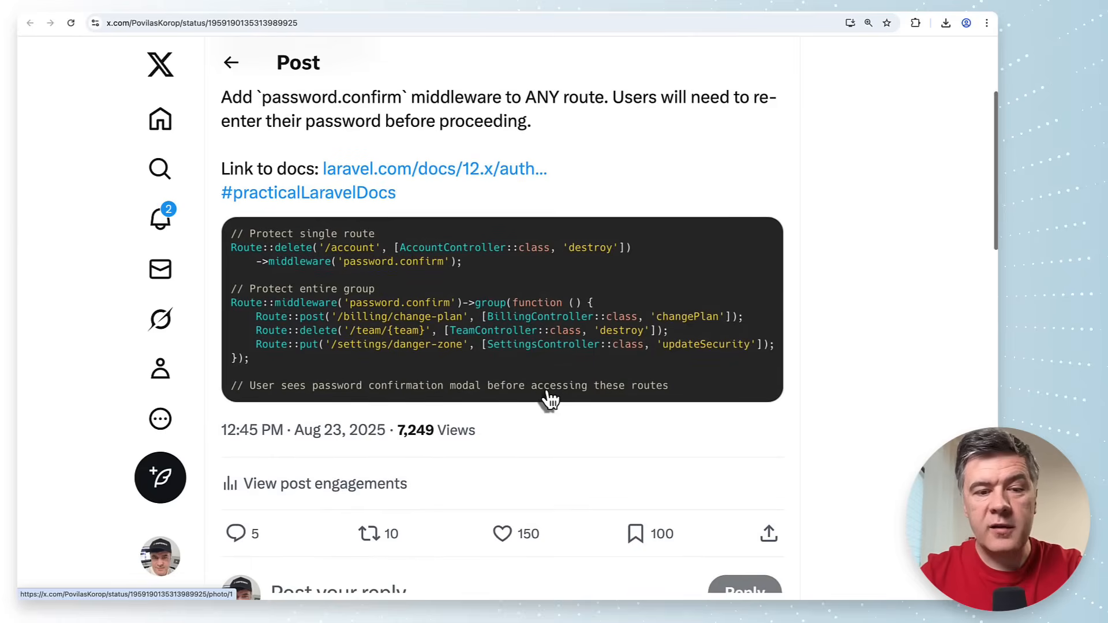
{"action": "mouse_move", "coordinate": [484, 317]}
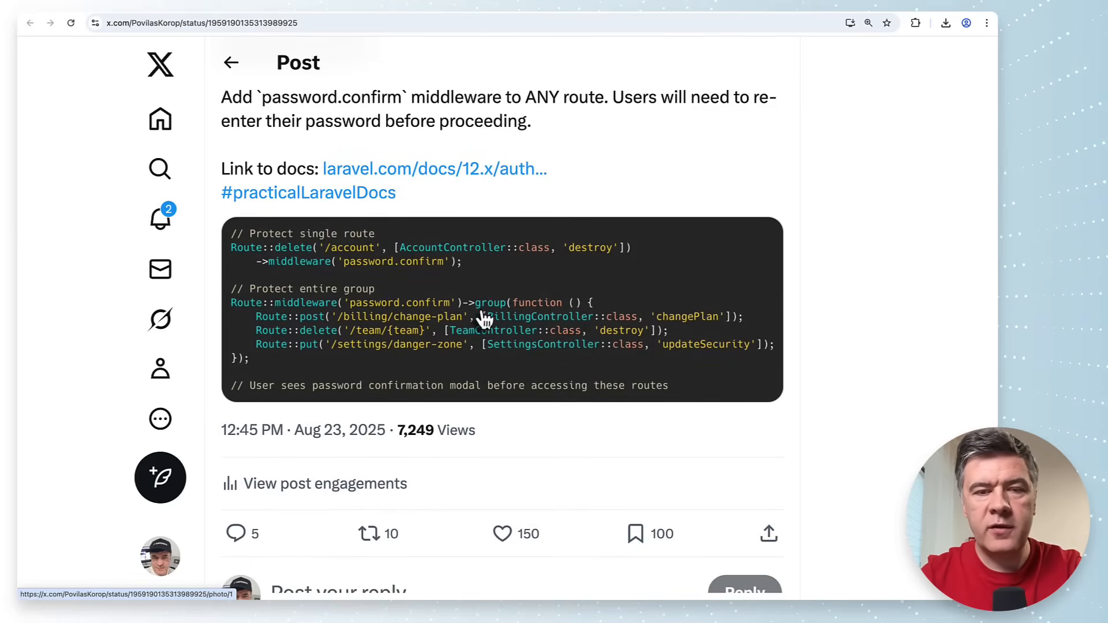
{"action": "left_click", "coordinate": [485, 321]}
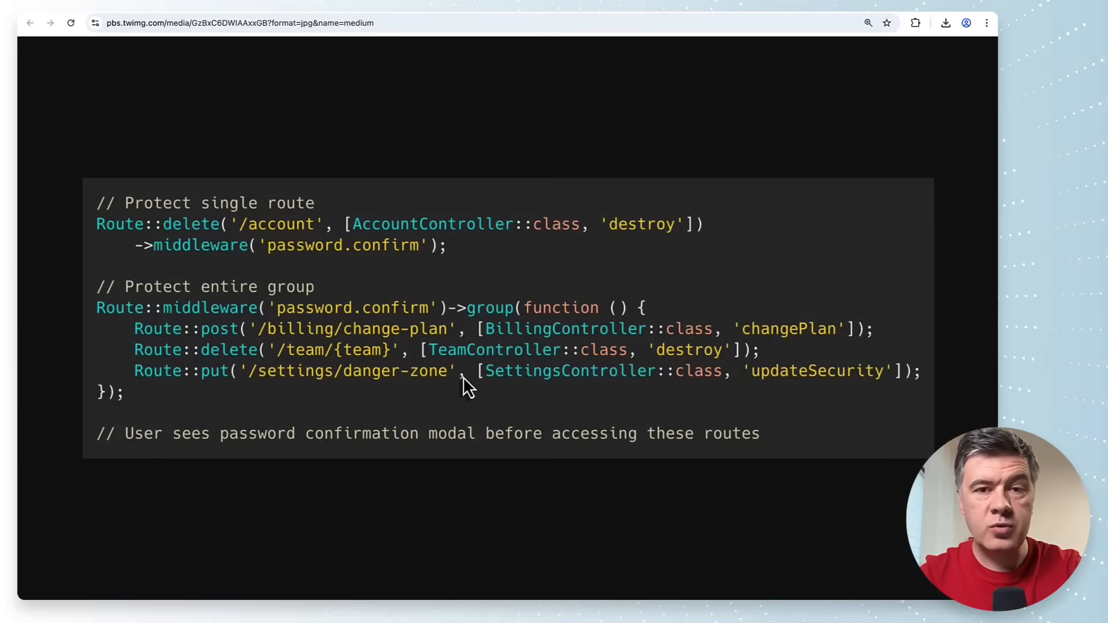
{"action": "mouse_move", "coordinate": [261, 322]}
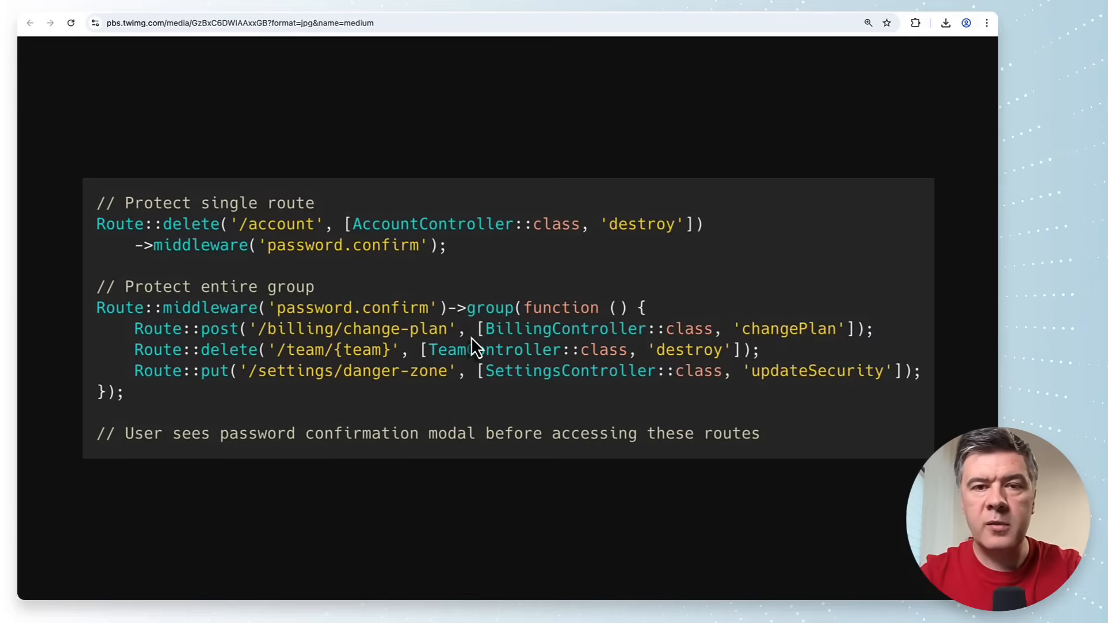
{"action": "mouse_move", "coordinate": [319, 341]}
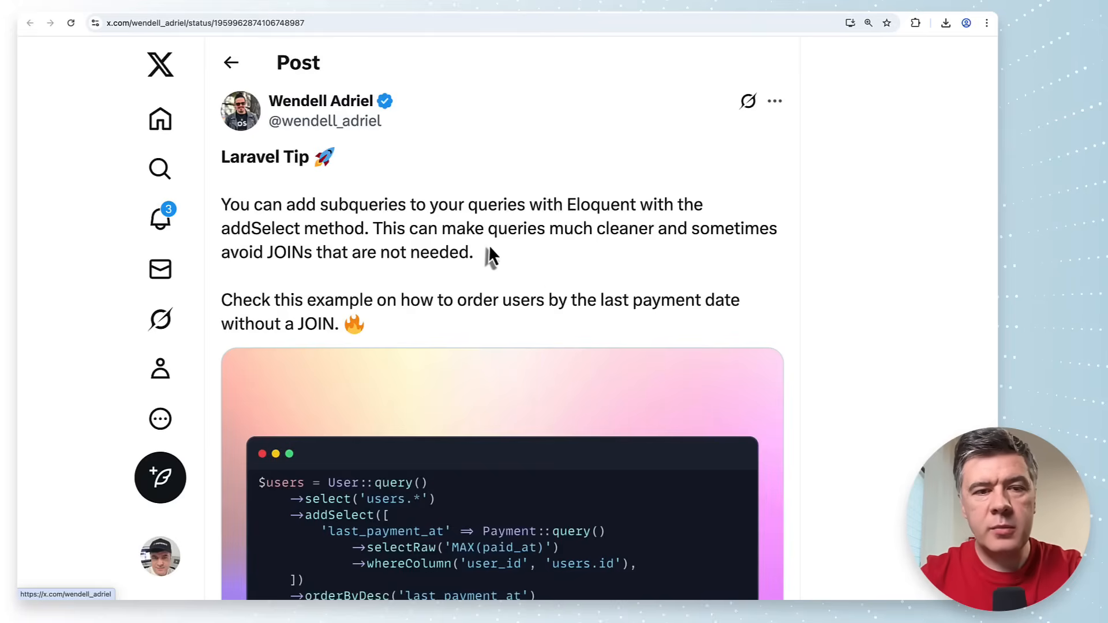
{"action": "scroll", "scroll_direction": "down", "scroll_amount": 3}
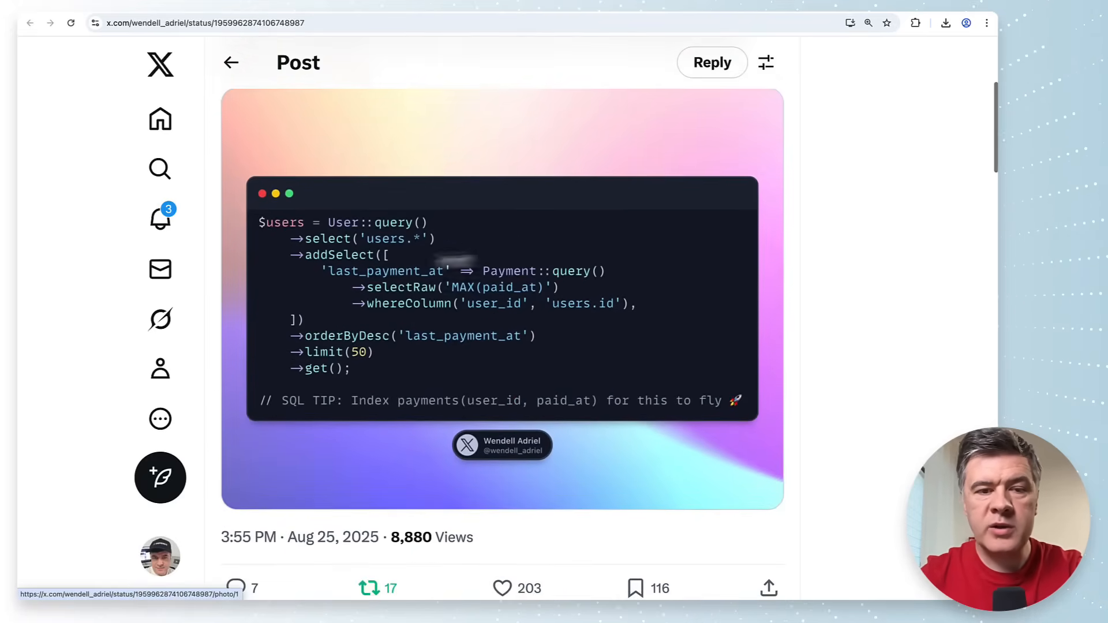
{"action": "mouse_move", "coordinate": [440, 346]}
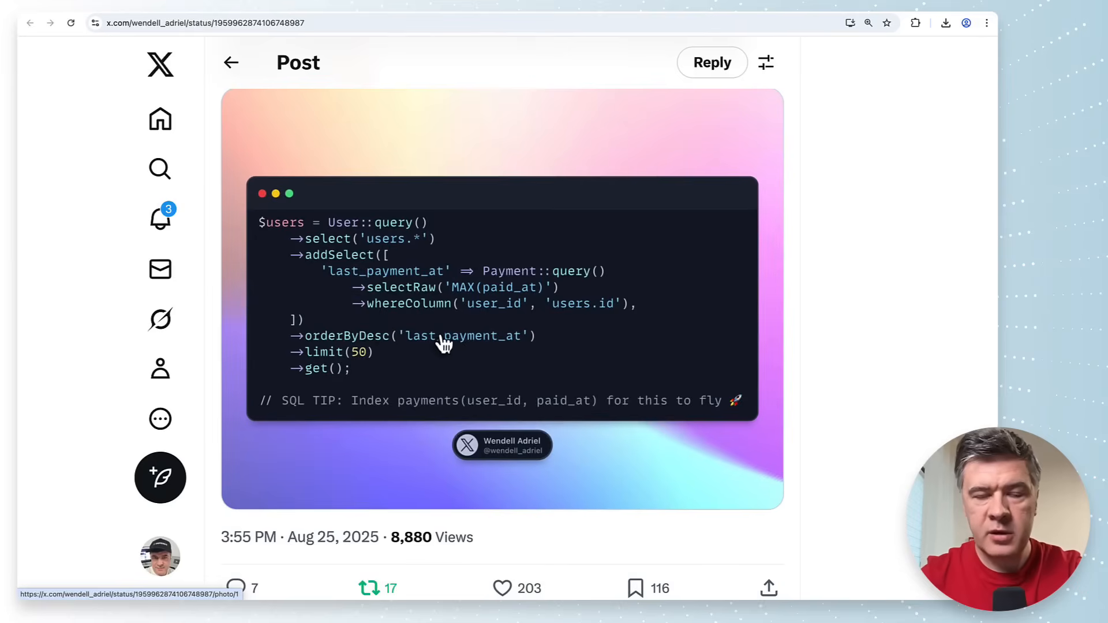
{"action": "scroll", "scroll_direction": "down", "scroll_amount": 3}
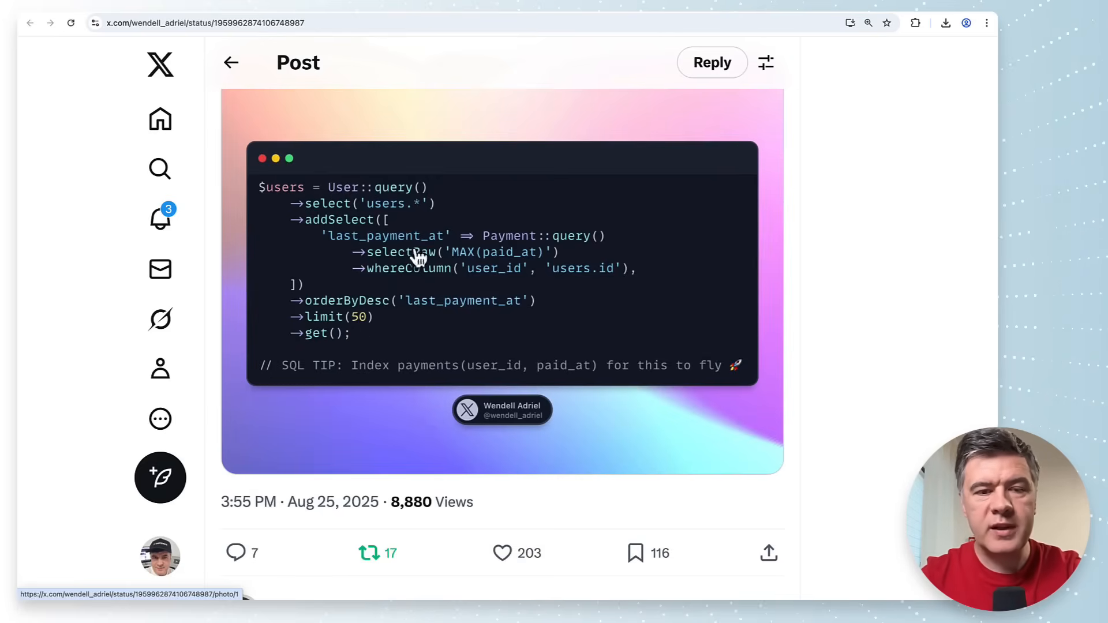
{"action": "mouse_move", "coordinate": [407, 244]}
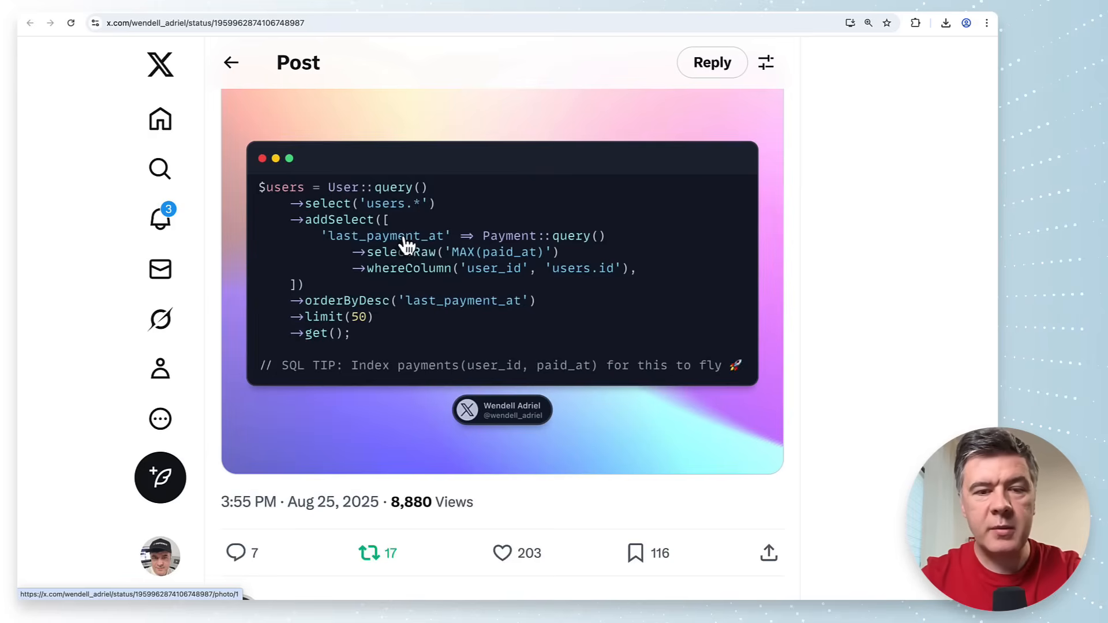
{"action": "mouse_move", "coordinate": [488, 278]}
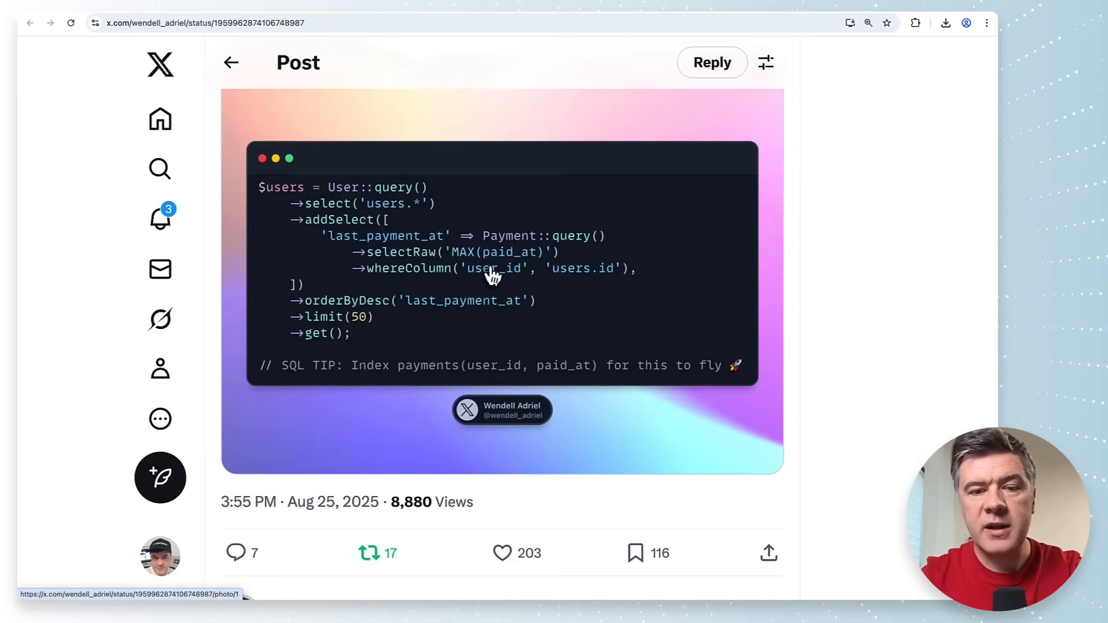
{"action": "mouse_move", "coordinate": [489, 252]}
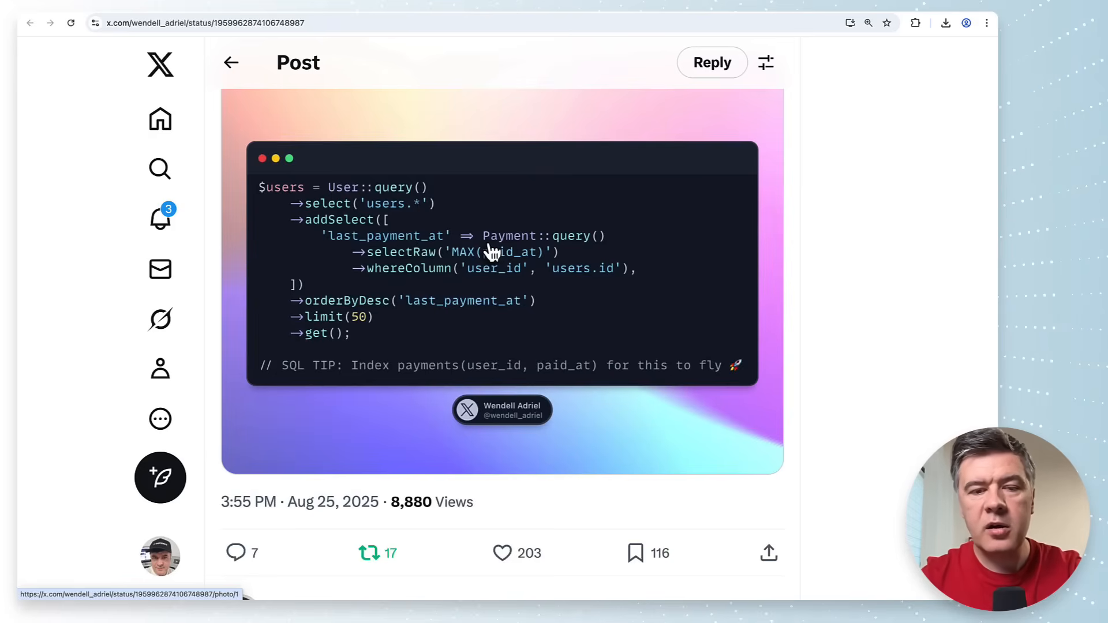
{"action": "mouse_move", "coordinate": [448, 285]}
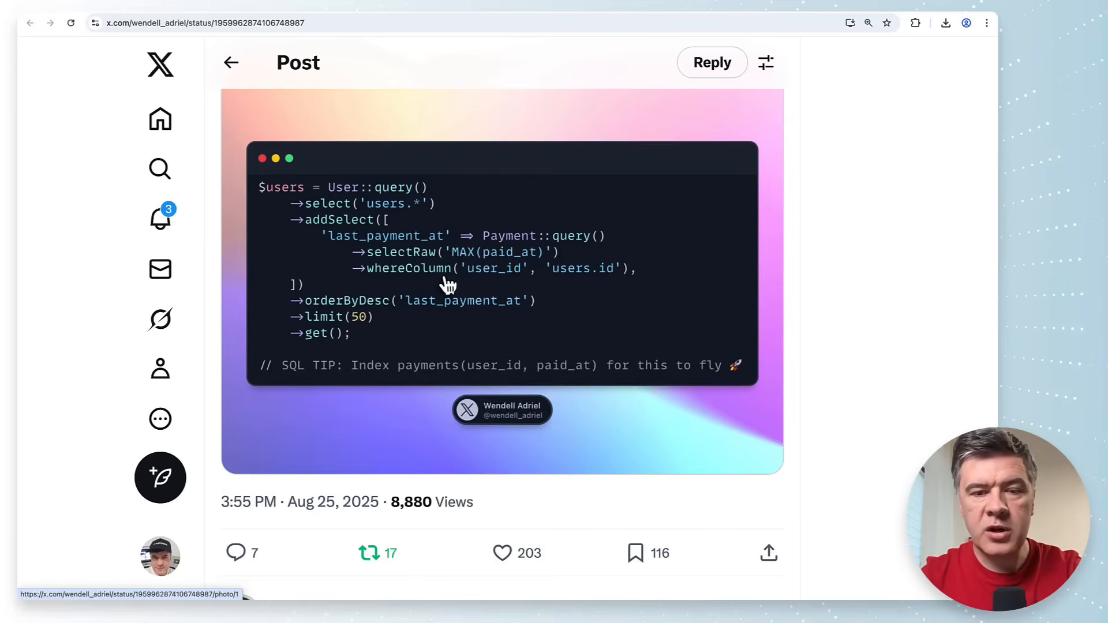
{"action": "mouse_move", "coordinate": [510, 241]}
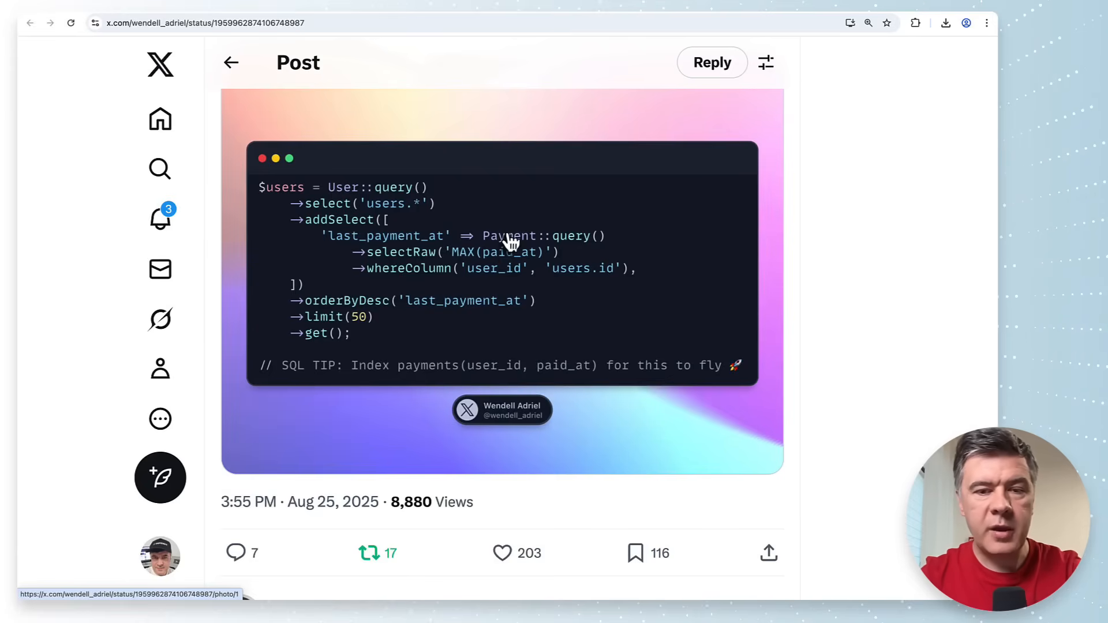
{"action": "mouse_move", "coordinate": [559, 243]}
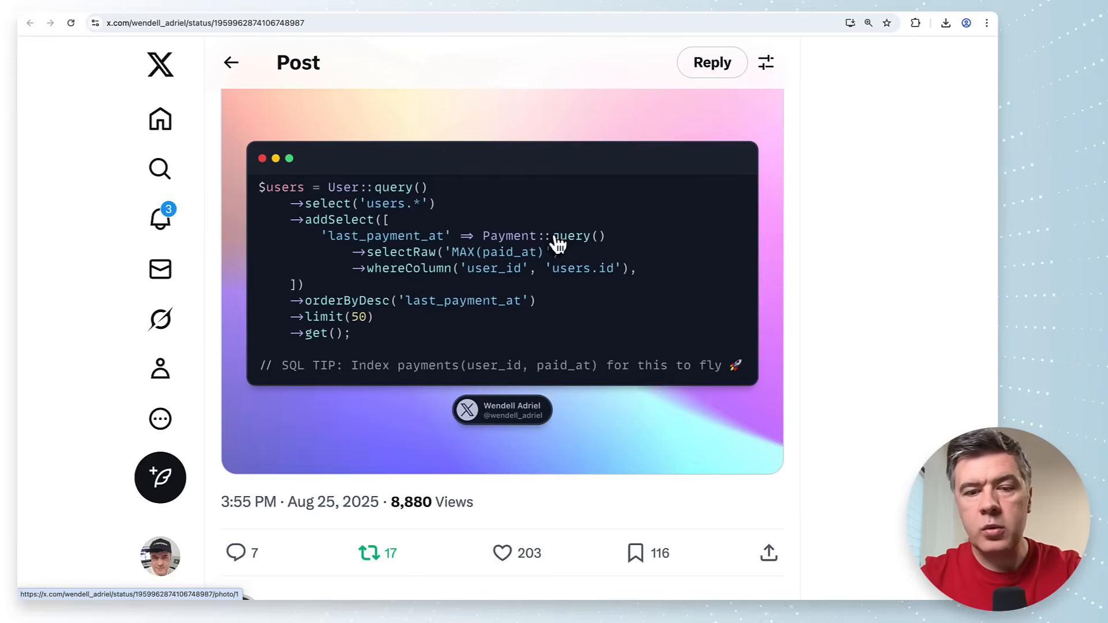
{"action": "mouse_move", "coordinate": [291, 314]}
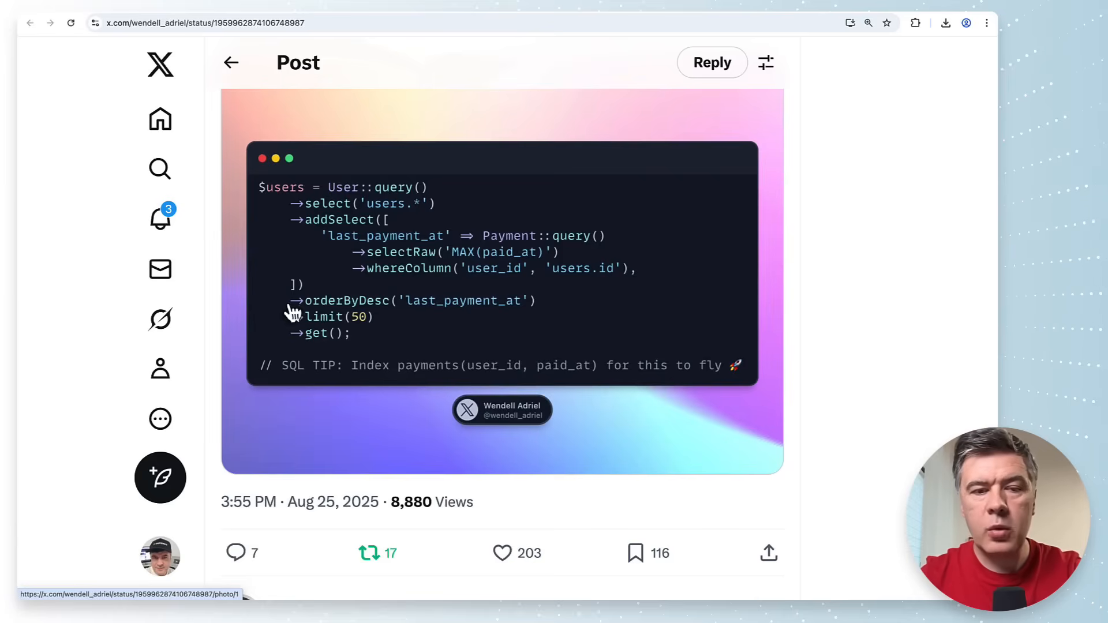
{"action": "mouse_move", "coordinate": [439, 278]}
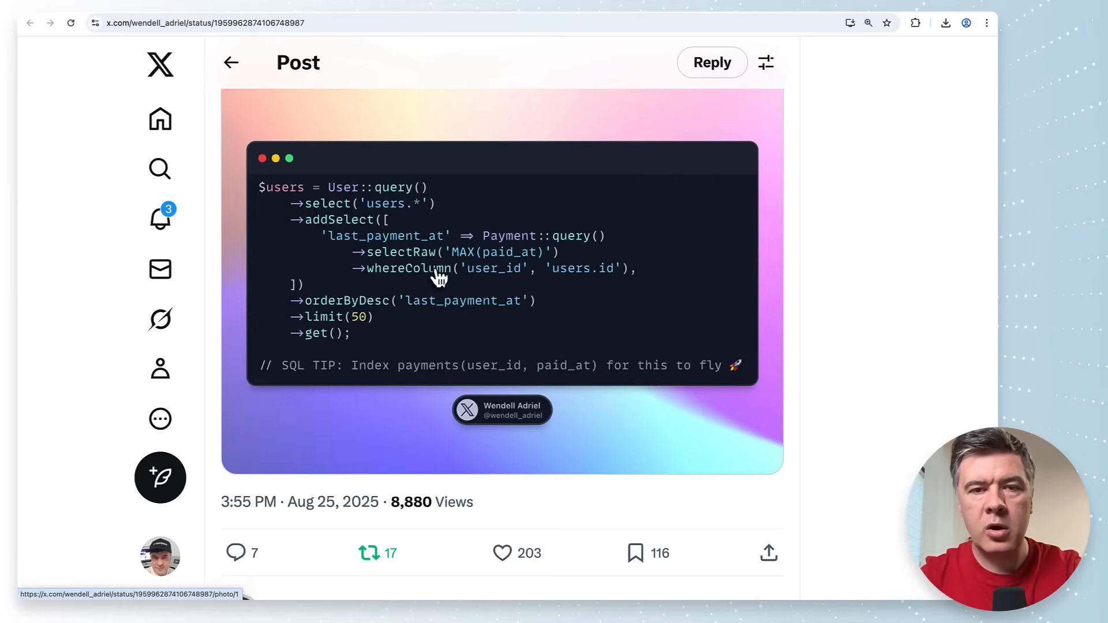
{"action": "mouse_move", "coordinate": [430, 247]}
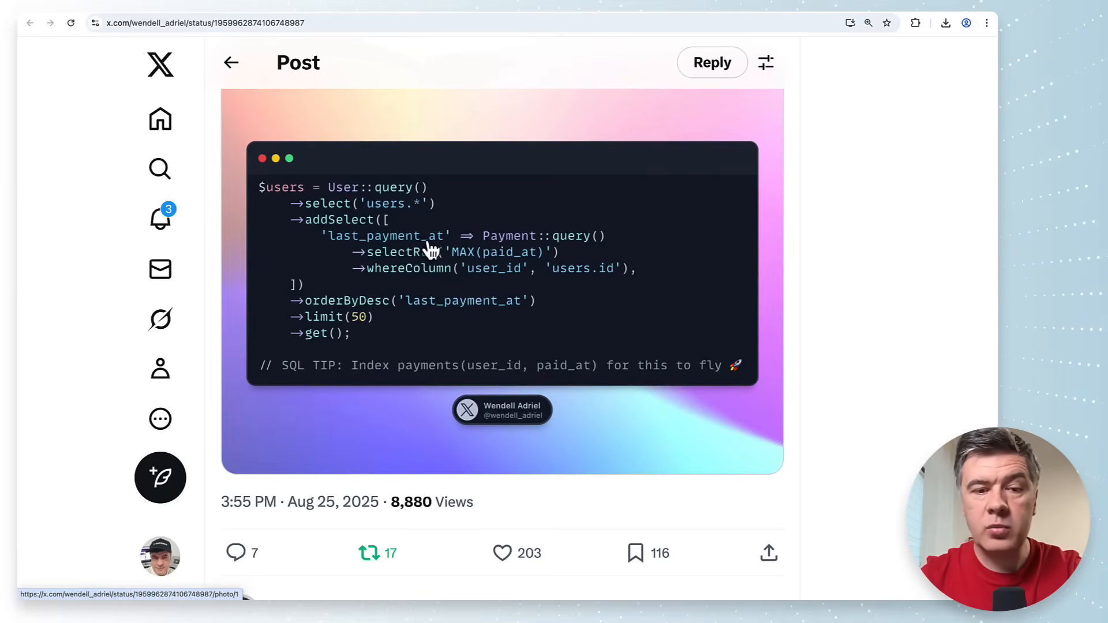
{"action": "mouse_move", "coordinate": [457, 256]}
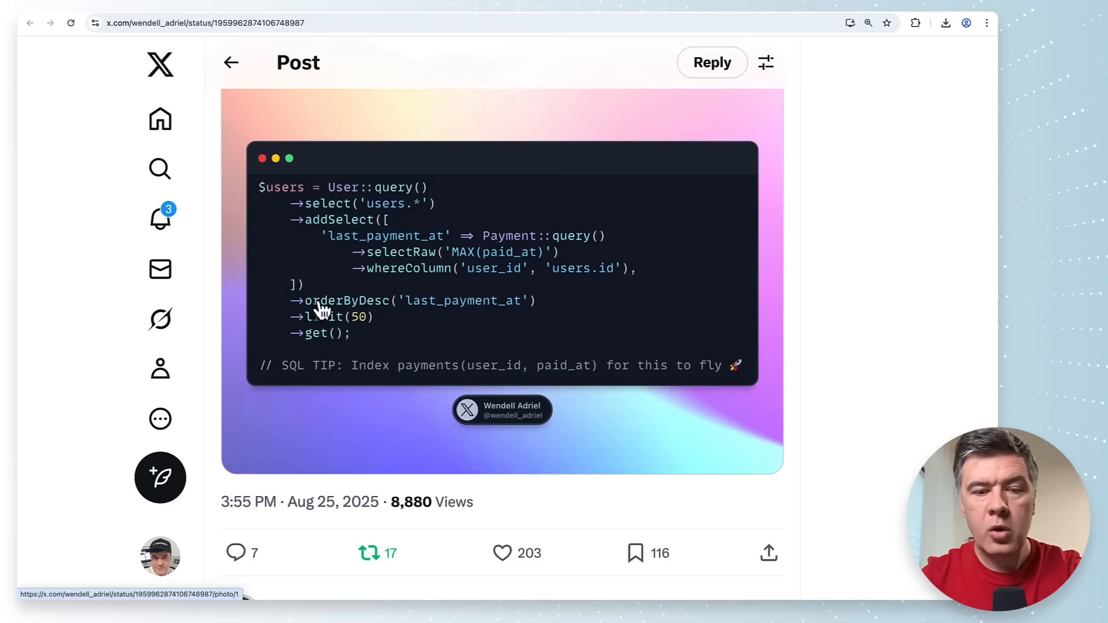
{"action": "mouse_move", "coordinate": [517, 314]}
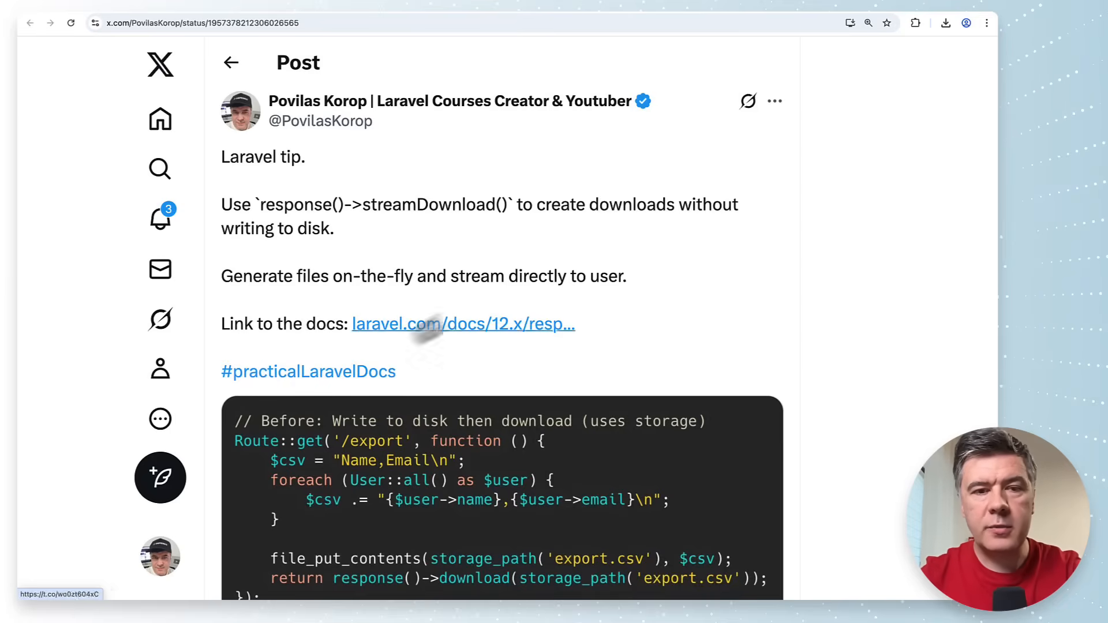
{"action": "mouse_move", "coordinate": [465, 241]}
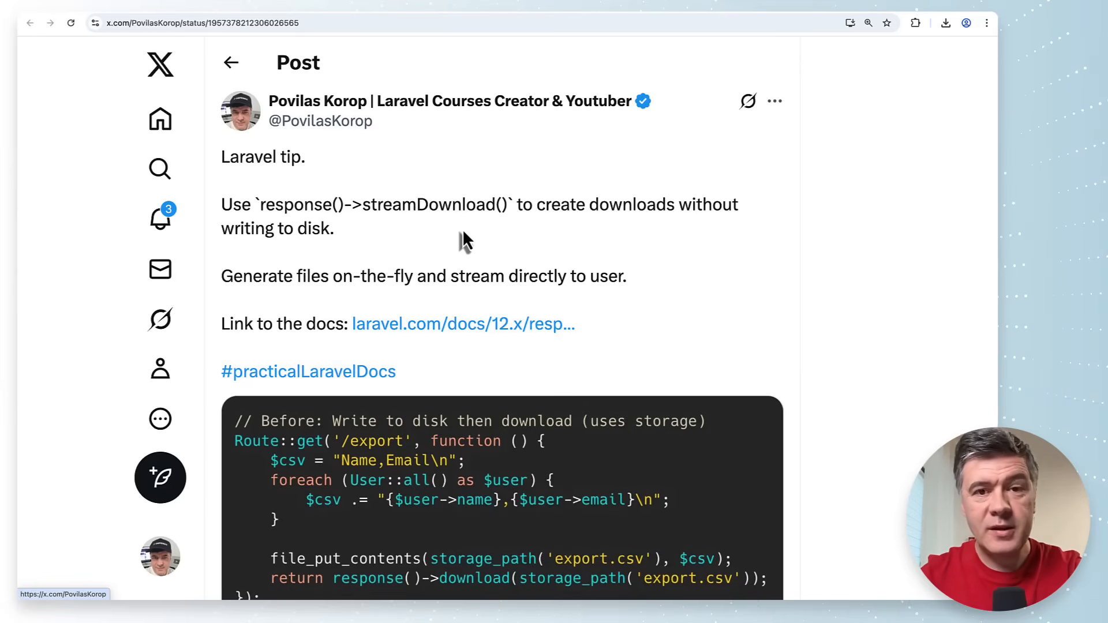
Scroll through the streamDownload before-and-after export code down to the views, likes and replies
{"action": "scroll", "scroll_direction": "down", "scroll_amount": 3}
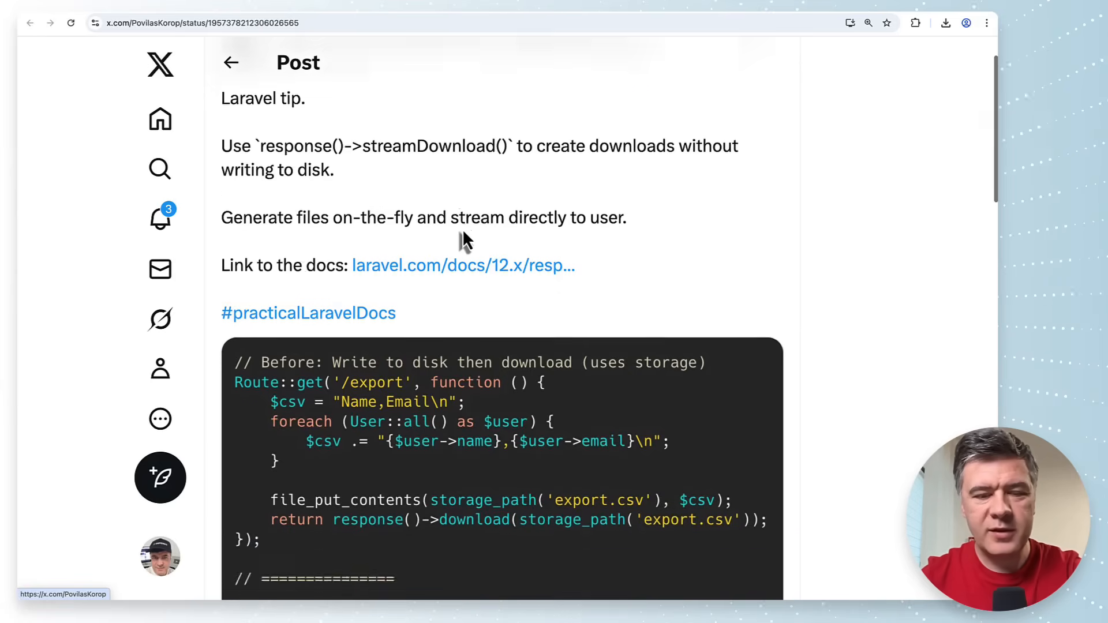
{"action": "scroll", "scroll_direction": "down", "scroll_amount": 3}
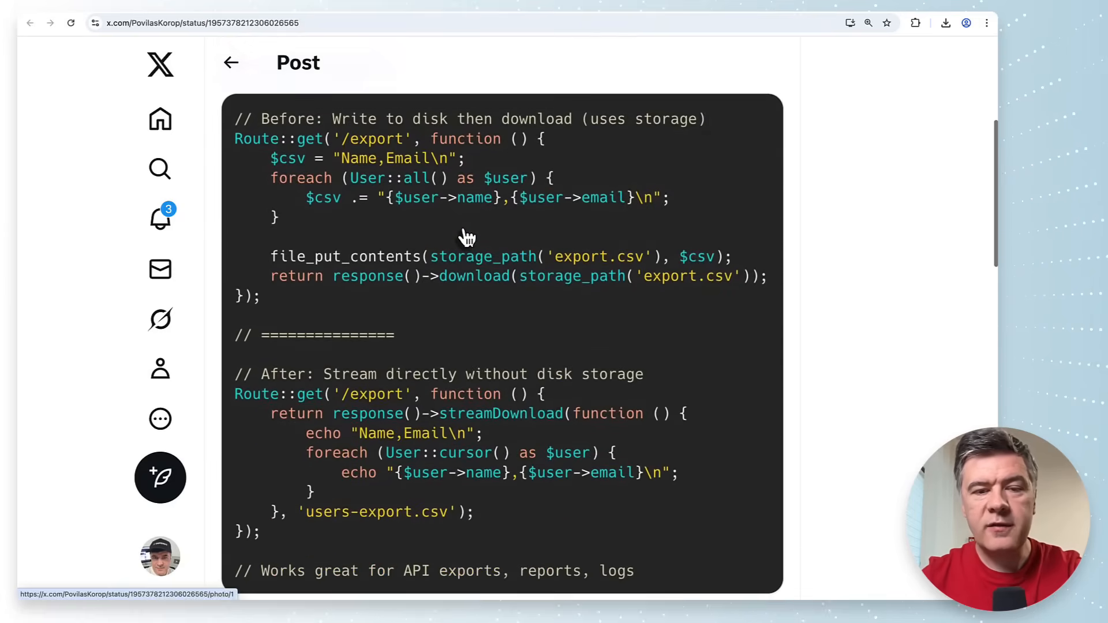
{"action": "mouse_move", "coordinate": [463, 261]}
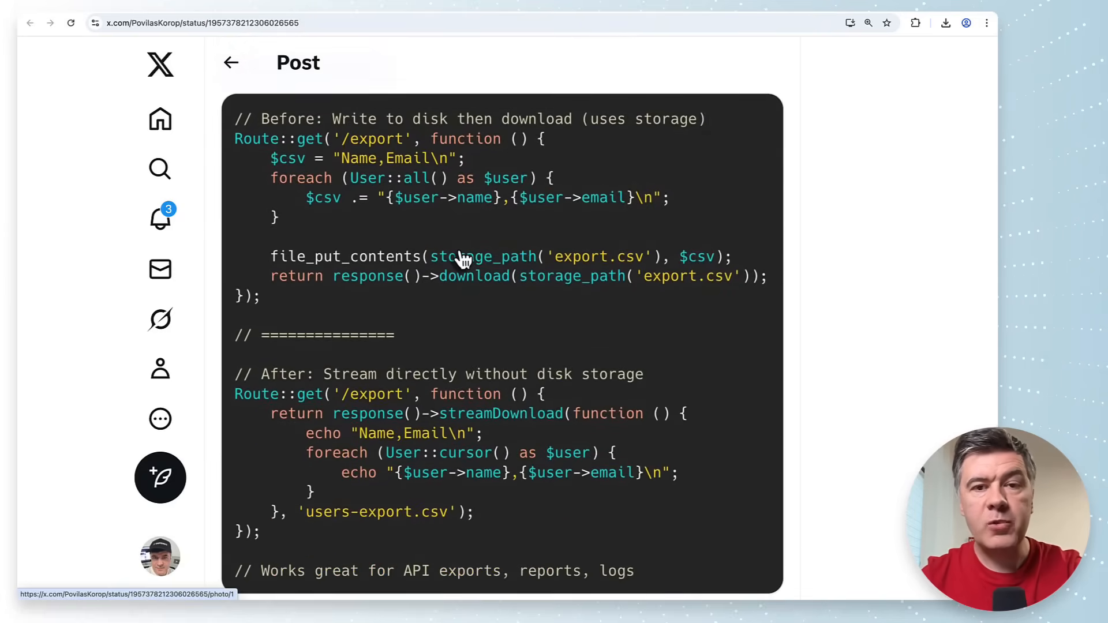
{"action": "scroll", "scroll_direction": "down", "scroll_amount": 3}
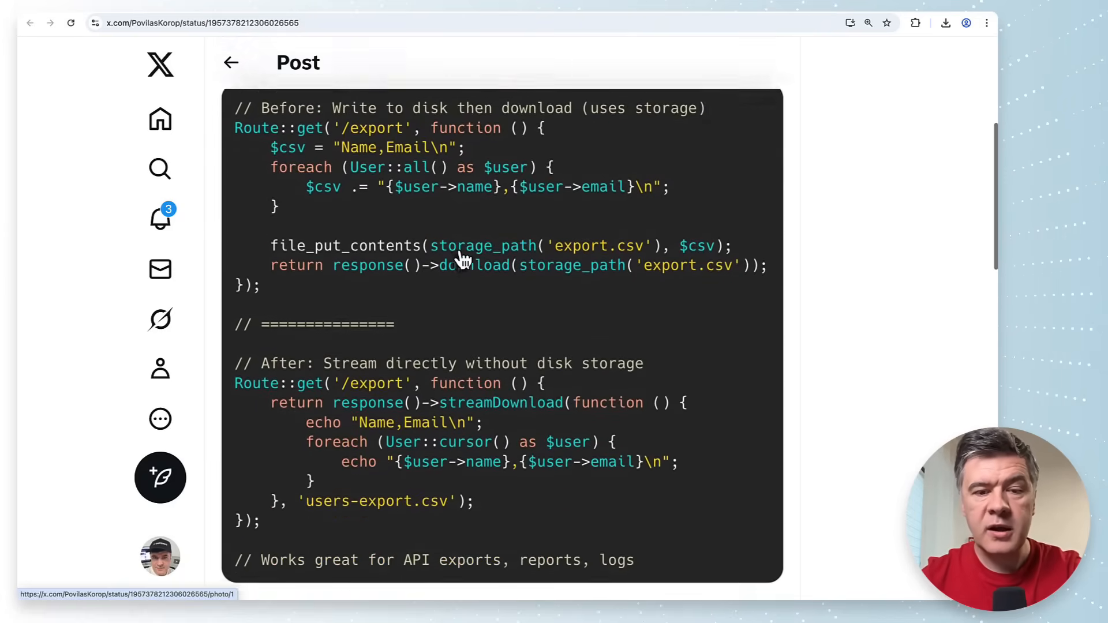
{"action": "scroll", "scroll_direction": "down", "scroll_amount": 3}
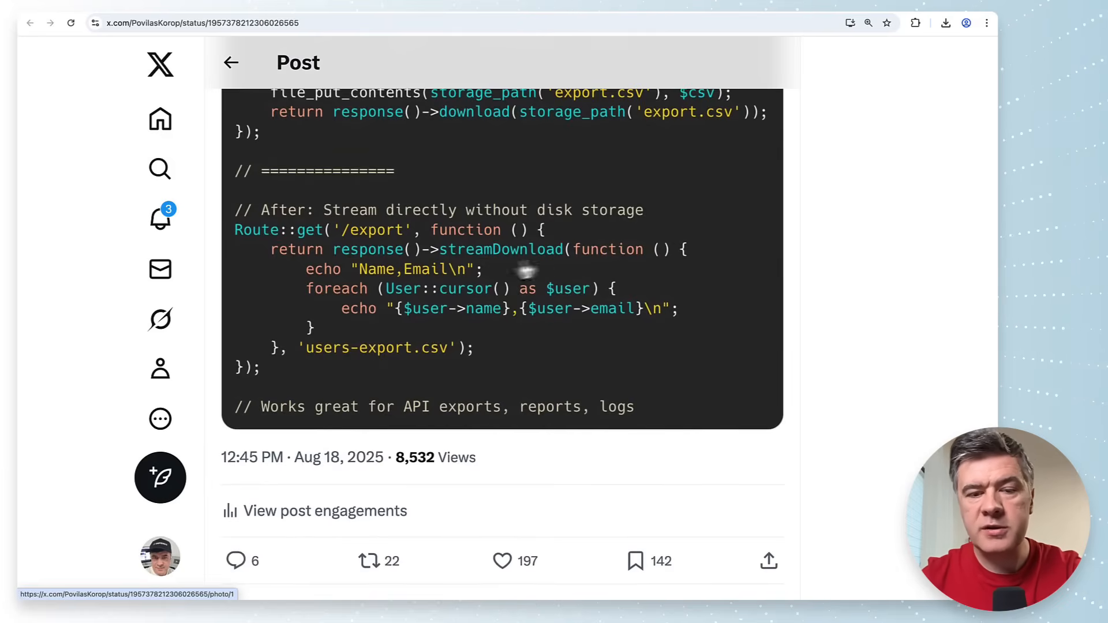
{"action": "mouse_move", "coordinate": [571, 326]}
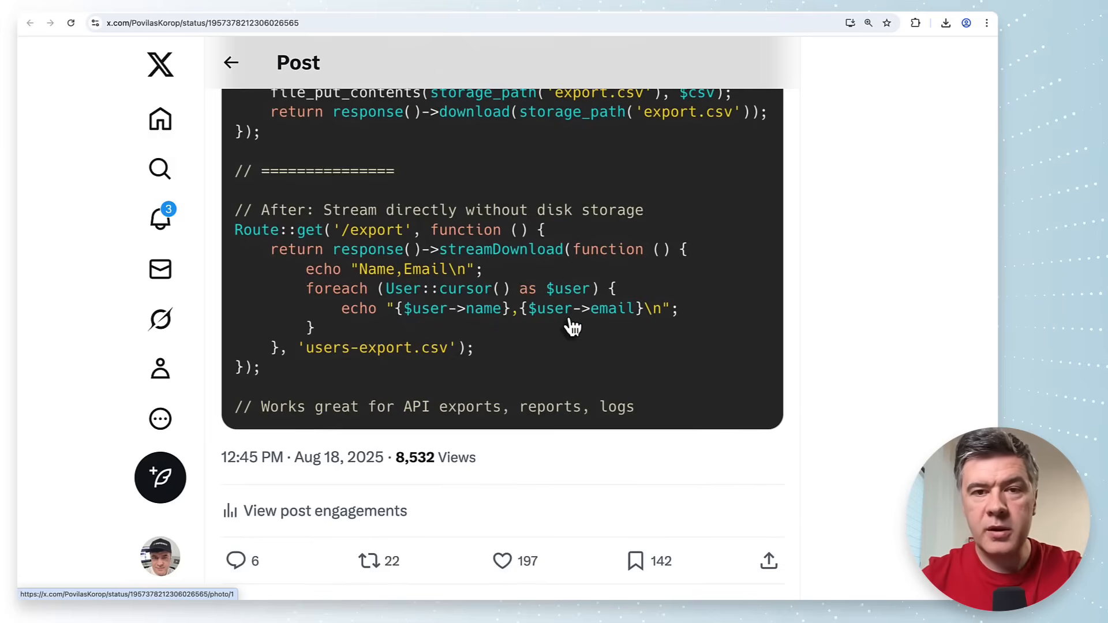
{"action": "mouse_move", "coordinate": [587, 359]}
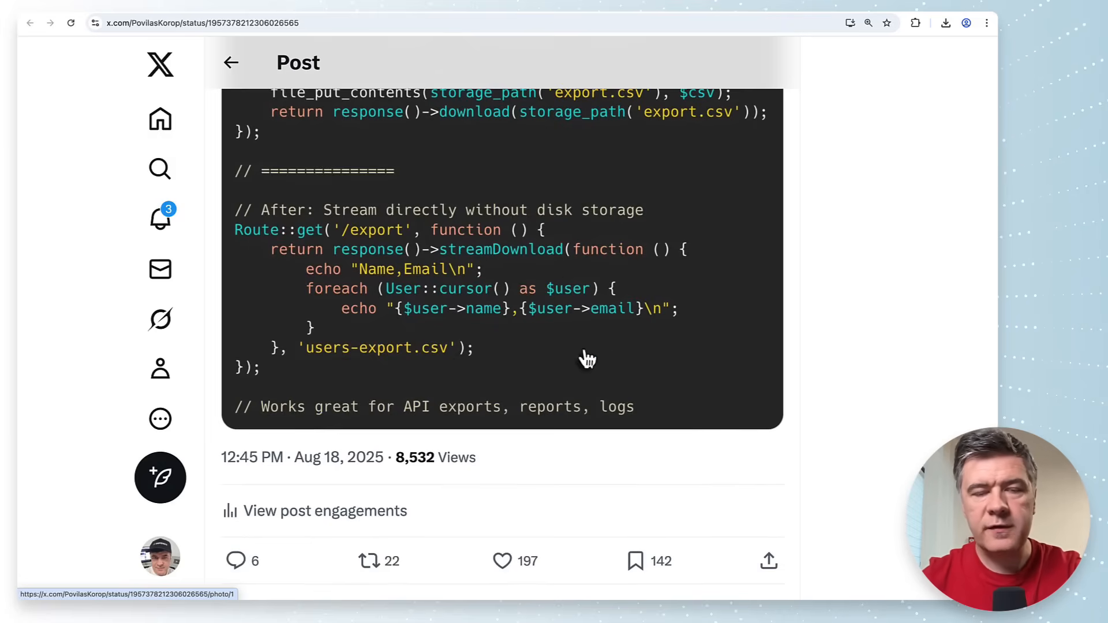
{"action": "scroll", "scroll_direction": "down", "scroll_amount": 3}
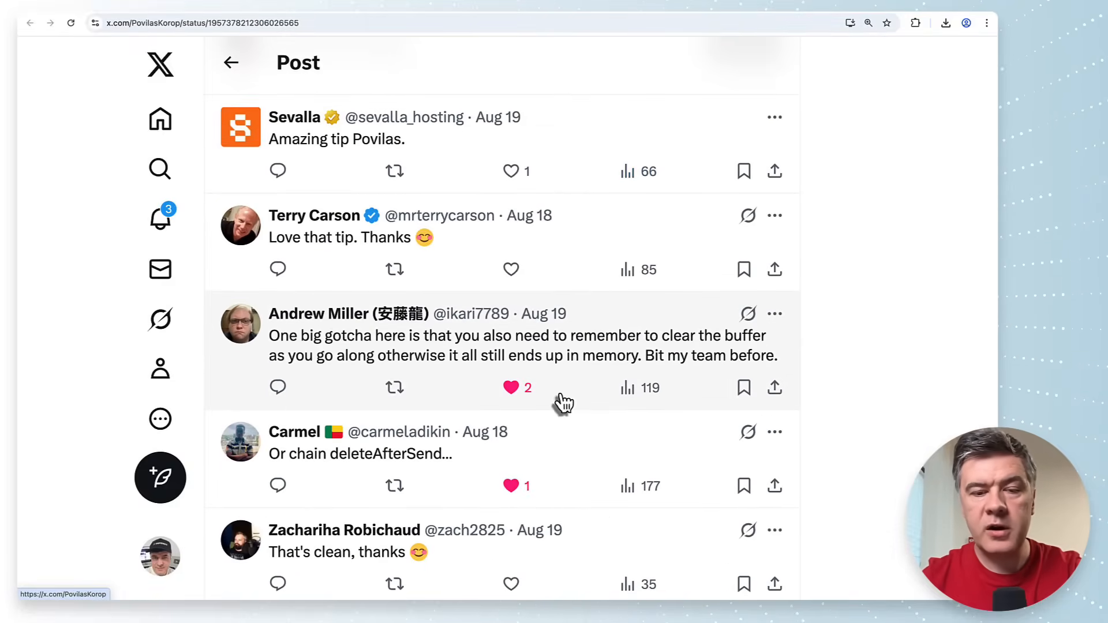
{"action": "mouse_move", "coordinate": [605, 374]}
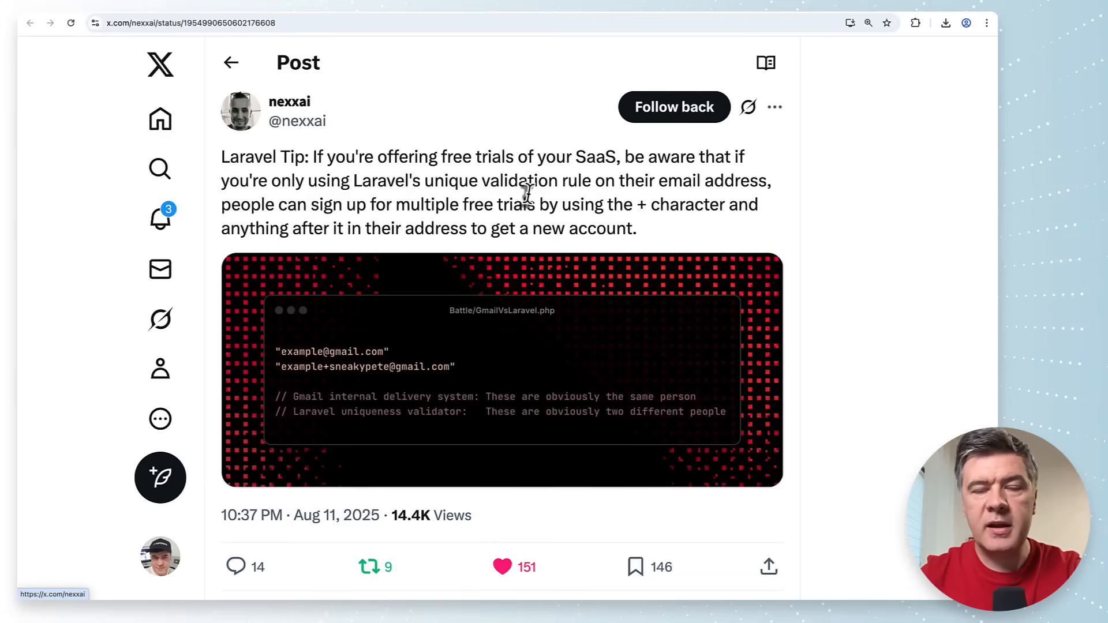
{"action": "mouse_move", "coordinate": [437, 164]}
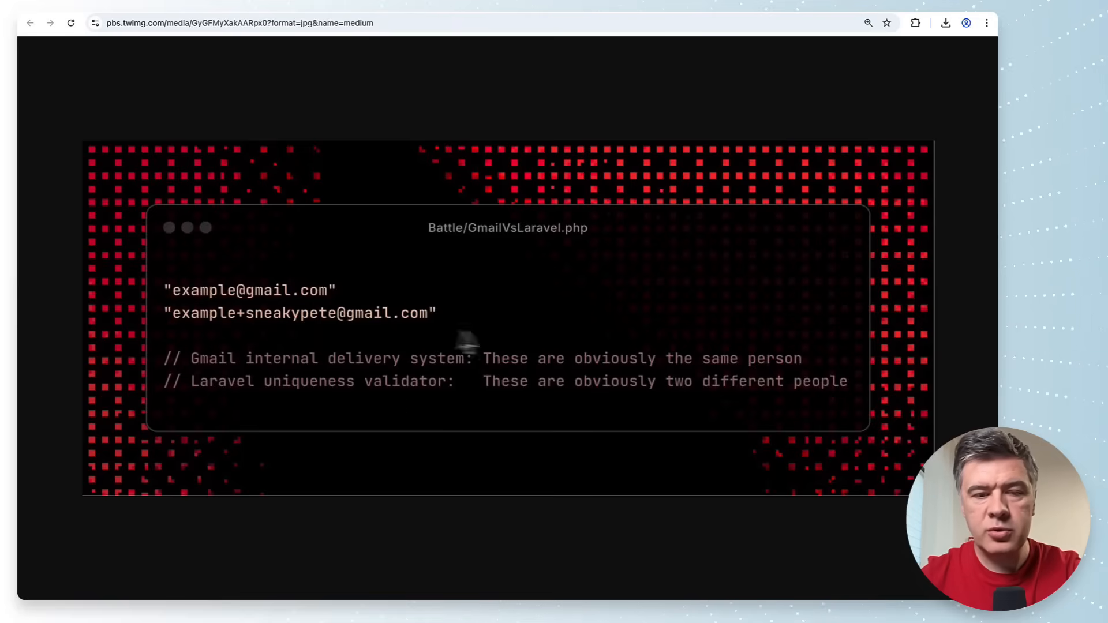
{"action": "mouse_move", "coordinate": [471, 342]}
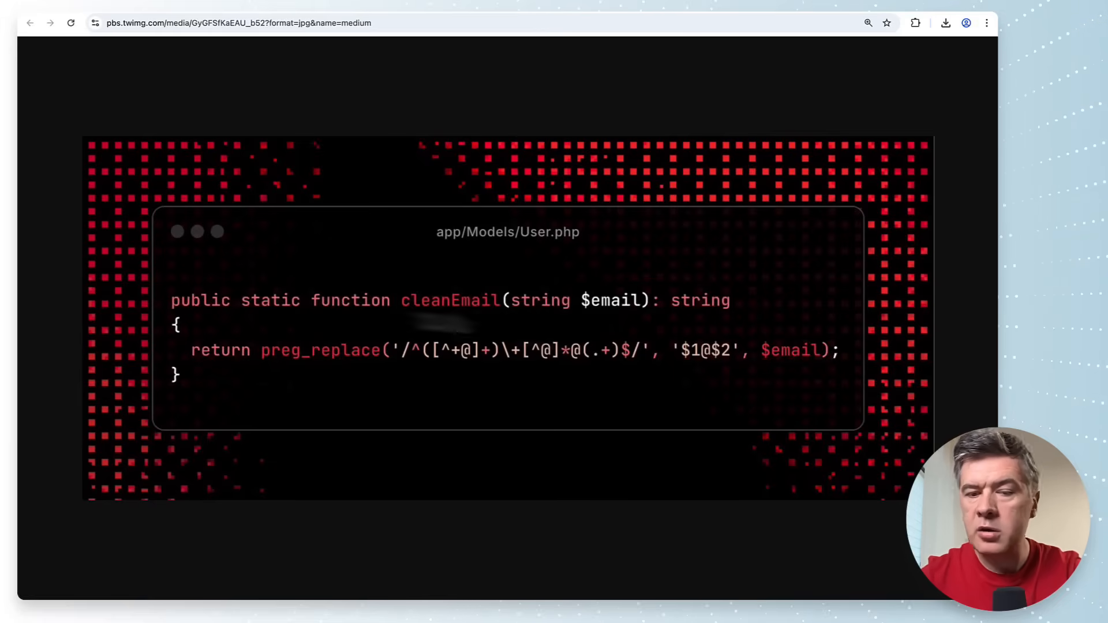
{"action": "mouse_move", "coordinate": [786, 395]}
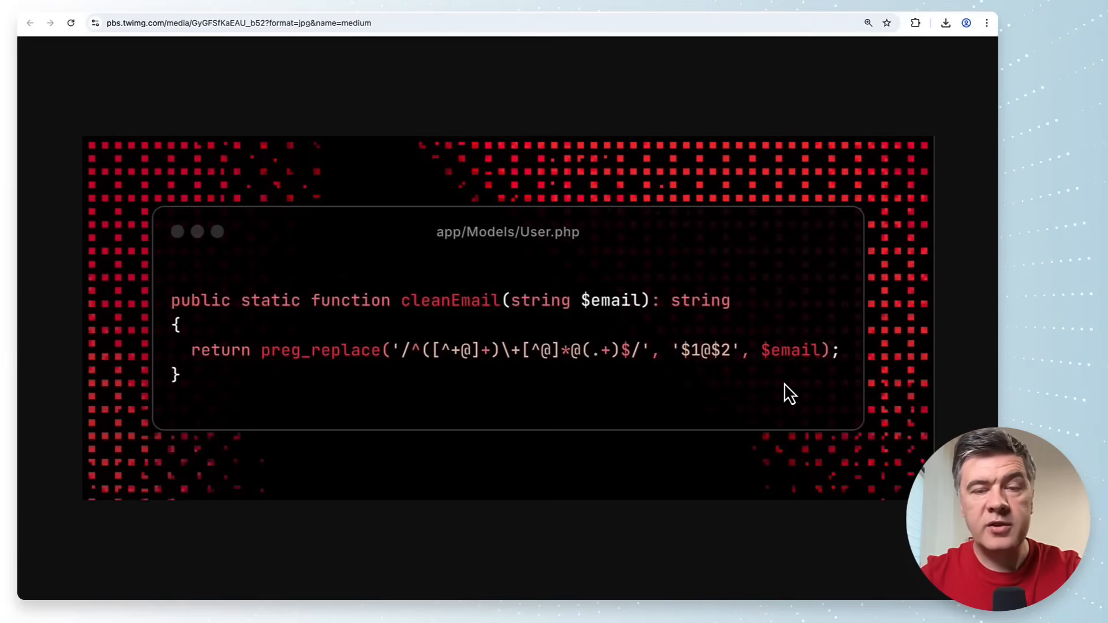
Return to the nexxai thread and scroll to the CreateUserRequest and UserController code images
{"action": "left_click", "coordinate": [31, 23]}
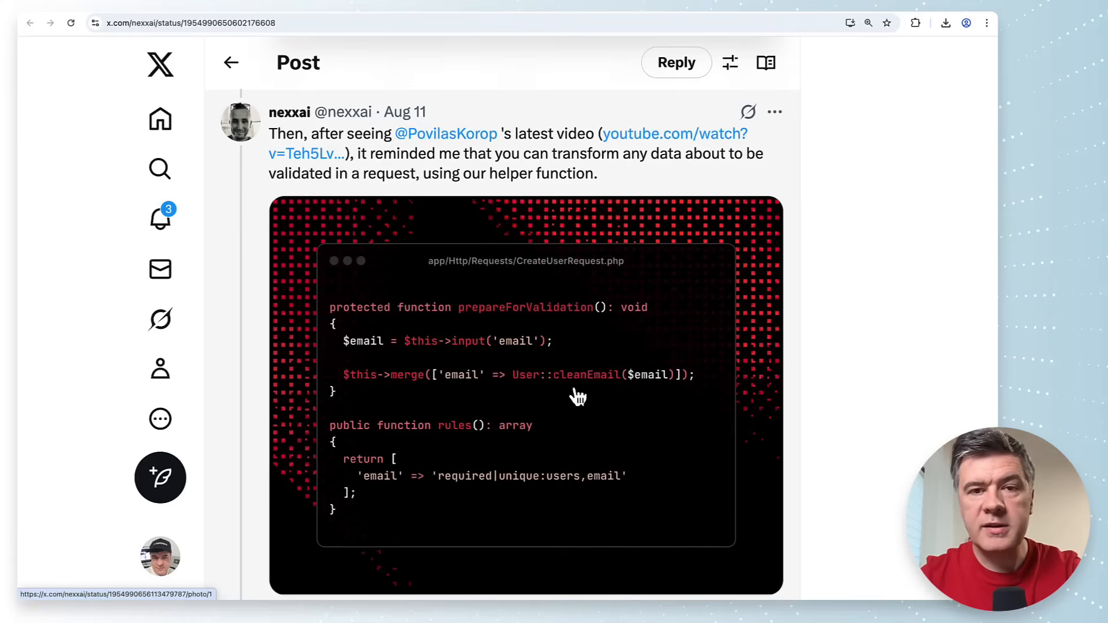
{"action": "mouse_move", "coordinate": [657, 139]}
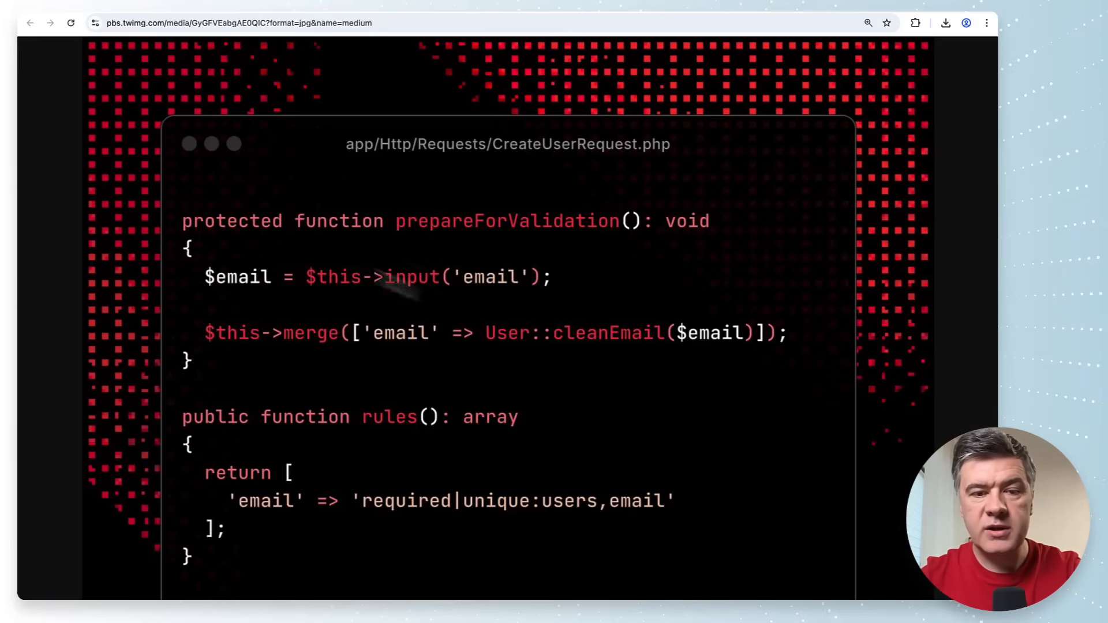
{"action": "scroll", "scroll_direction": "down", "scroll_amount": 3}
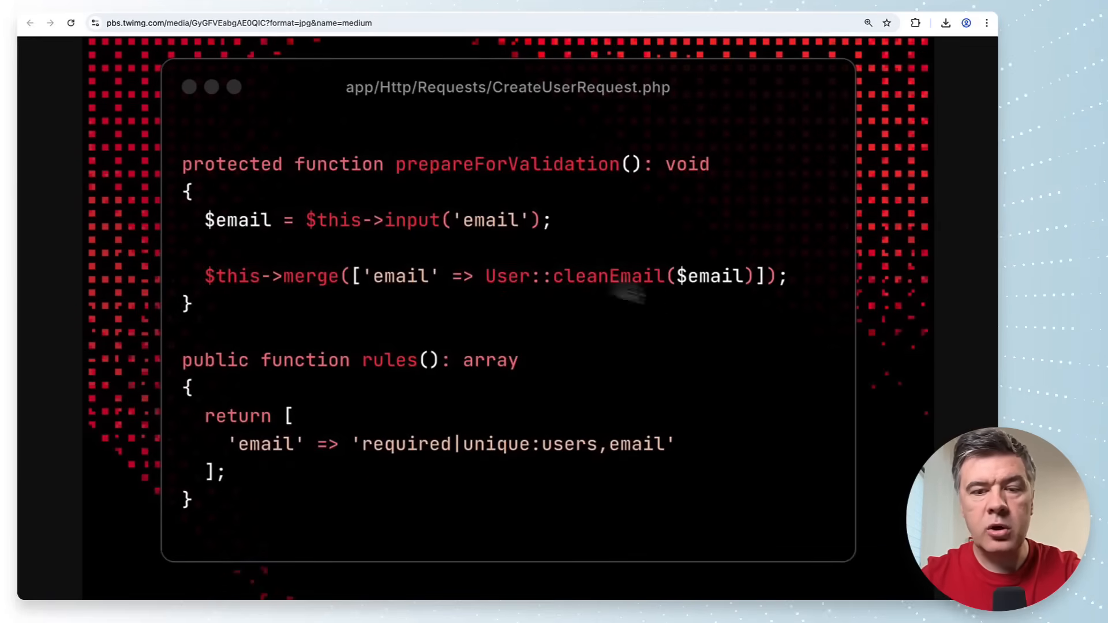
{"action": "mouse_move", "coordinate": [478, 172]}
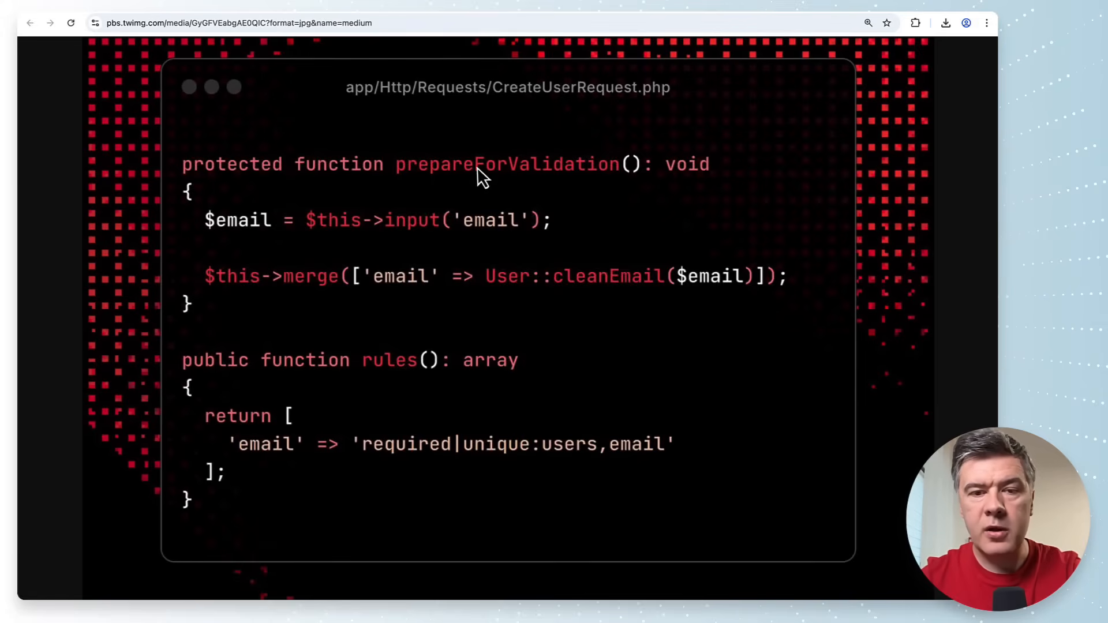
{"action": "scroll", "scroll_direction": "down", "scroll_amount": 3}
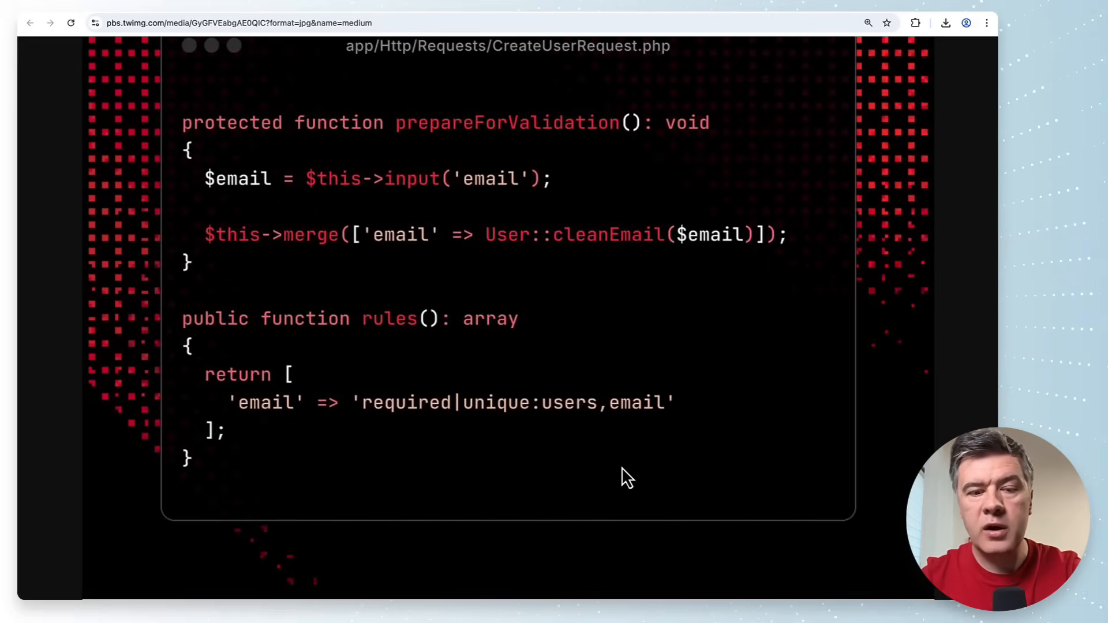
{"action": "mouse_move", "coordinate": [613, 478]}
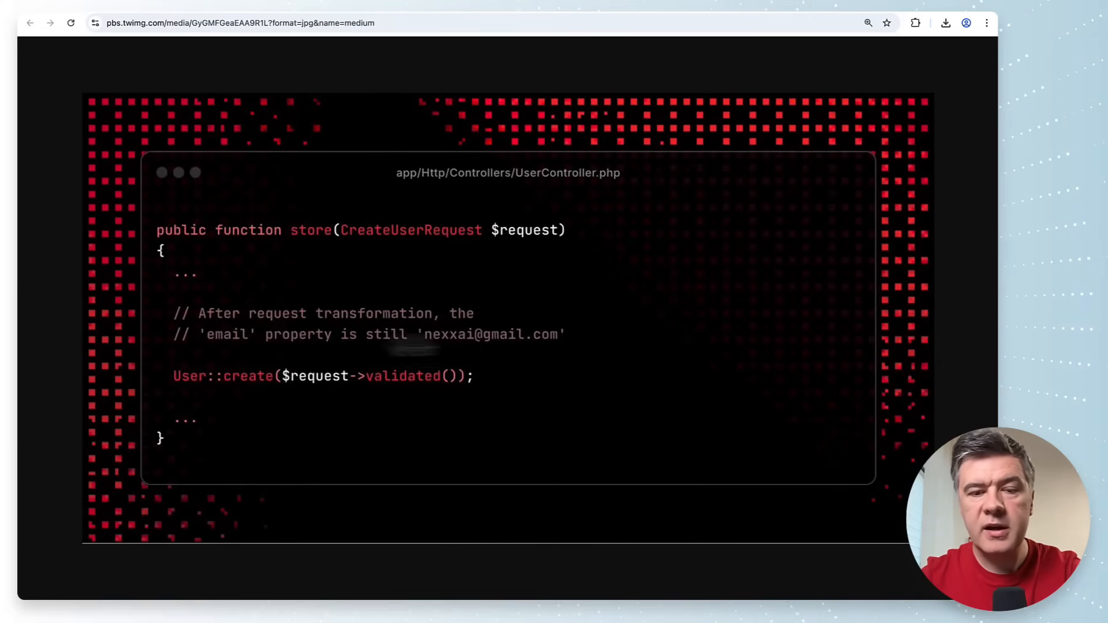
{"action": "mouse_move", "coordinate": [670, 355]}
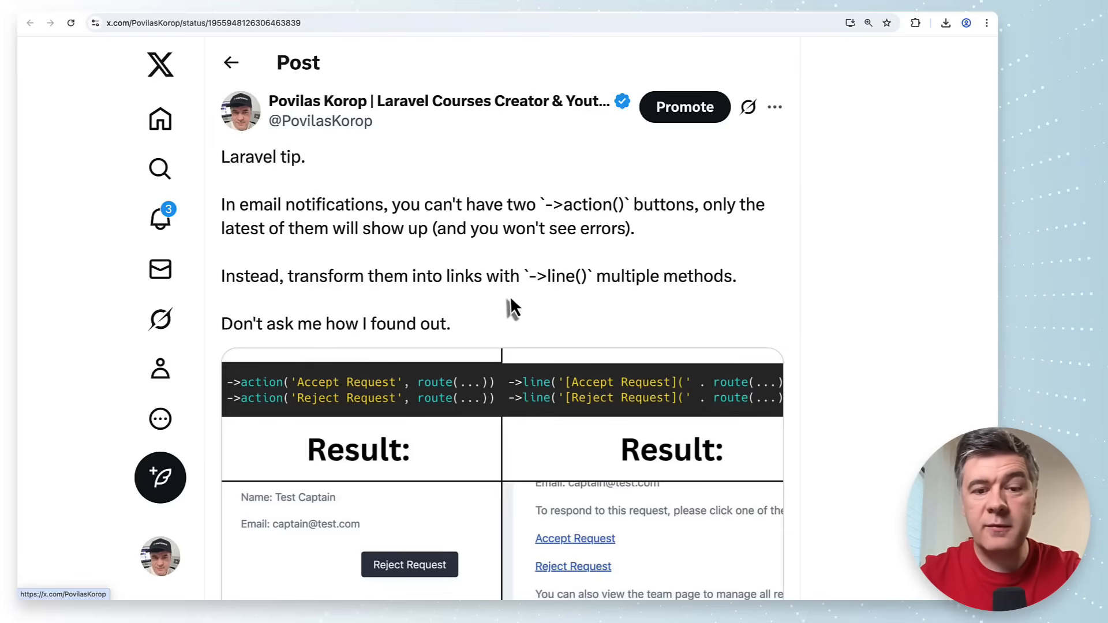
Scroll through the ->line() vs ->action() email tip down to its Result comparison image
{"action": "scroll", "scroll_direction": "down", "scroll_amount": 3}
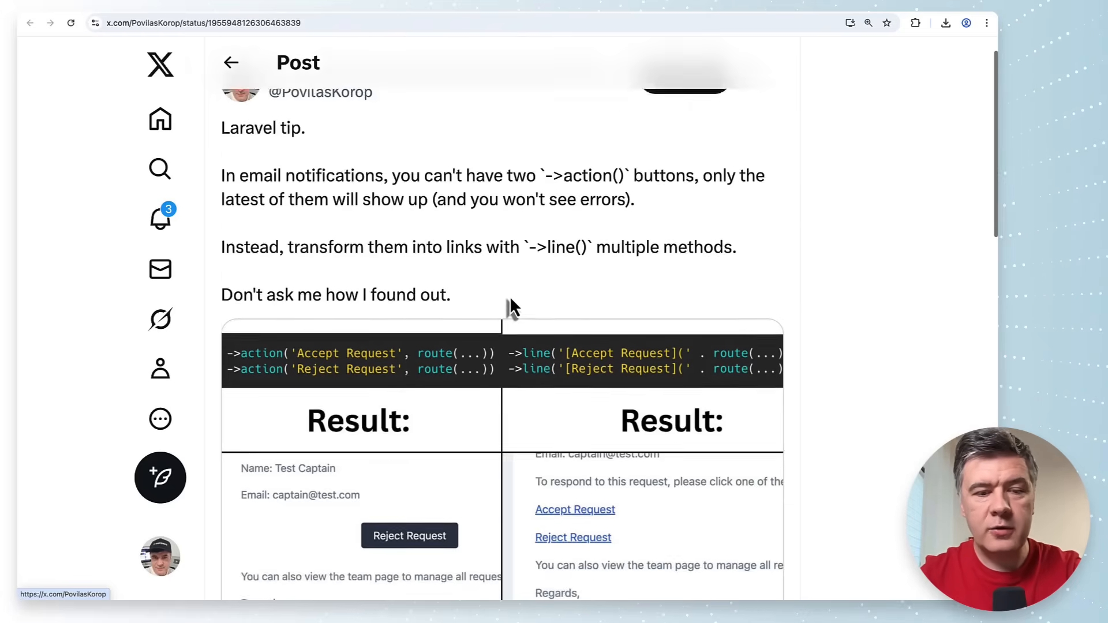
{"action": "scroll", "scroll_direction": "down", "scroll_amount": 3}
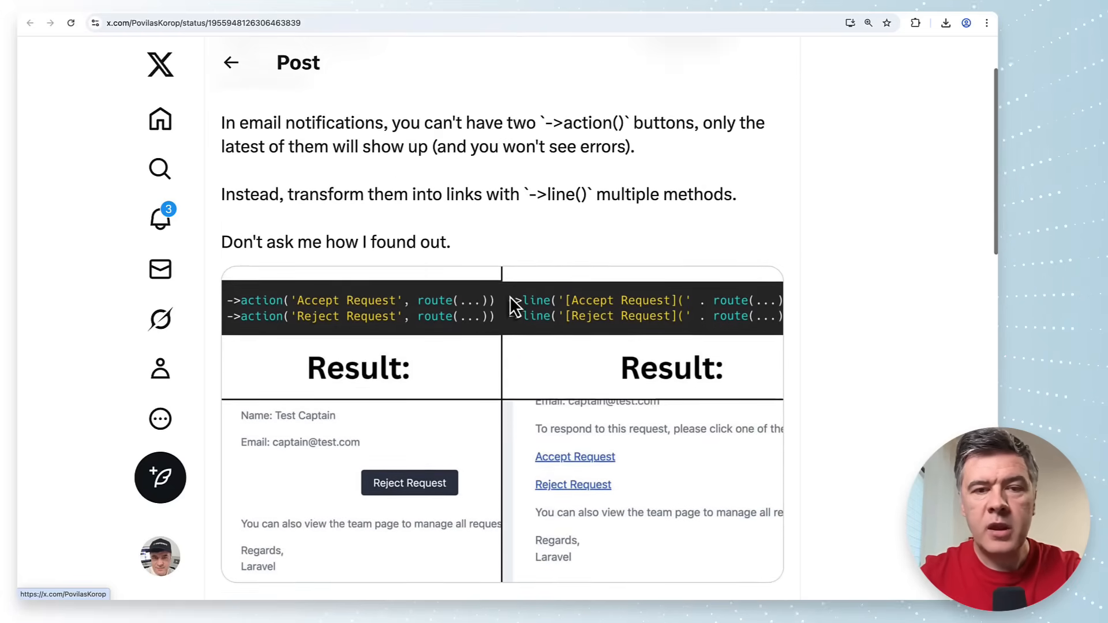
{"action": "scroll", "scroll_direction": "down", "scroll_amount": 3}
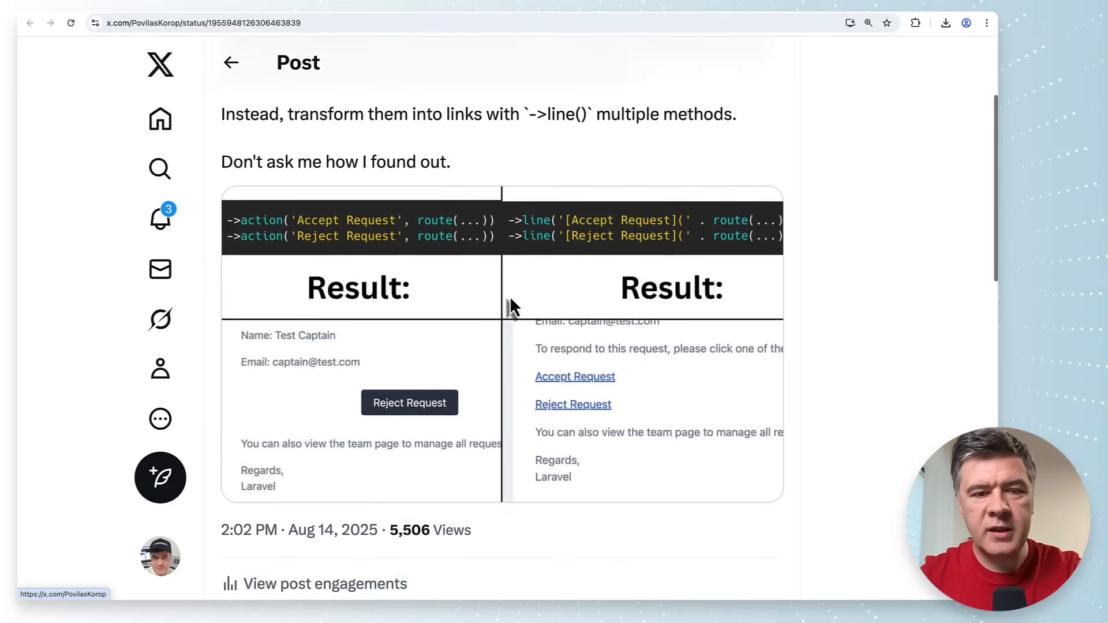
{"action": "scroll", "scroll_direction": "down", "scroll_amount": 3}
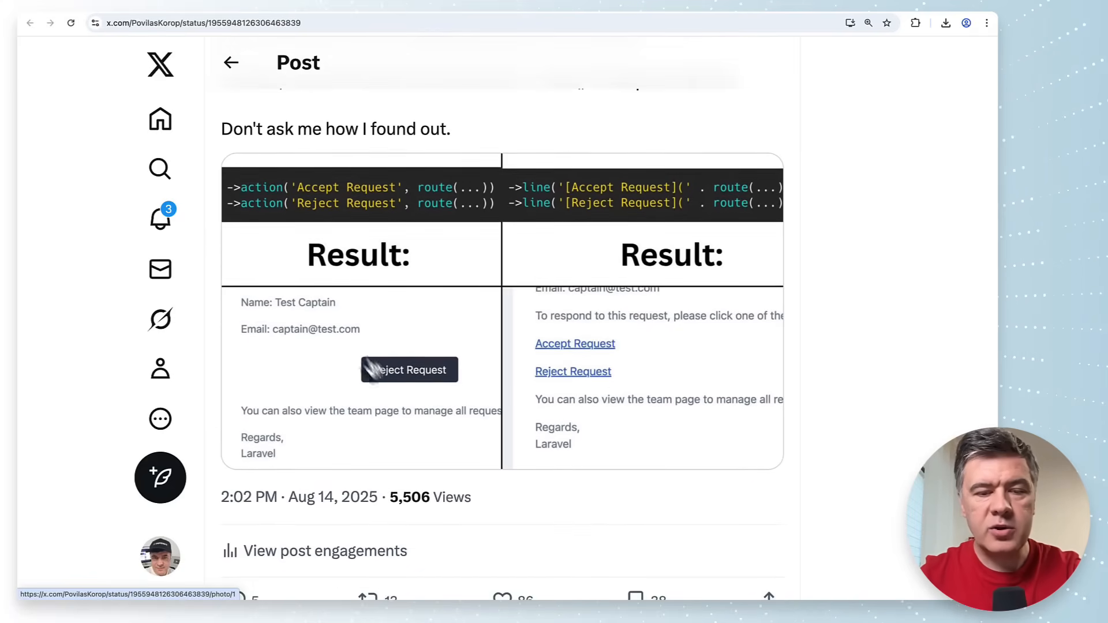
{"action": "mouse_move", "coordinate": [354, 346]}
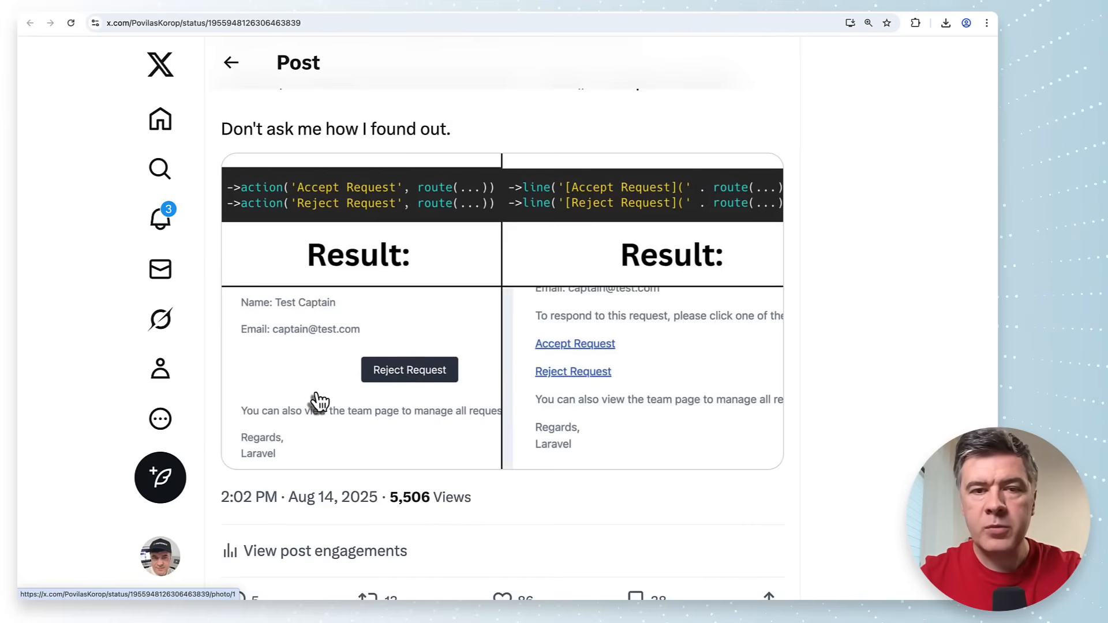
{"action": "mouse_move", "coordinate": [263, 179]}
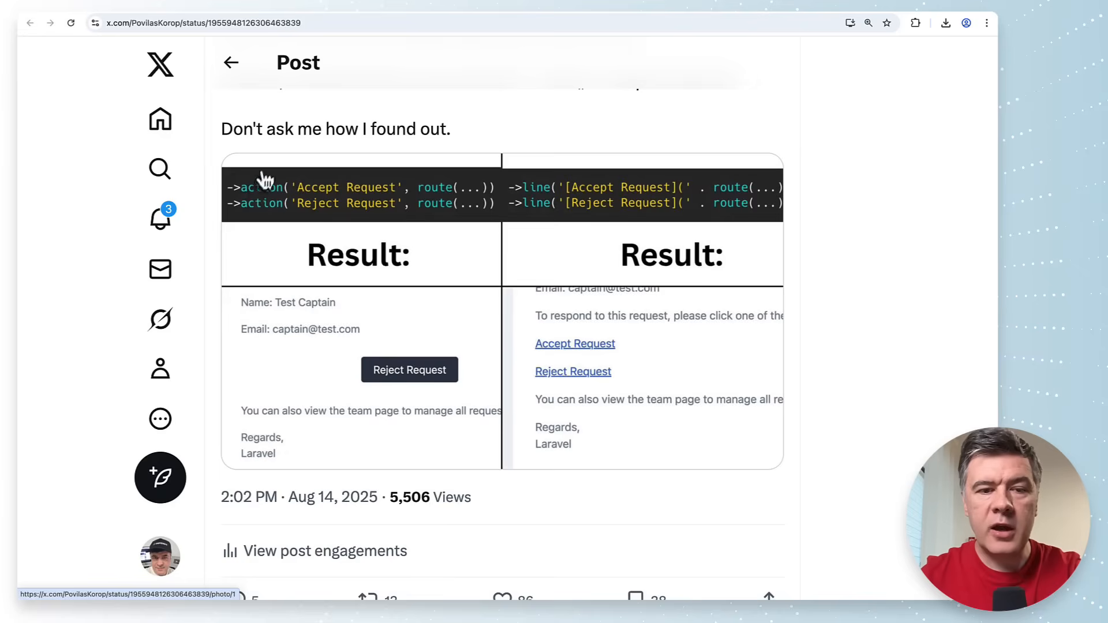
{"action": "mouse_move", "coordinate": [324, 349]}
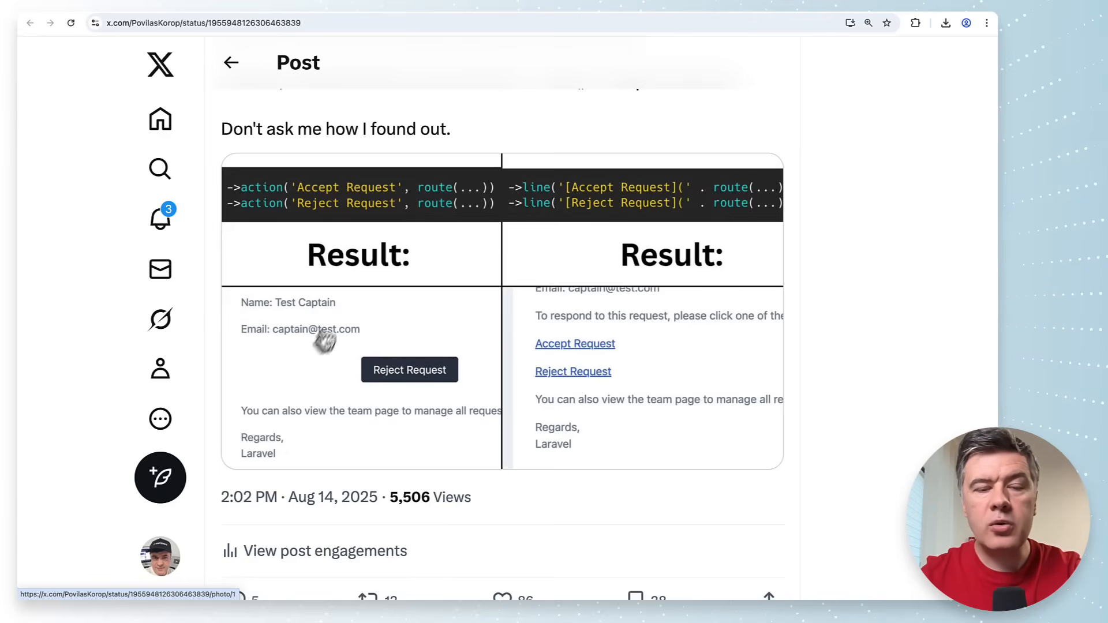
{"action": "mouse_move", "coordinate": [279, 394]}
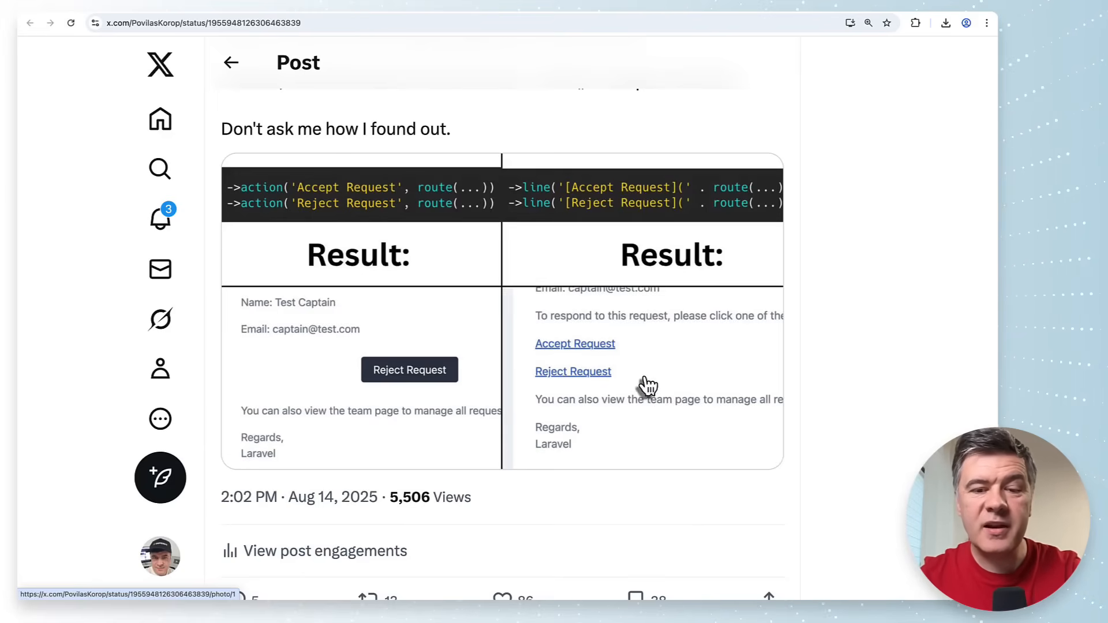
{"action": "mouse_move", "coordinate": [672, 425]}
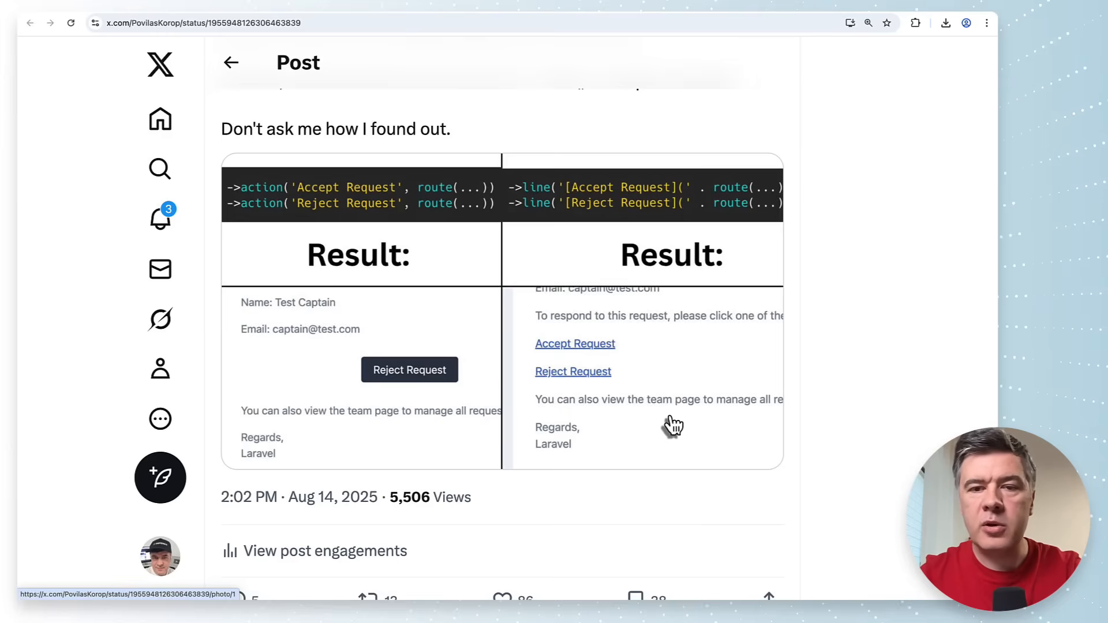
{"action": "mouse_move", "coordinate": [655, 394]}
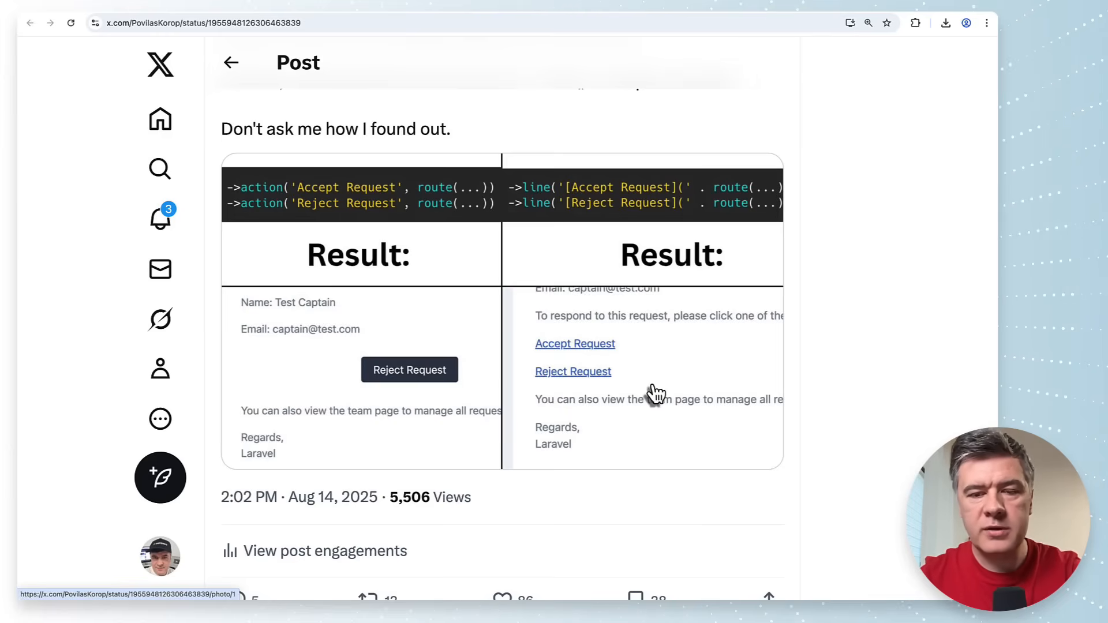
{"action": "mouse_move", "coordinate": [660, 444]}
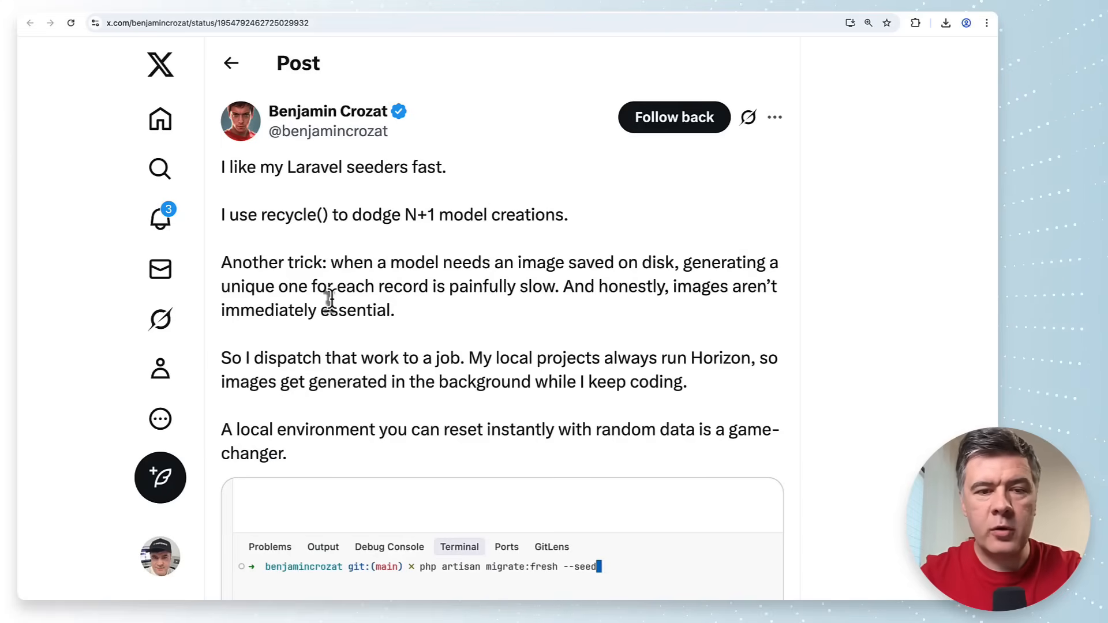
Highlight recycle() in the seeder post, then play the migrate:fresh seeding demo video
{"action": "double_click", "coordinate": [279, 215]}
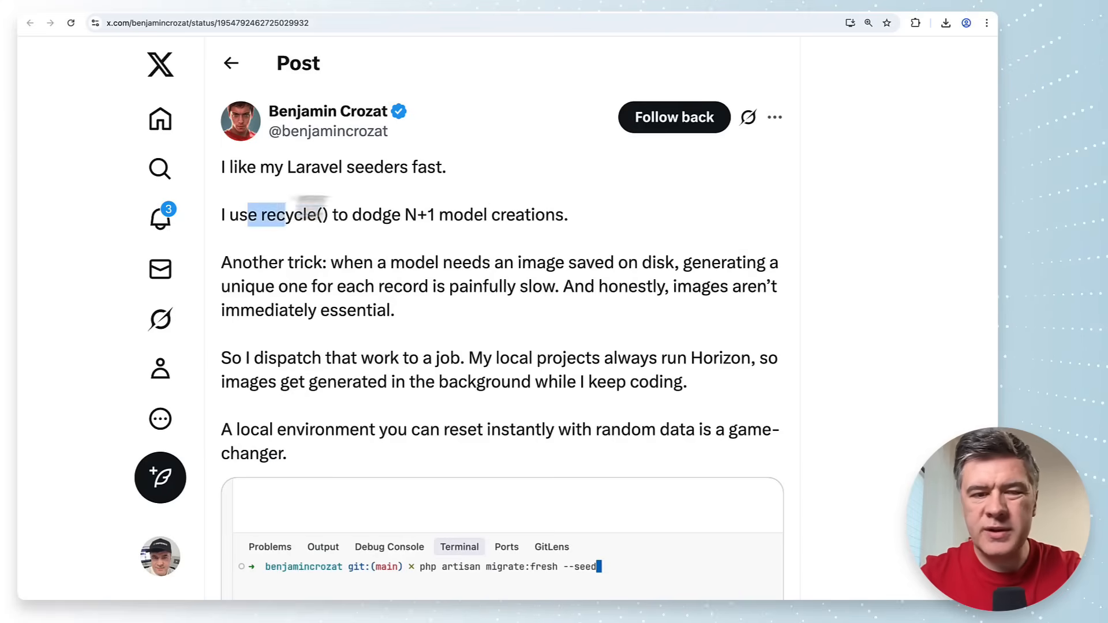
{"action": "scroll", "scroll_direction": "down", "scroll_amount": 3}
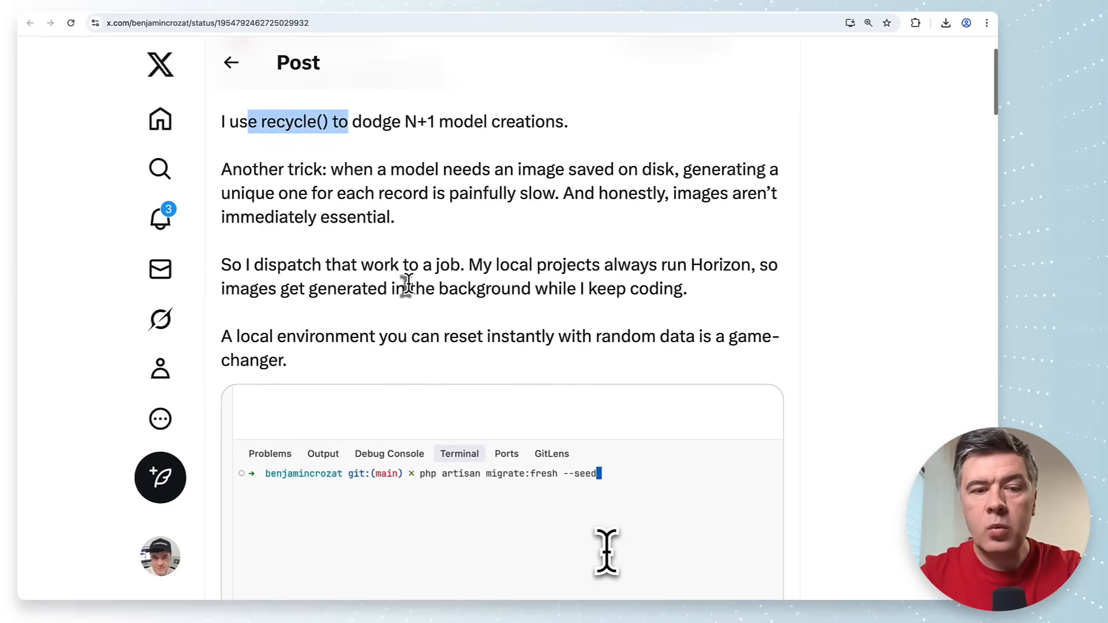
{"action": "scroll", "scroll_direction": "down", "scroll_amount": 3}
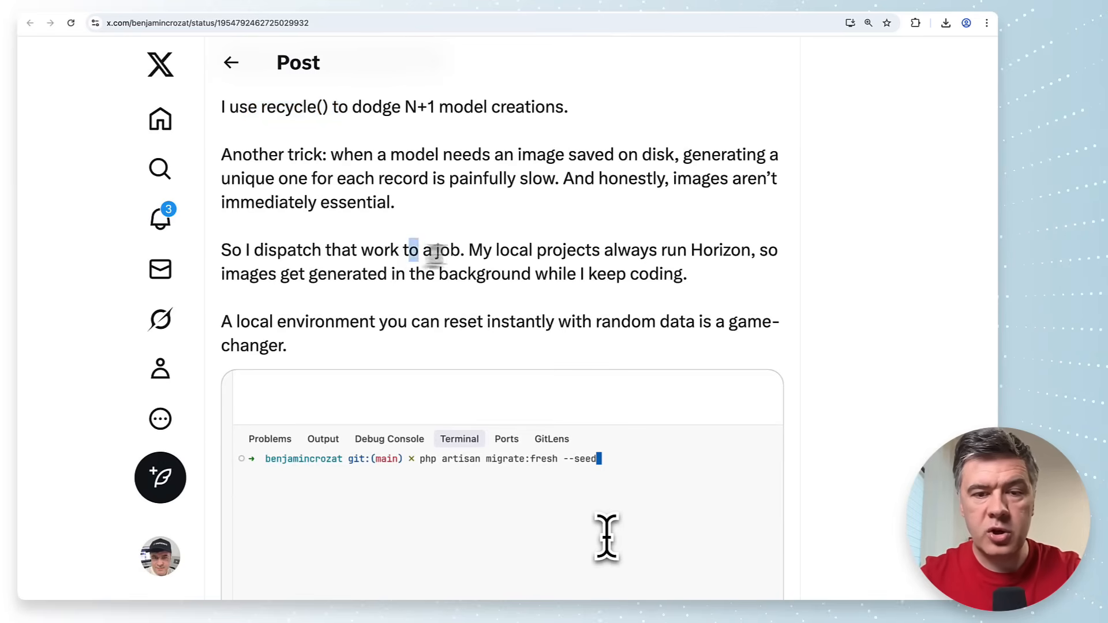
{"action": "scroll", "scroll_direction": "down", "scroll_amount": 3}
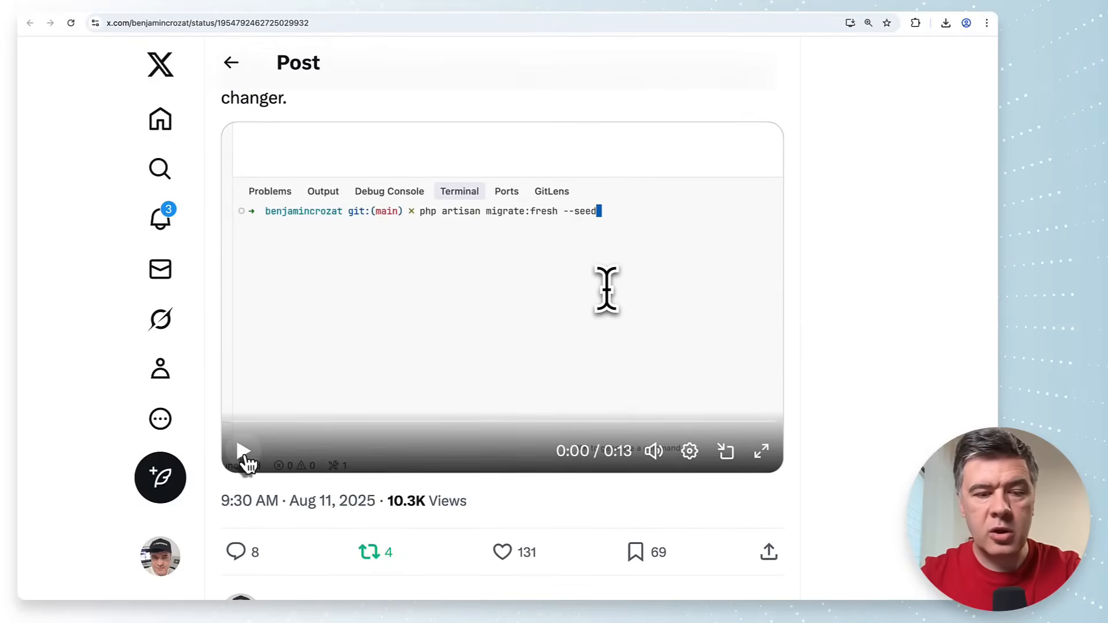
{"action": "left_click", "coordinate": [244, 451]}
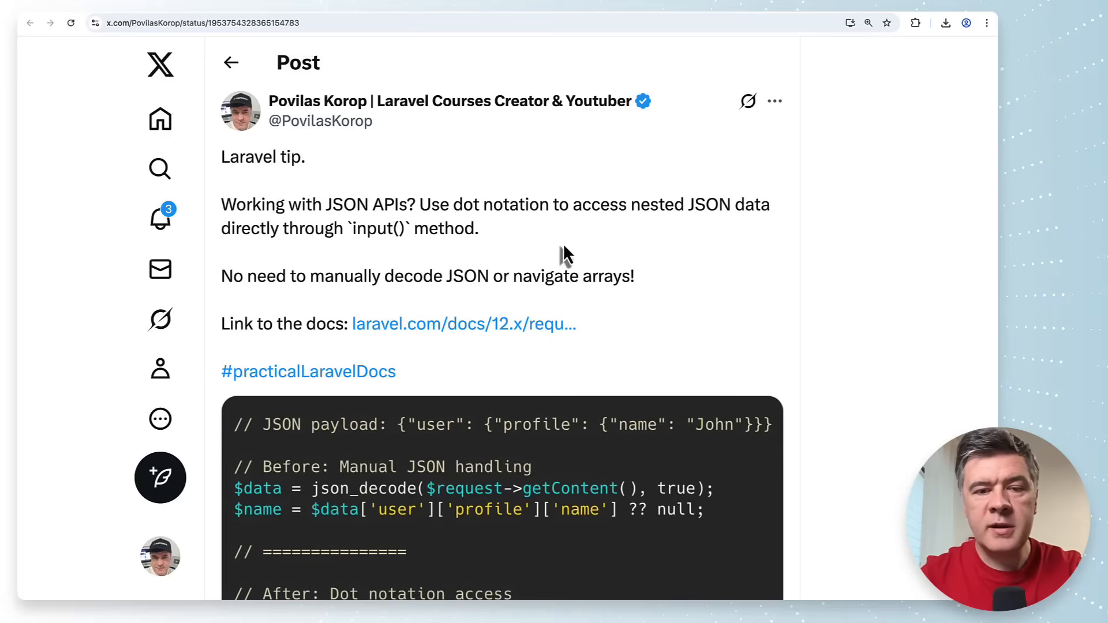
{"action": "mouse_move", "coordinate": [561, 243]}
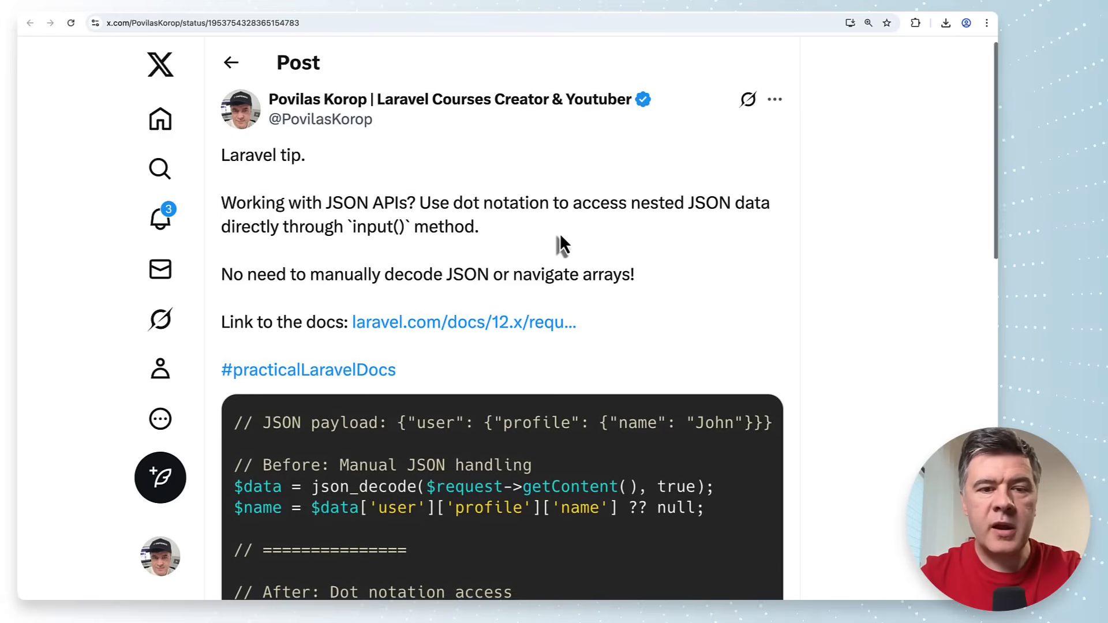
Scroll the $request->input() dot-notation tip down to its code example with array wildcard access
{"action": "scroll", "scroll_direction": "down", "scroll_amount": 3}
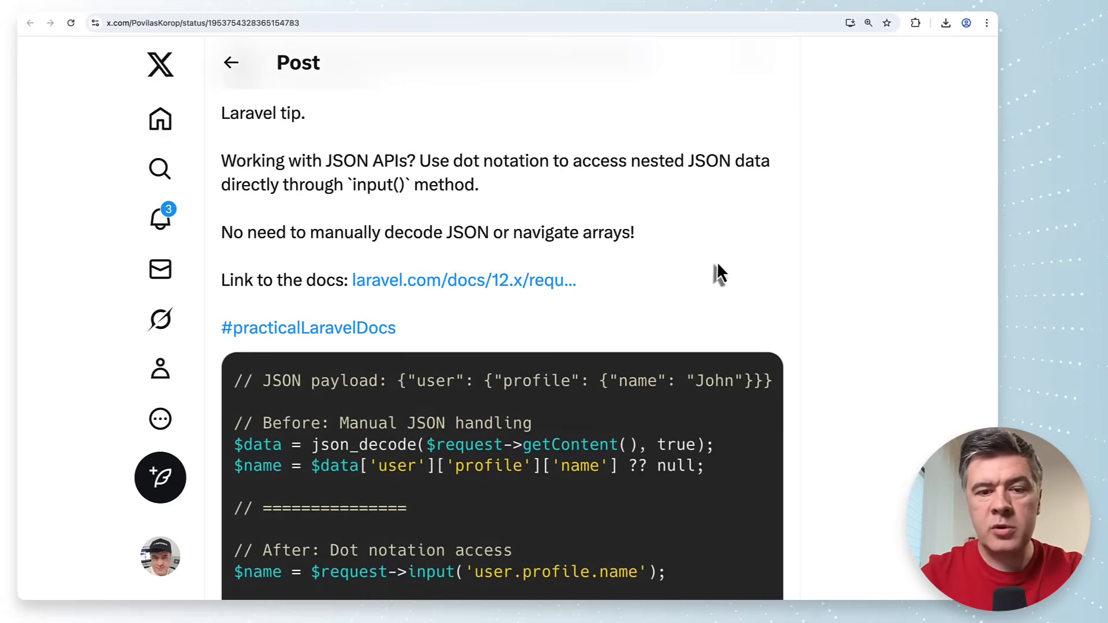
{"action": "scroll", "scroll_direction": "down", "scroll_amount": 3}
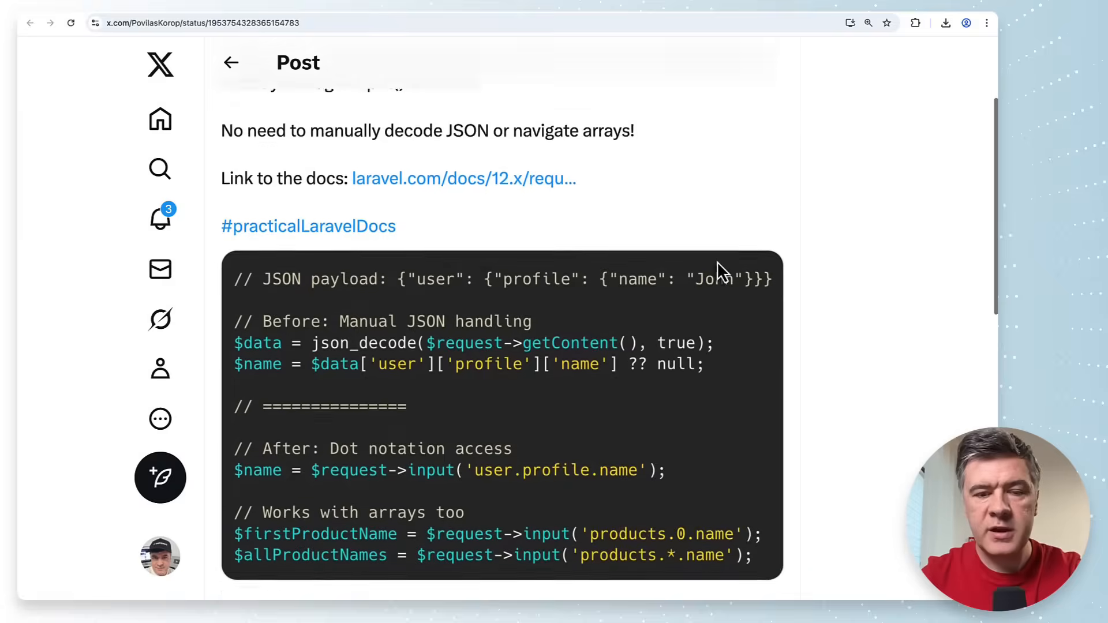
{"action": "scroll", "scroll_direction": "down", "scroll_amount": 3}
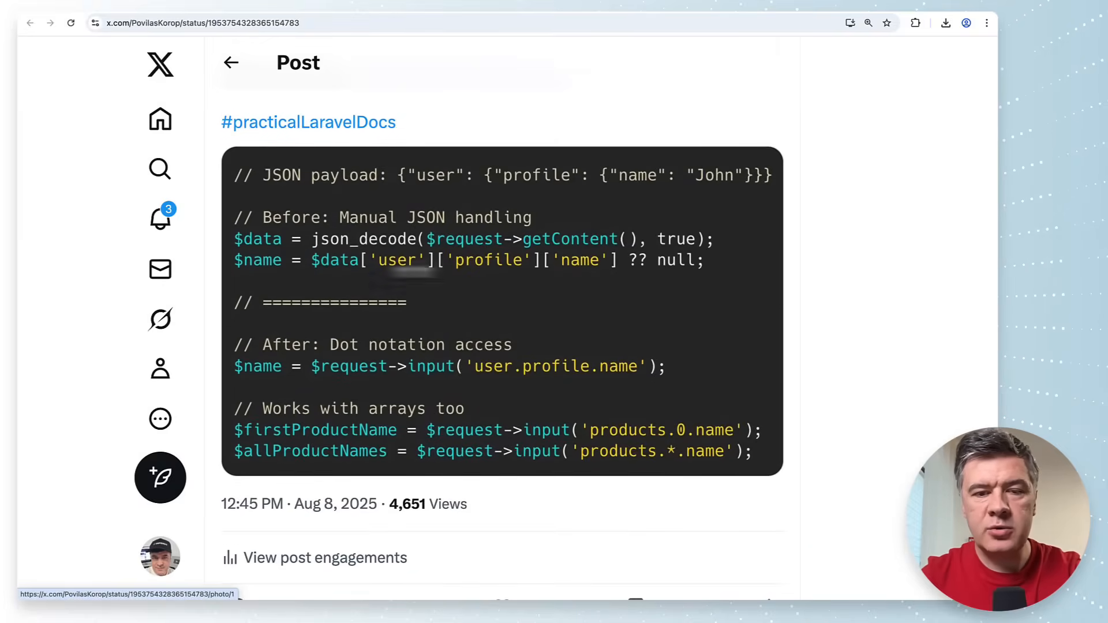
{"action": "mouse_move", "coordinate": [662, 275]}
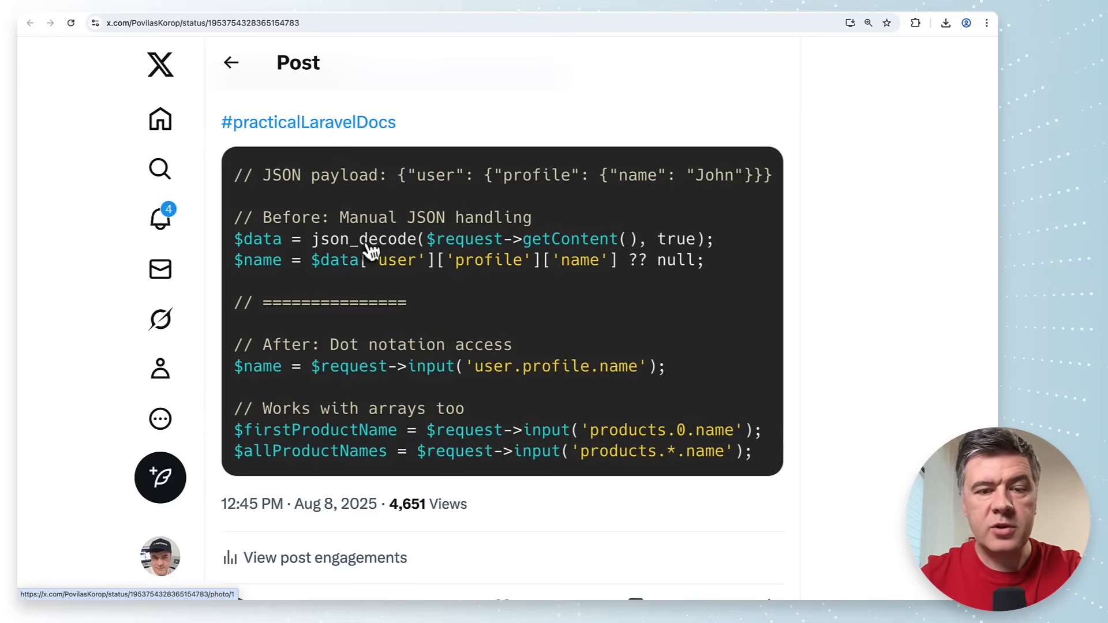
{"action": "mouse_move", "coordinate": [532, 328]}
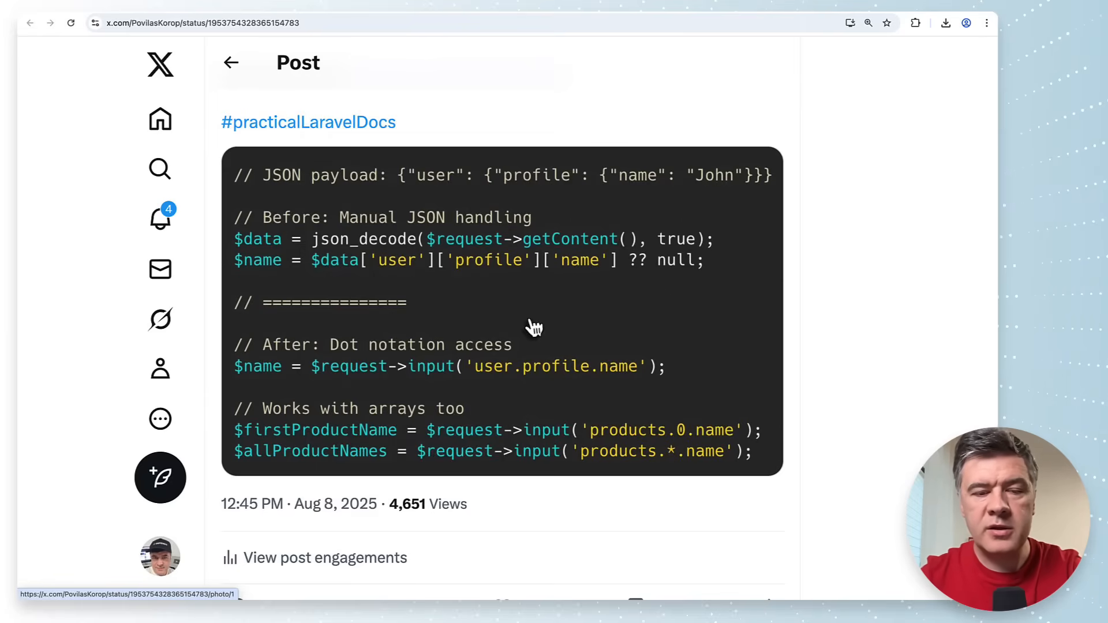
{"action": "scroll", "scroll_direction": "down", "scroll_amount": 3}
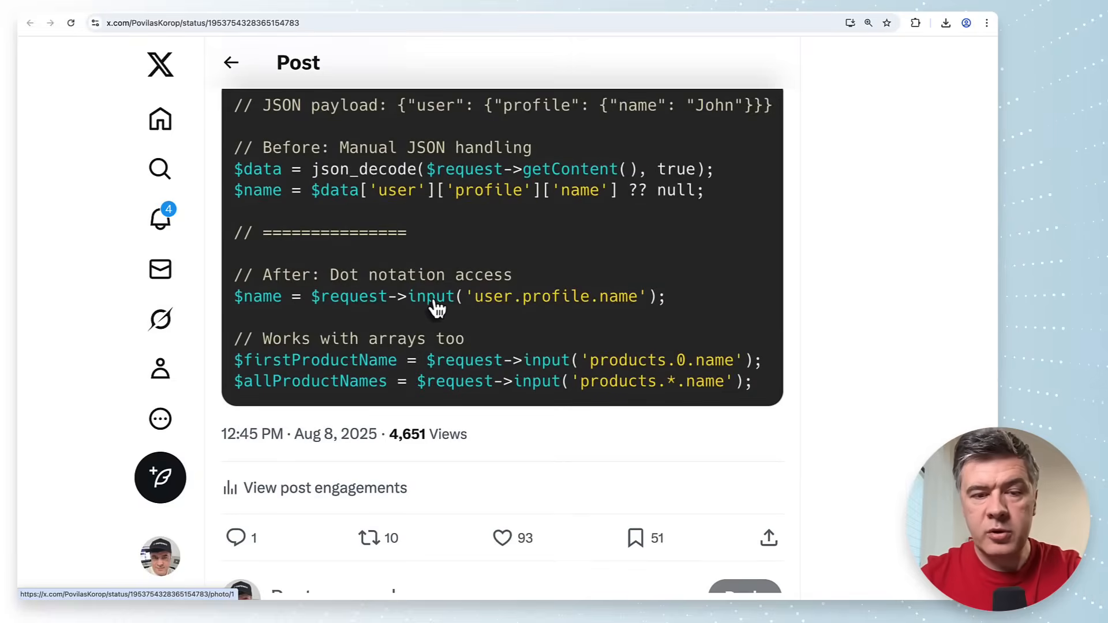
{"action": "mouse_move", "coordinate": [615, 319]}
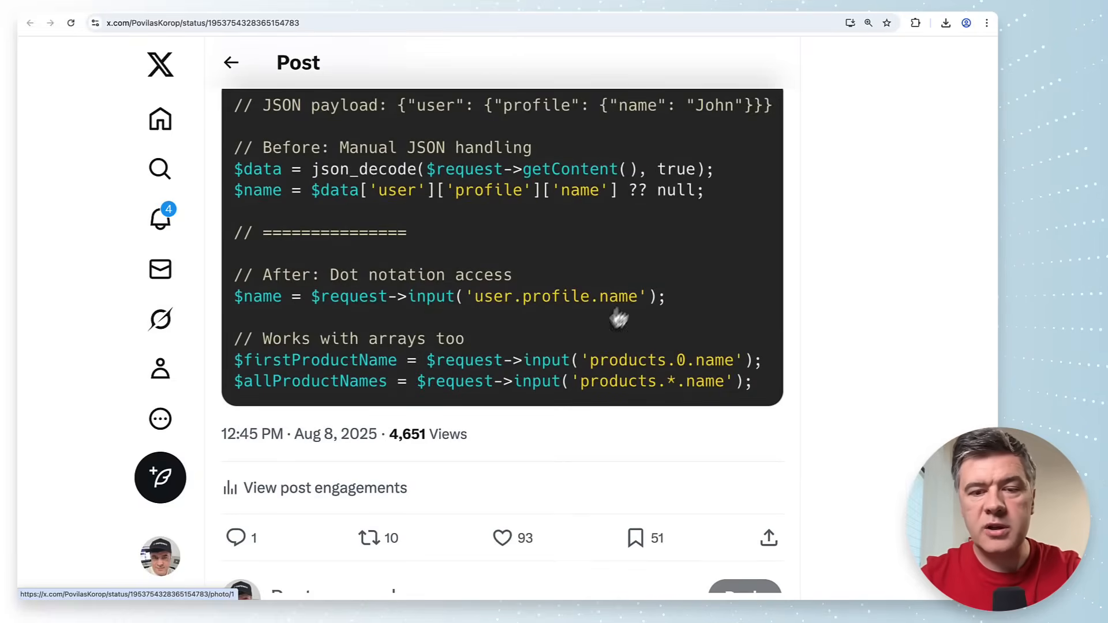
{"action": "mouse_move", "coordinate": [480, 360]}
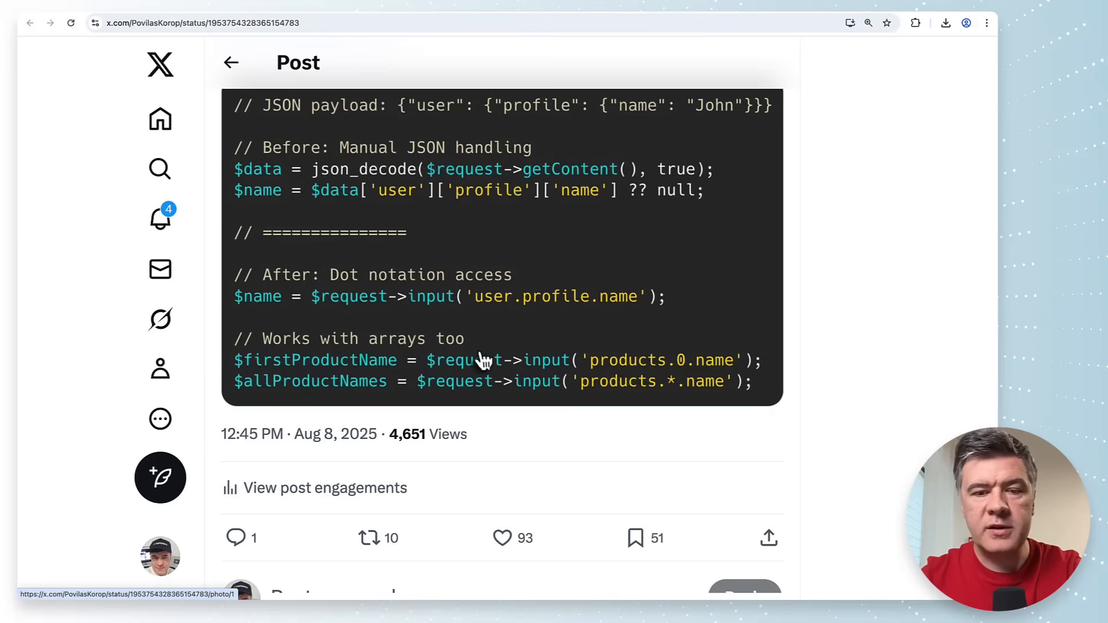
{"action": "mouse_move", "coordinate": [478, 330]}
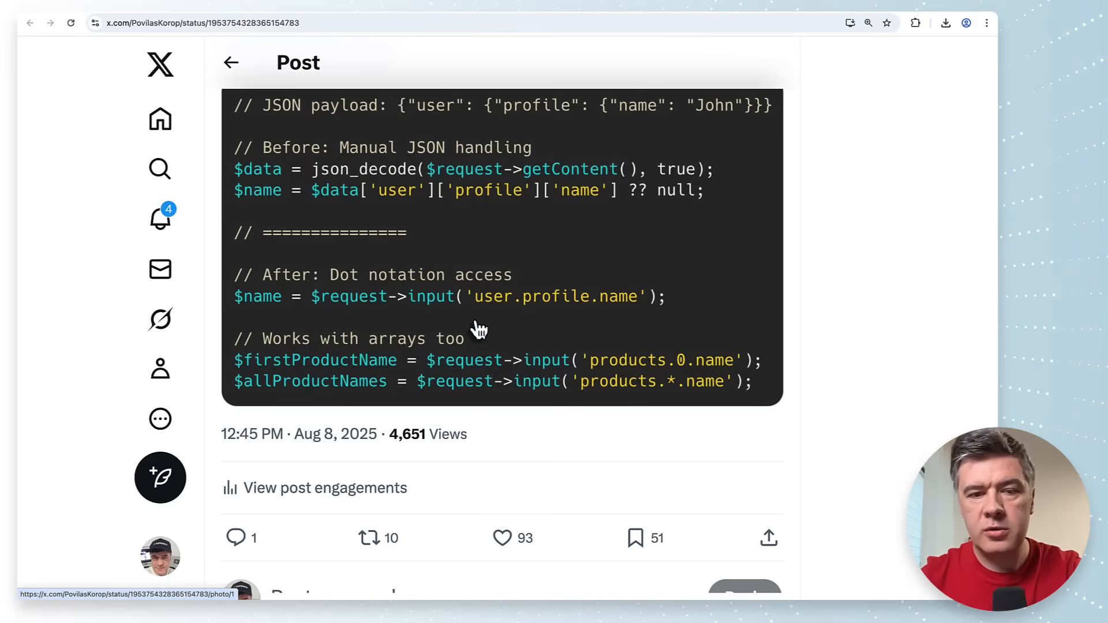
{"action": "mouse_move", "coordinate": [703, 367]}
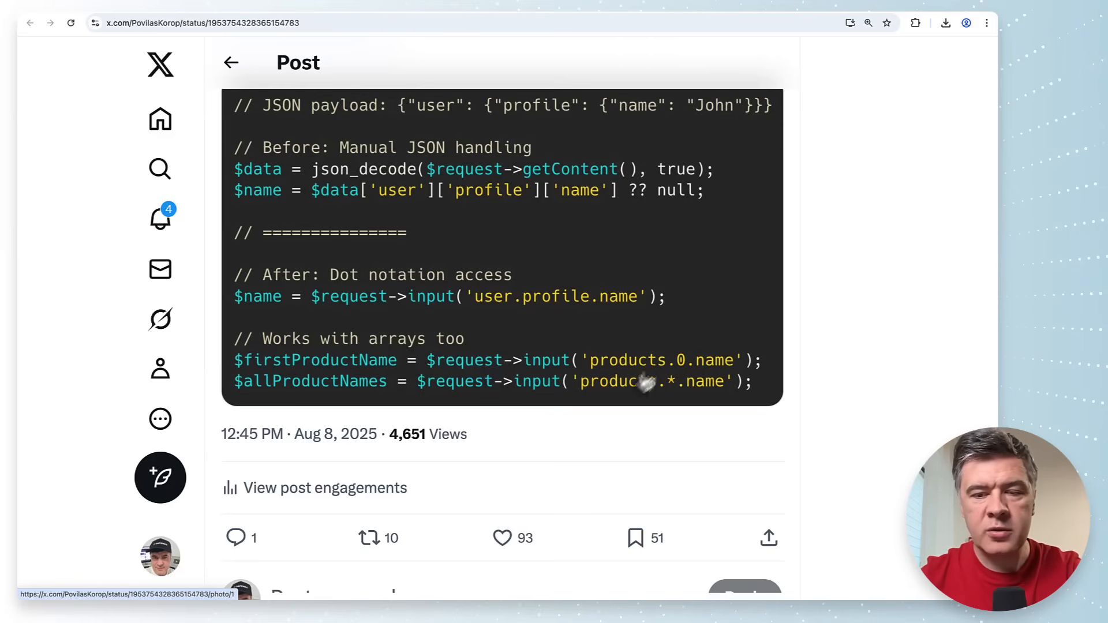
{"action": "mouse_move", "coordinate": [574, 332]}
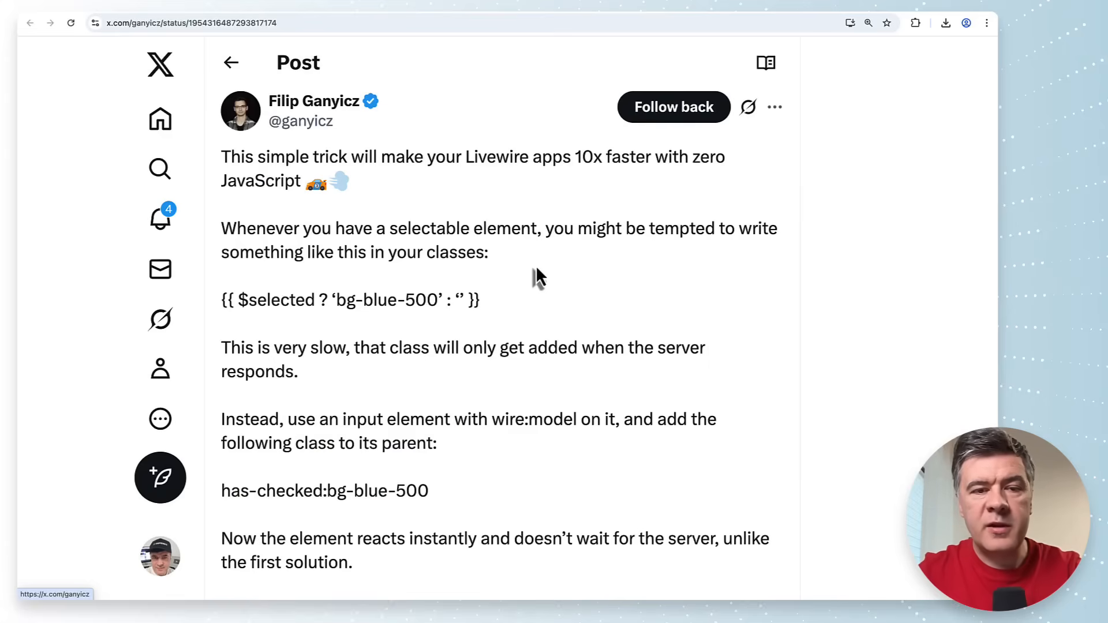
Scroll through the Livewire has-checked:bg-blue-500 tip text to its embedded demo
{"action": "scroll", "scroll_direction": "down", "scroll_amount": 3}
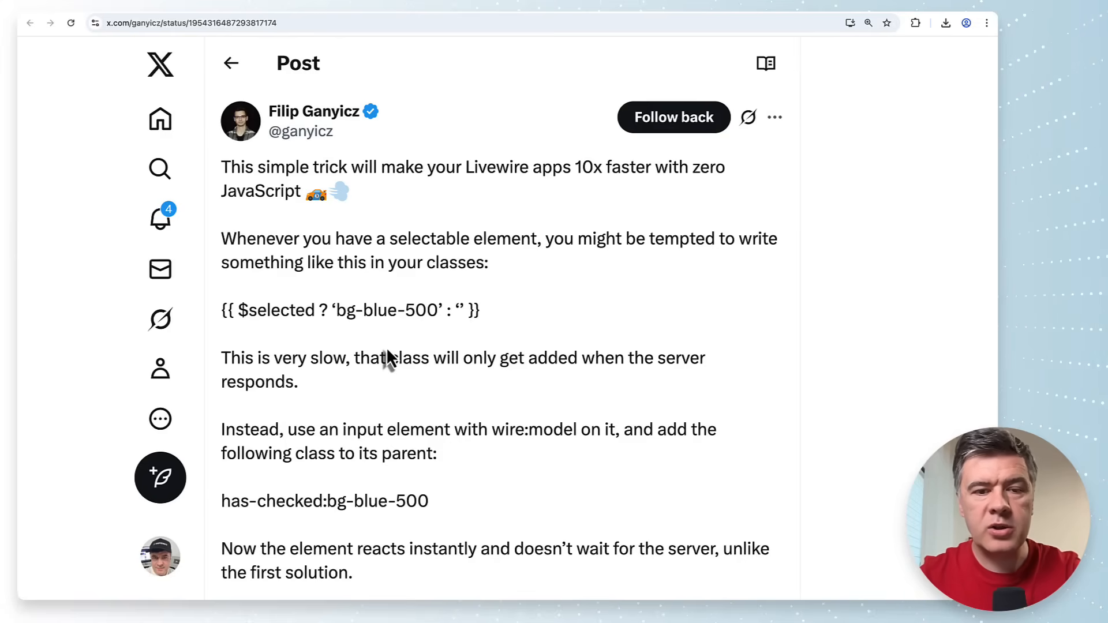
{"action": "scroll", "scroll_direction": "down", "scroll_amount": 3}
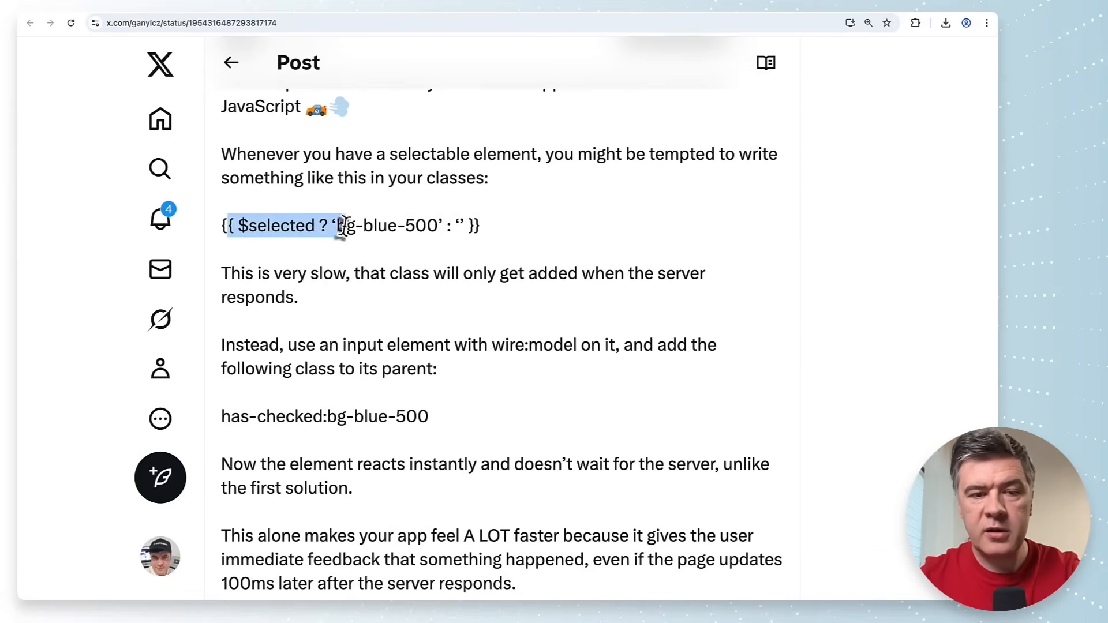
{"action": "scroll", "scroll_direction": "down", "scroll_amount": 3}
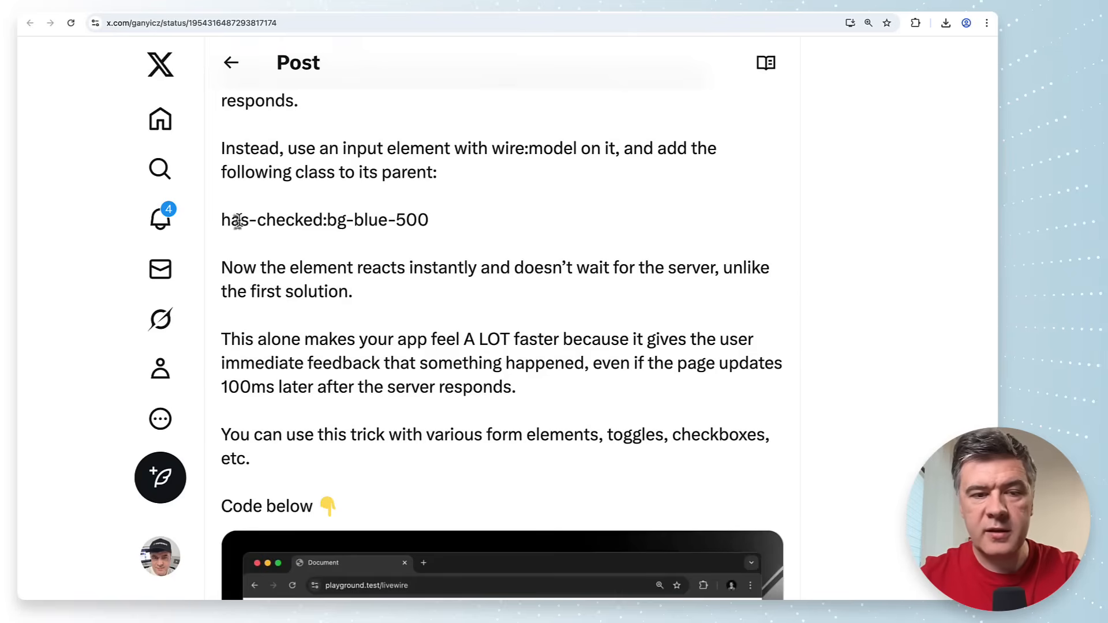
{"action": "scroll", "scroll_direction": "down", "scroll_amount": 3}
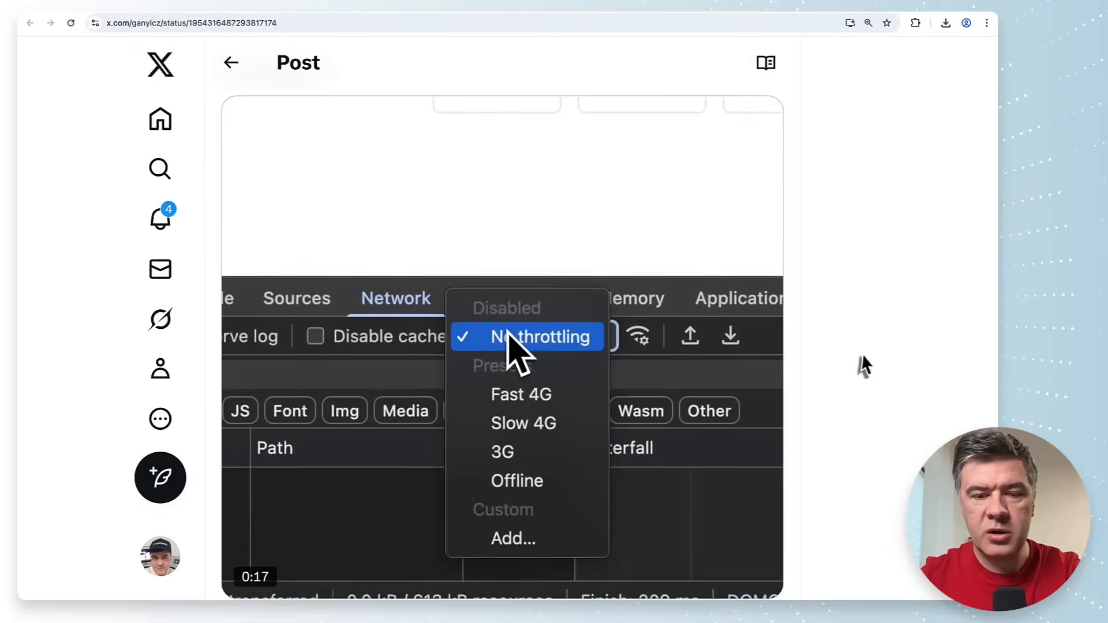
Play the demo video comparing classes versus input speed and interact with its checkboxes
{"action": "left_click", "coordinate": [523, 422]}
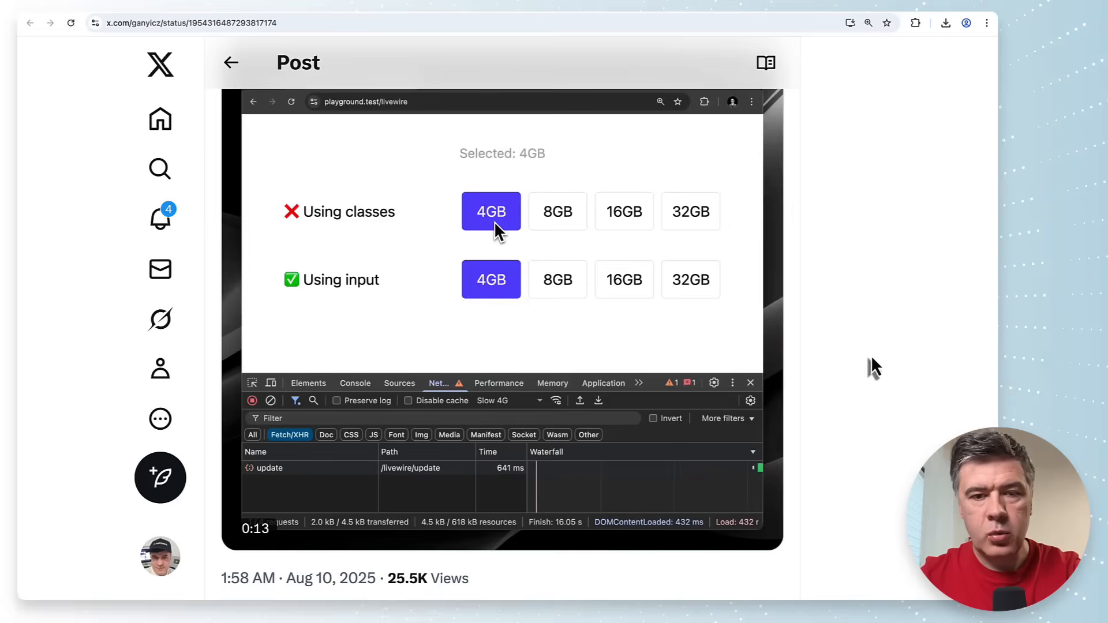
{"action": "left_click", "coordinate": [557, 211]}
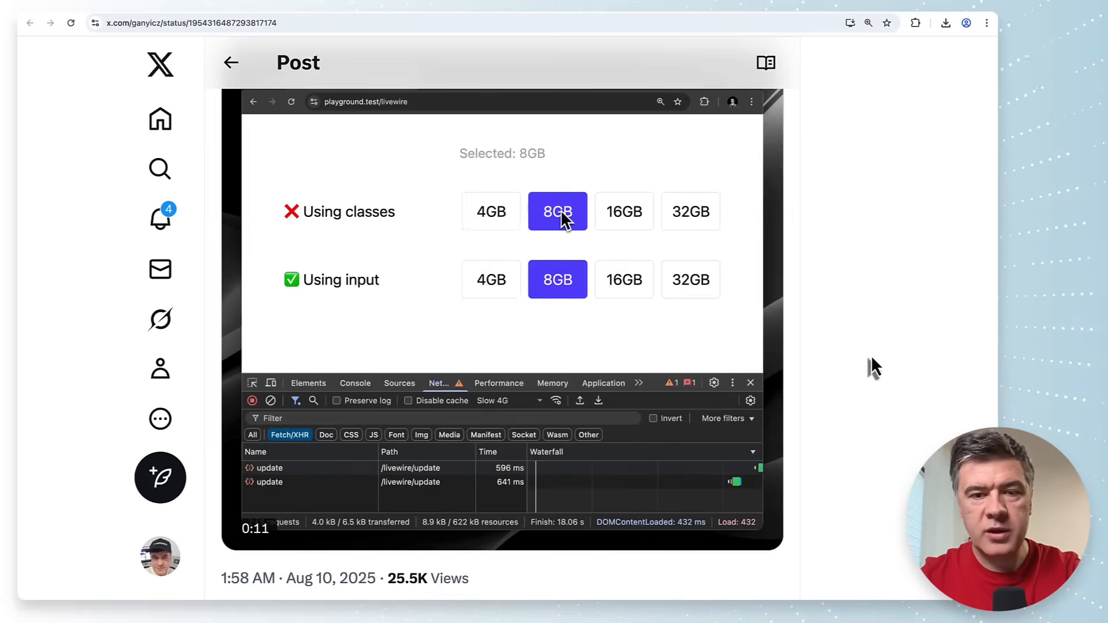
{"action": "left_click", "coordinate": [557, 211]}
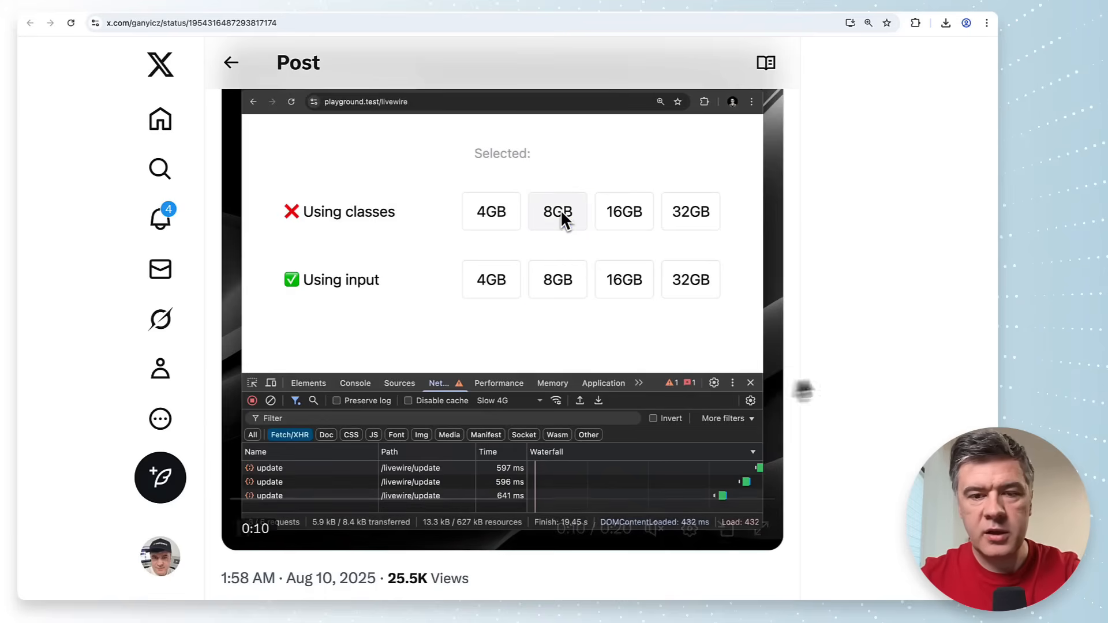
{"action": "left_click", "coordinate": [557, 279]}
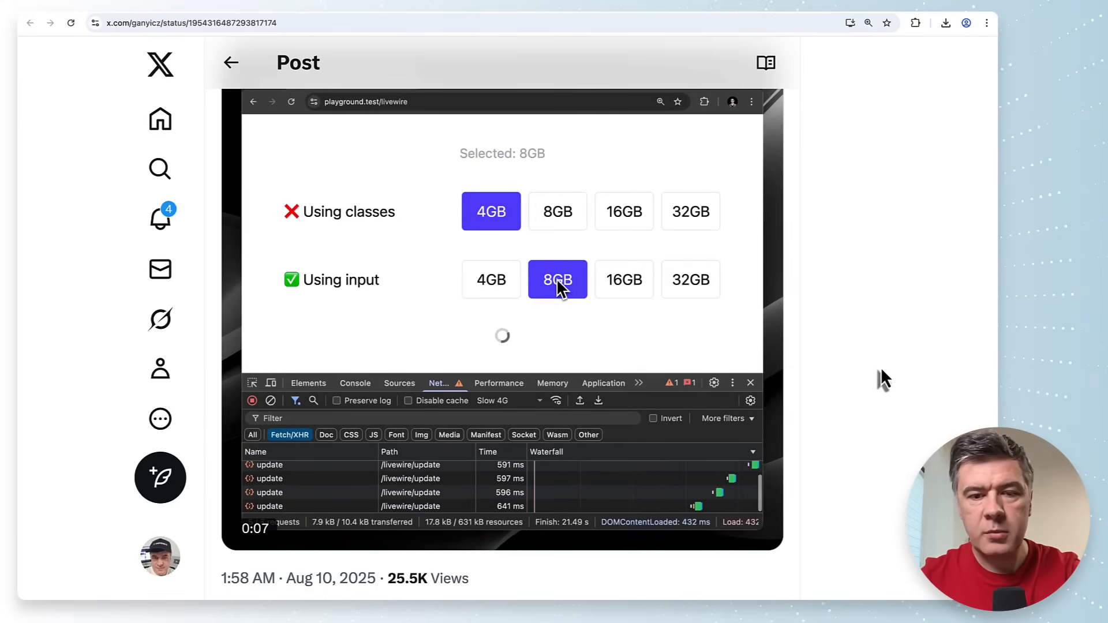
{"action": "left_click", "coordinate": [690, 280]}
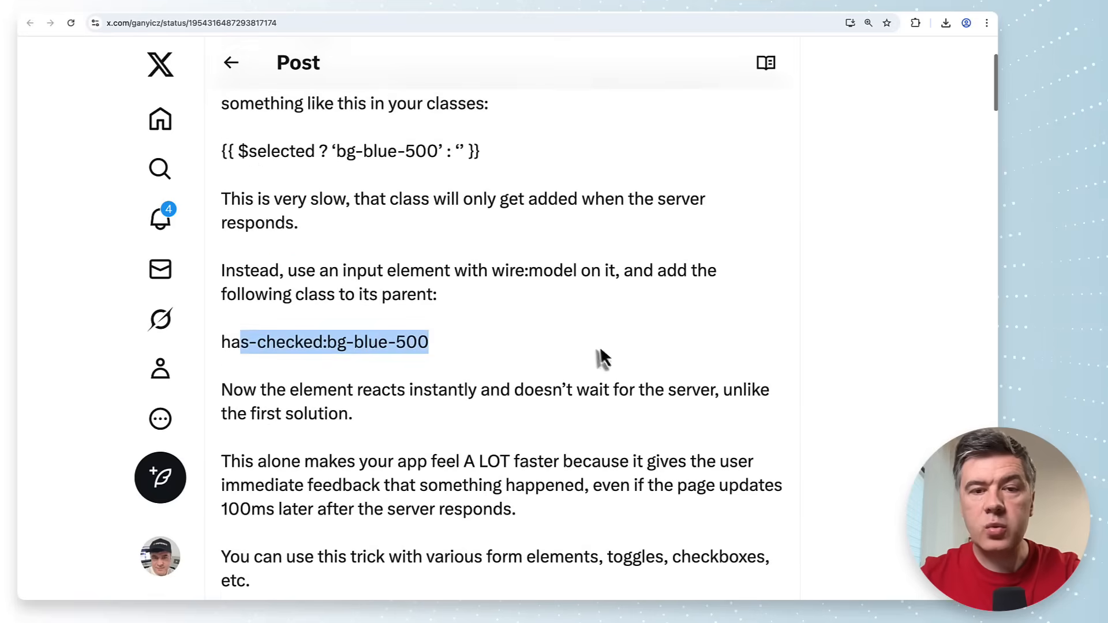
{"action": "scroll", "scroll_direction": "up", "scroll_amount": 3}
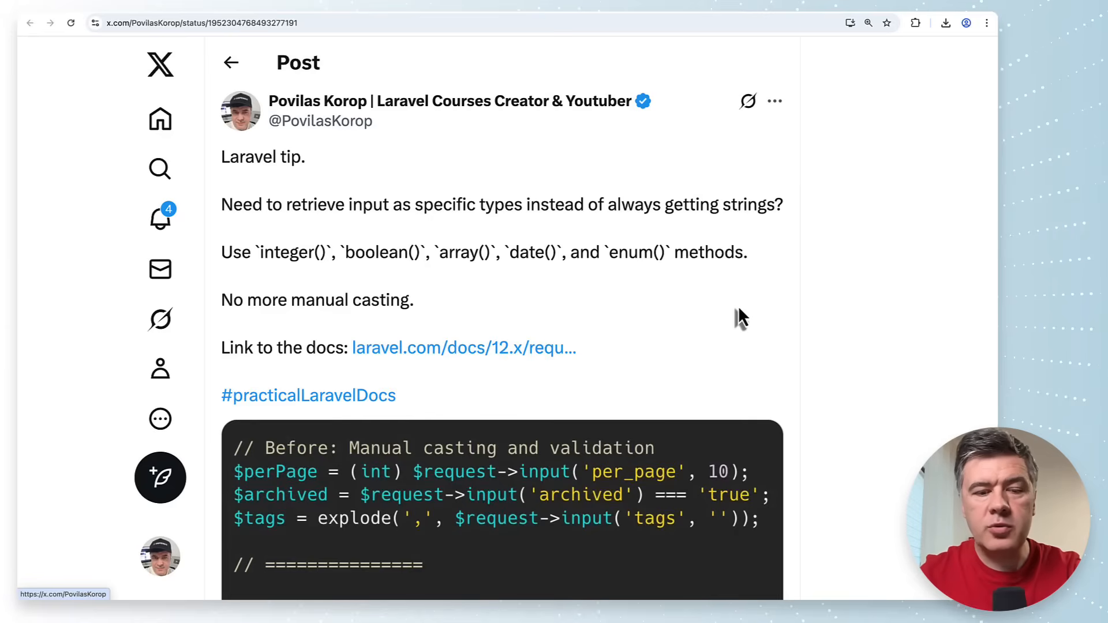
Scroll the typed input tip (integer, boolean, array, date, enum) through its before-and-after code to the post stats
{"action": "scroll", "scroll_direction": "down", "scroll_amount": 3}
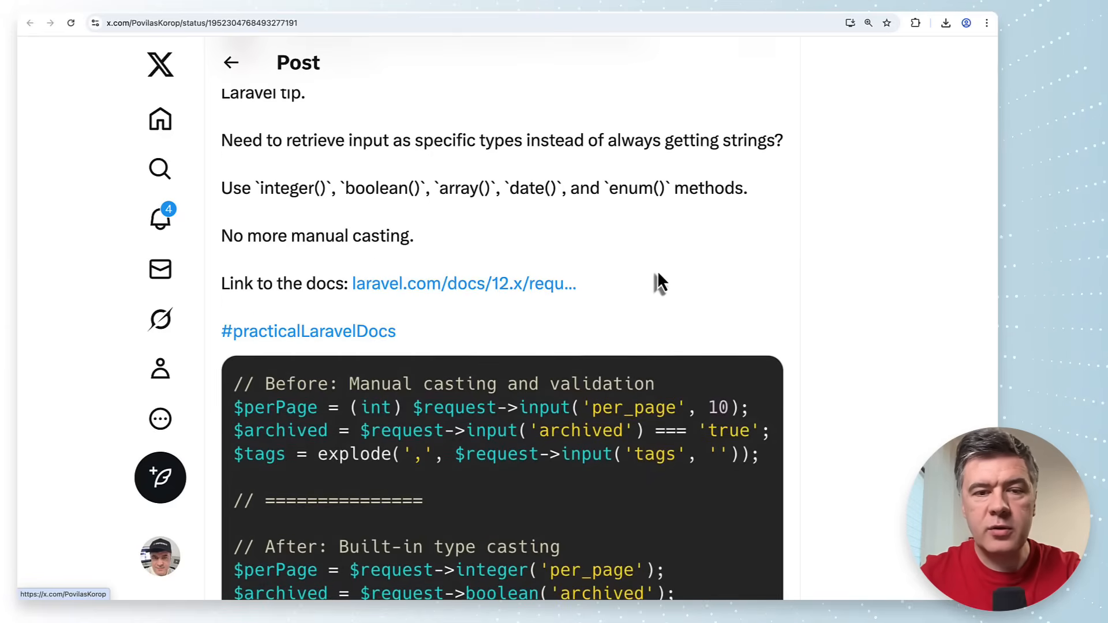
{"action": "scroll", "scroll_direction": "down", "scroll_amount": 3}
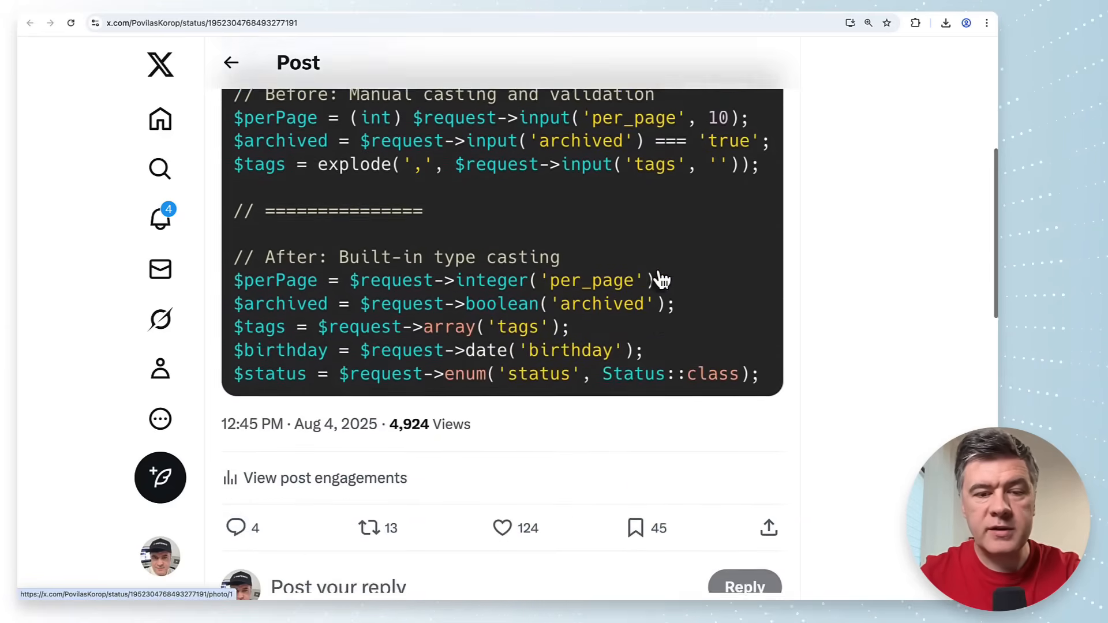
{"action": "scroll", "scroll_direction": "down", "scroll_amount": 3}
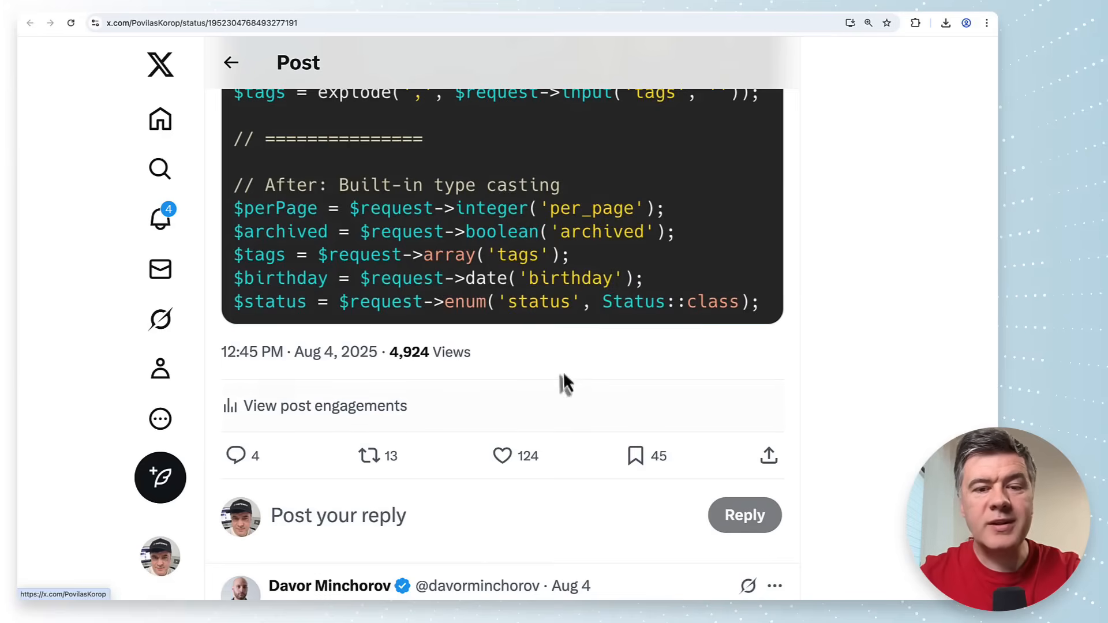
{"action": "mouse_move", "coordinate": [566, 405]}
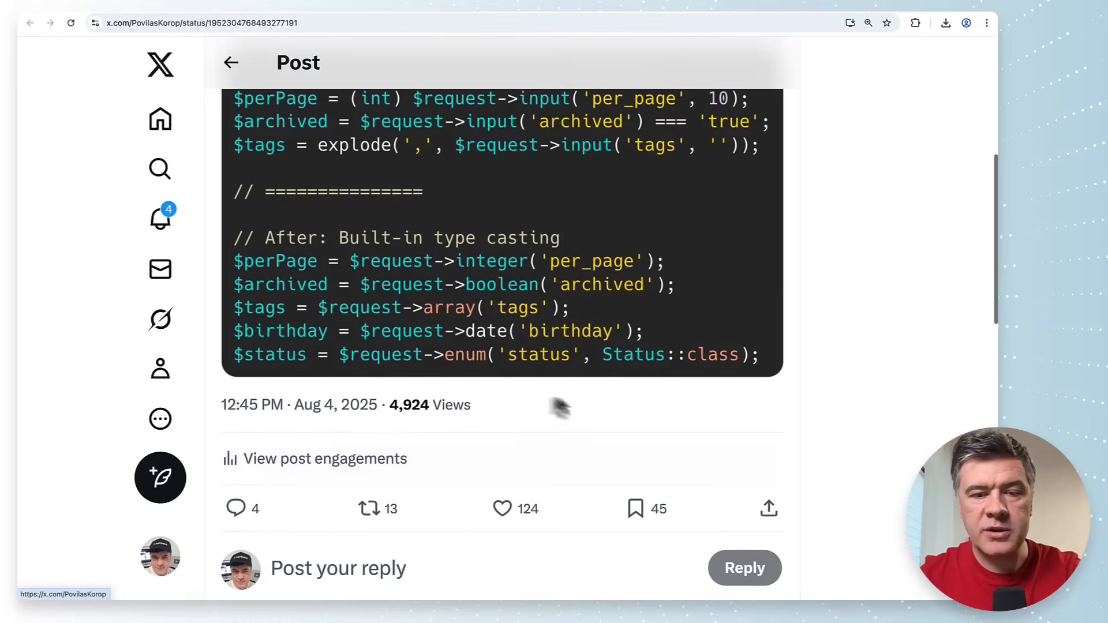
{"action": "mouse_move", "coordinate": [651, 355]}
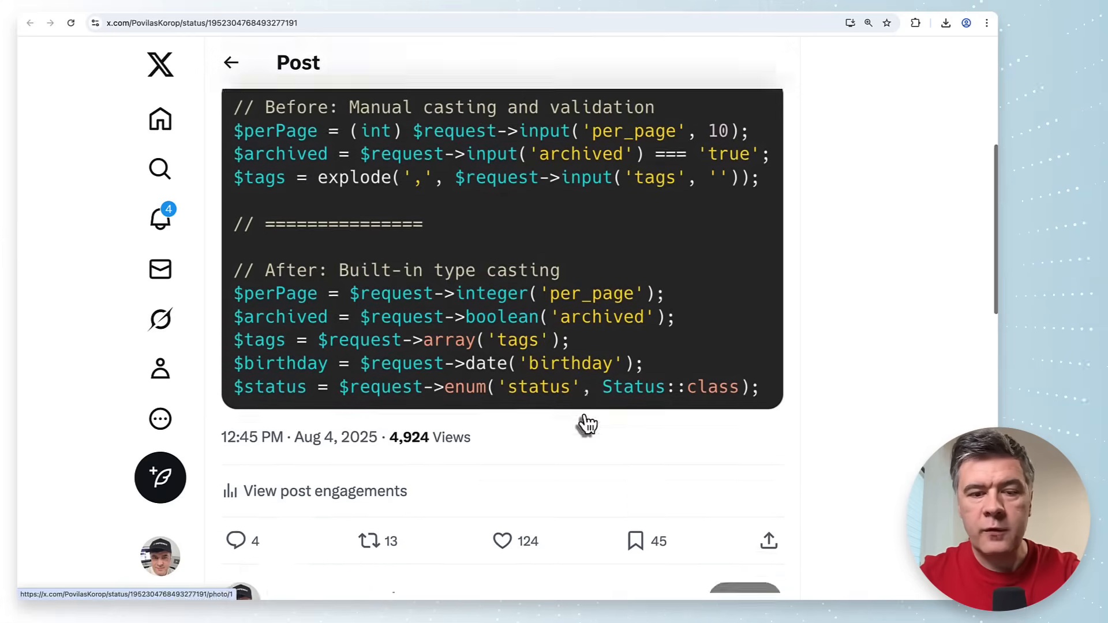
{"action": "scroll", "scroll_direction": "down", "scroll_amount": 3}
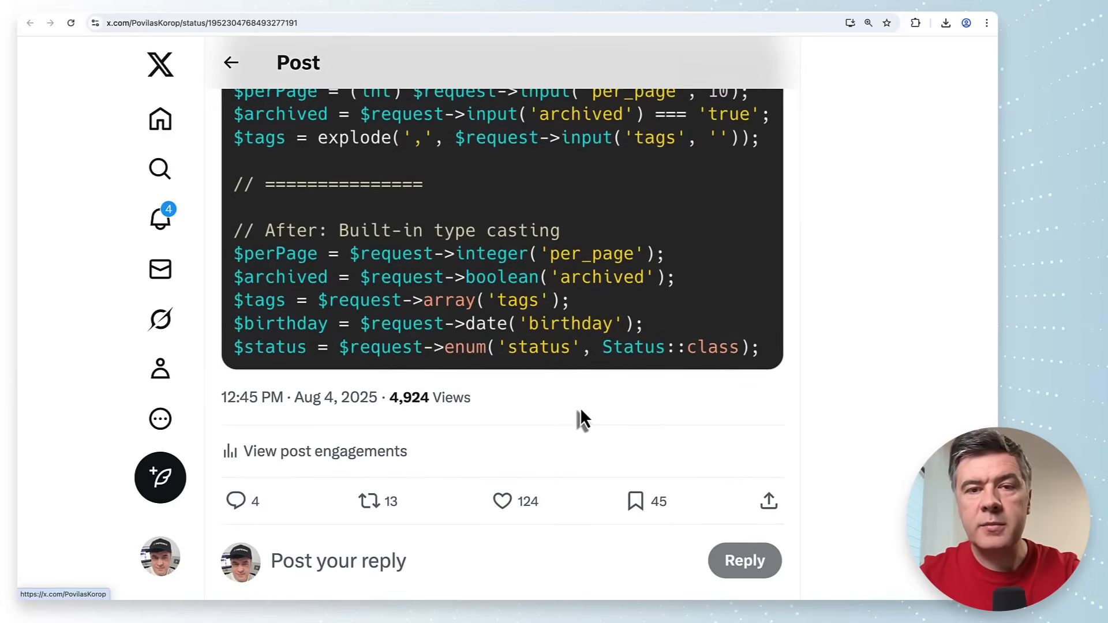
{"action": "mouse_move", "coordinate": [540, 404]}
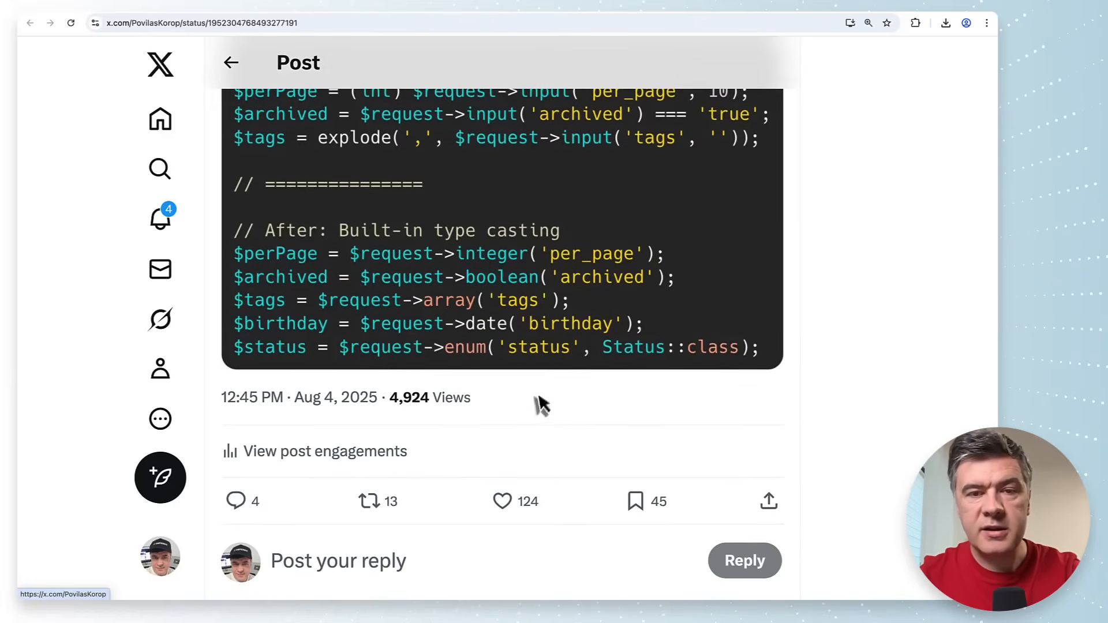
{"action": "scroll", "scroll_direction": "down", "scroll_amount": 3}
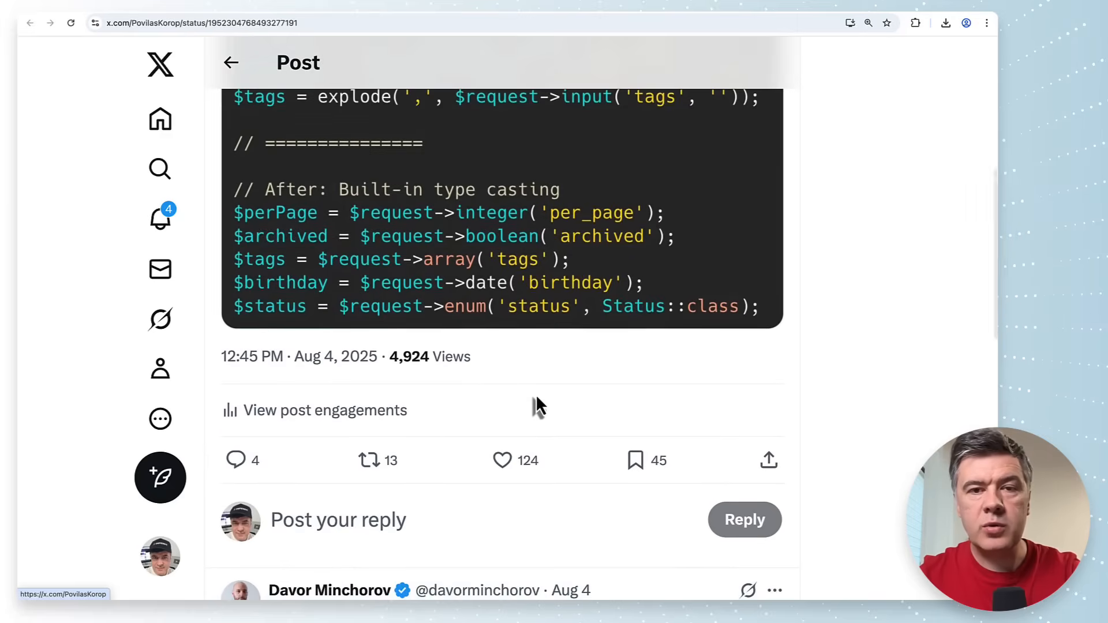
{"action": "mouse_move", "coordinate": [538, 404]}
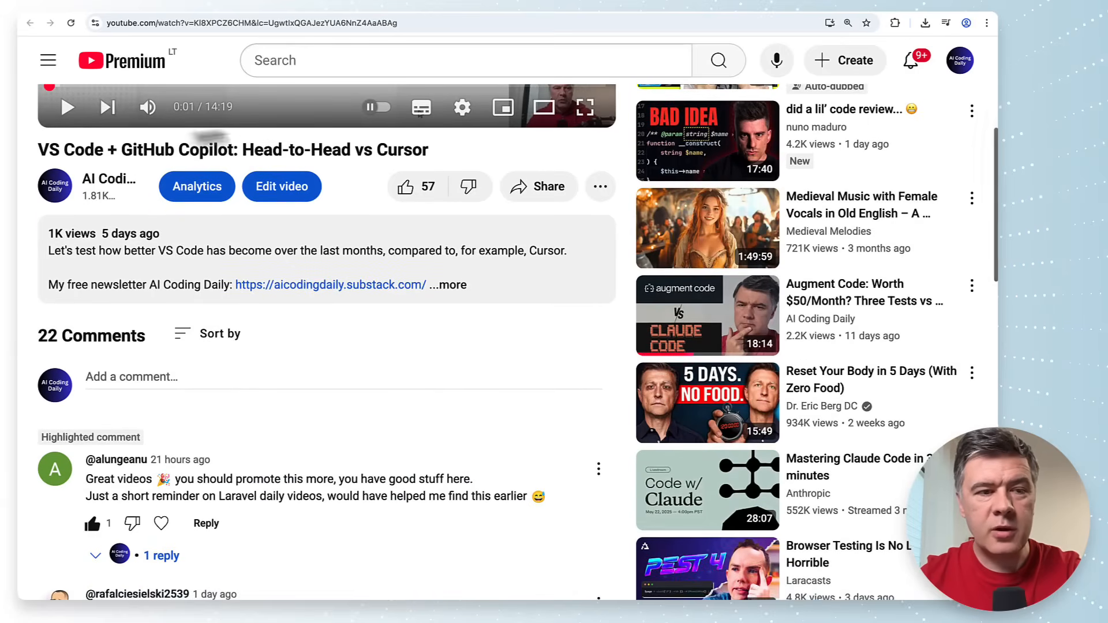
Scroll to the comments on the VS Code + GitHub Copilot vs Cursor video and select a comment line
{"action": "scroll", "scroll_direction": "down", "scroll_amount": 3}
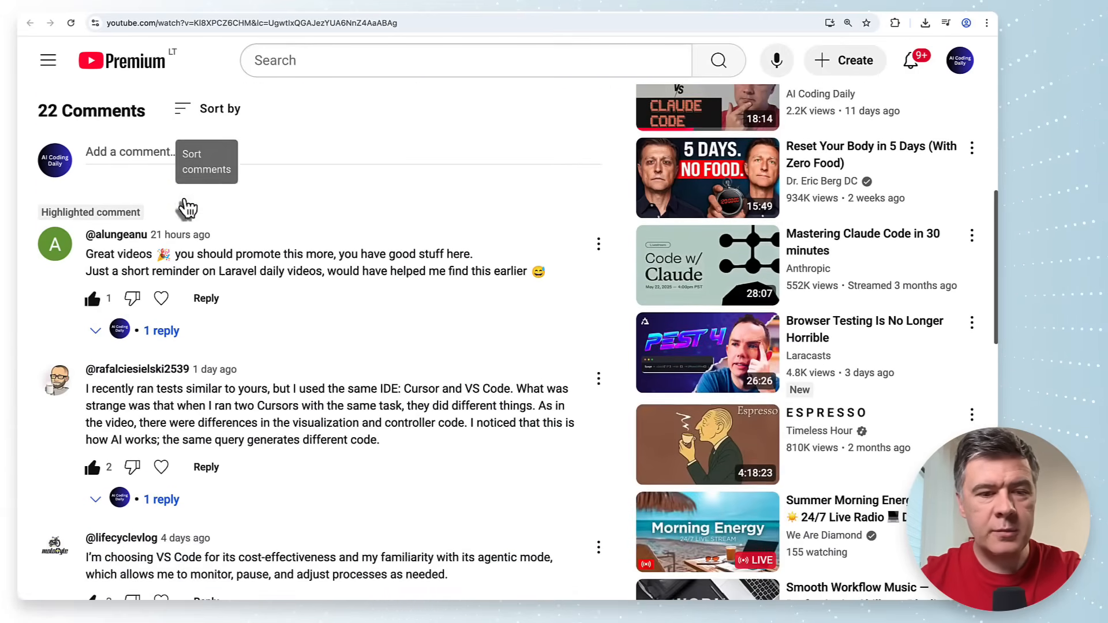
{"action": "left_click_drag", "start_coordinate": [218, 254], "coordinate": [337, 254]}
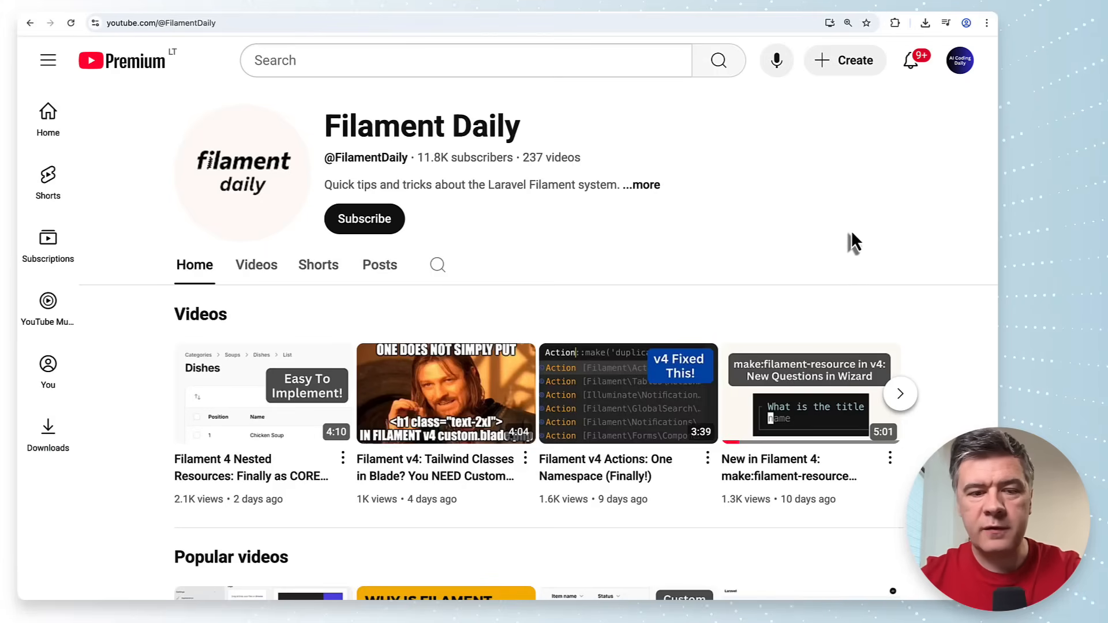
Scroll the Filament Daily channel and the AI Coding Daily Videos tab to its latest reviews
{"action": "scroll", "scroll_direction": "down", "scroll_amount": 3}
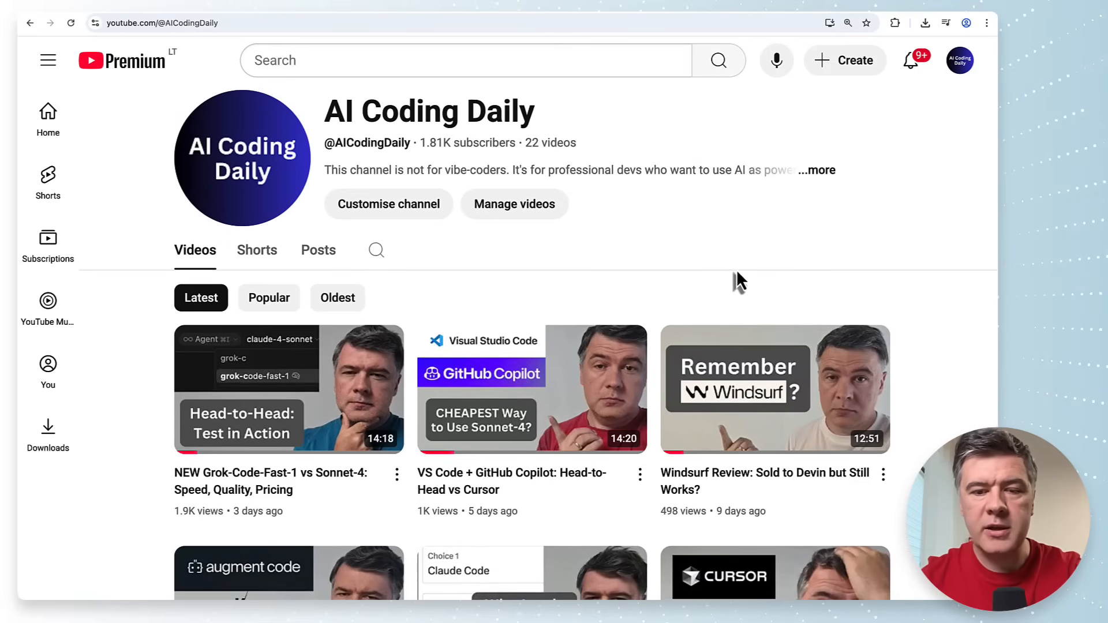
{"action": "scroll", "scroll_direction": "down", "scroll_amount": 3}
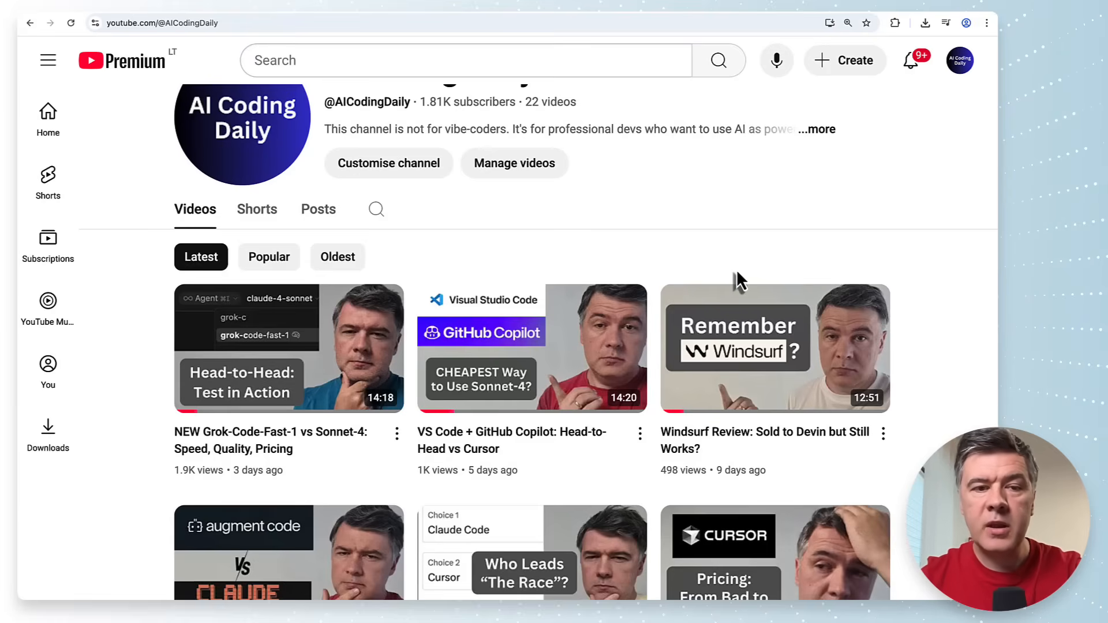
{"action": "mouse_move", "coordinate": [577, 250]}
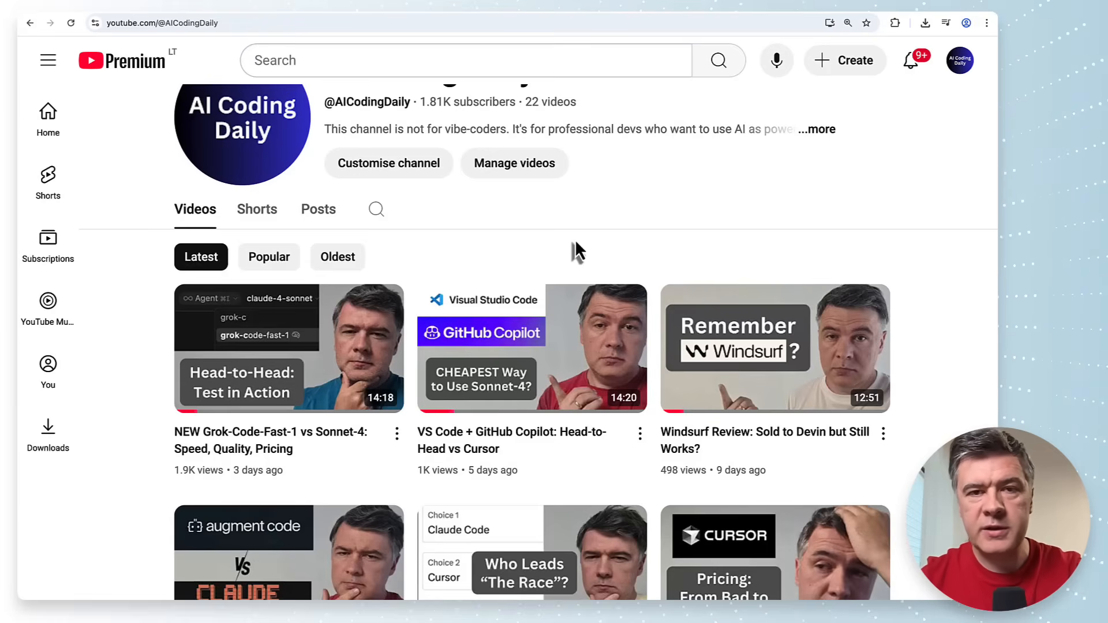